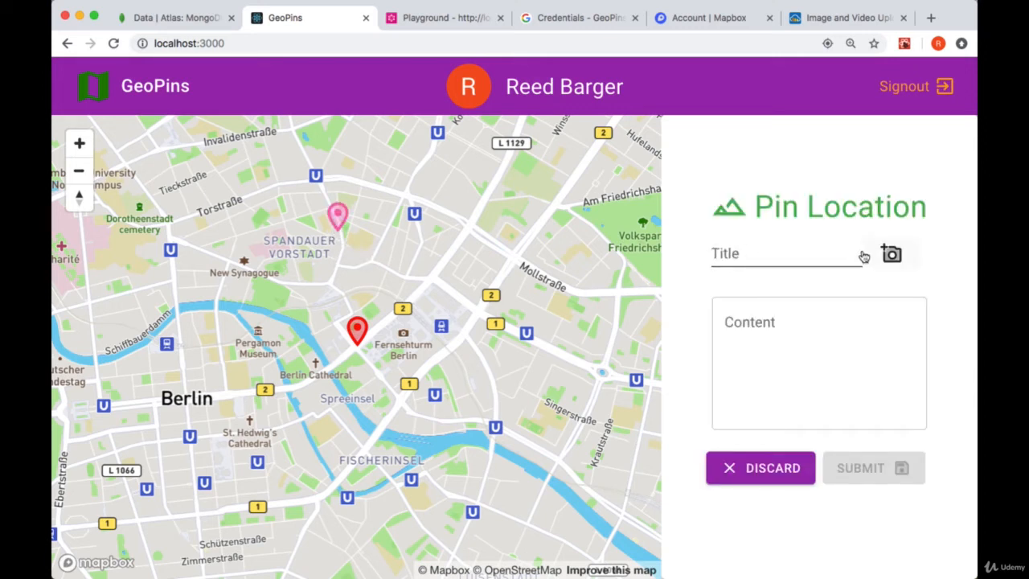
mouse_move(707, 363)
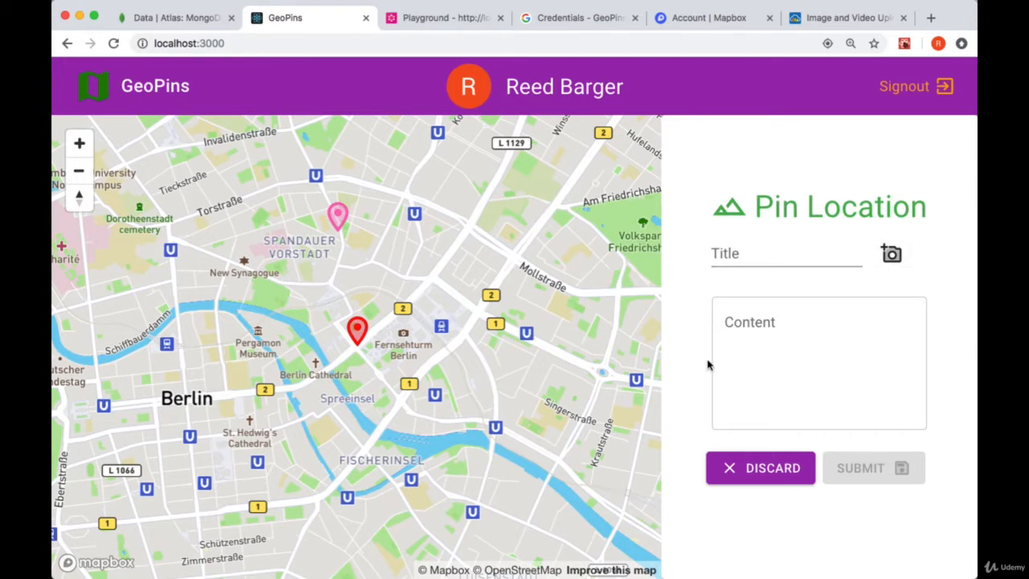
mouse_move(759, 466)
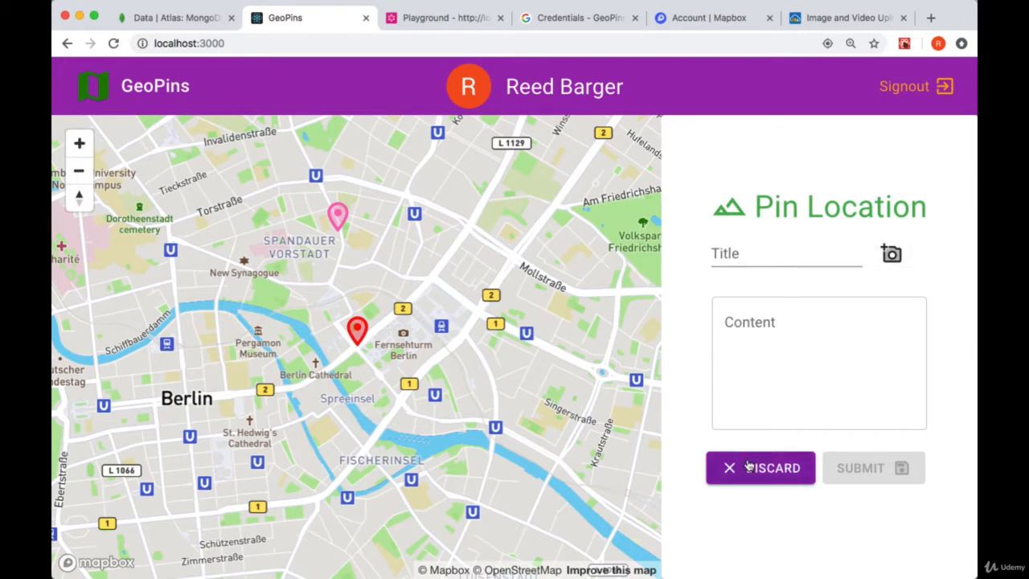
Discard the draft pin and place a new pin on the map north of the city centre.
left_click(759, 468)
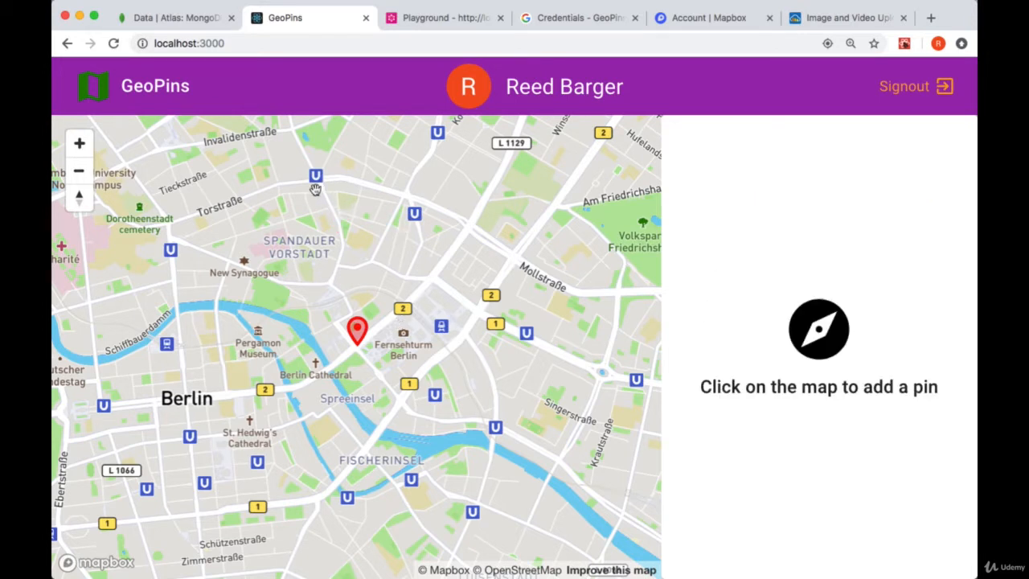
mouse_move(379, 244)
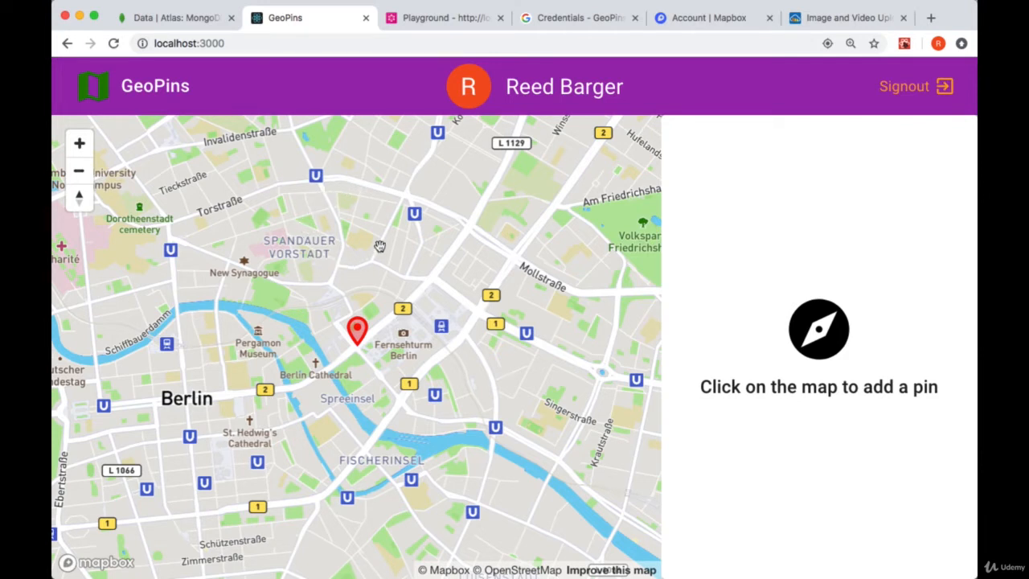
left_click(382, 231)
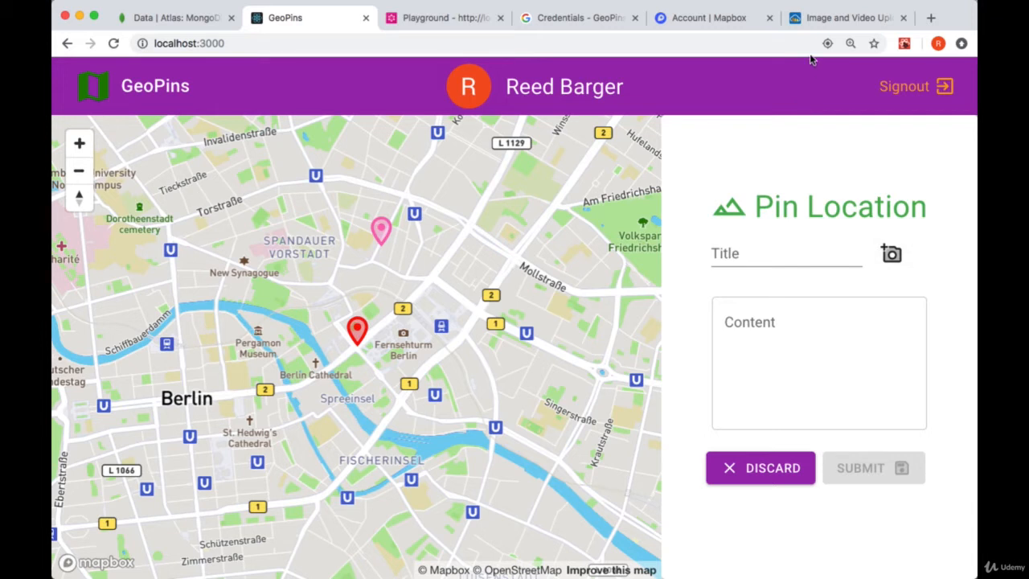
mouse_move(826, 87)
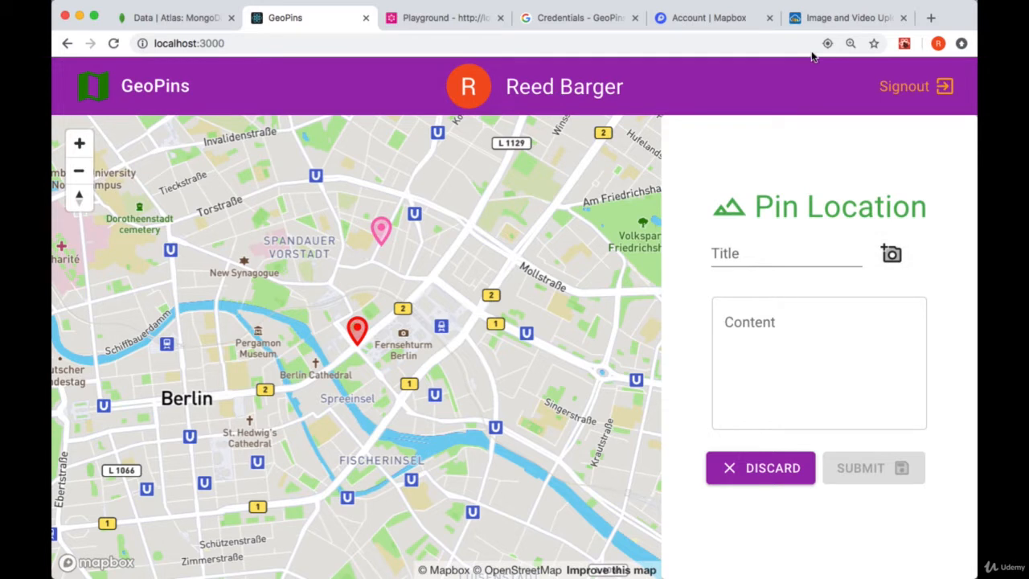
mouse_move(808, 157)
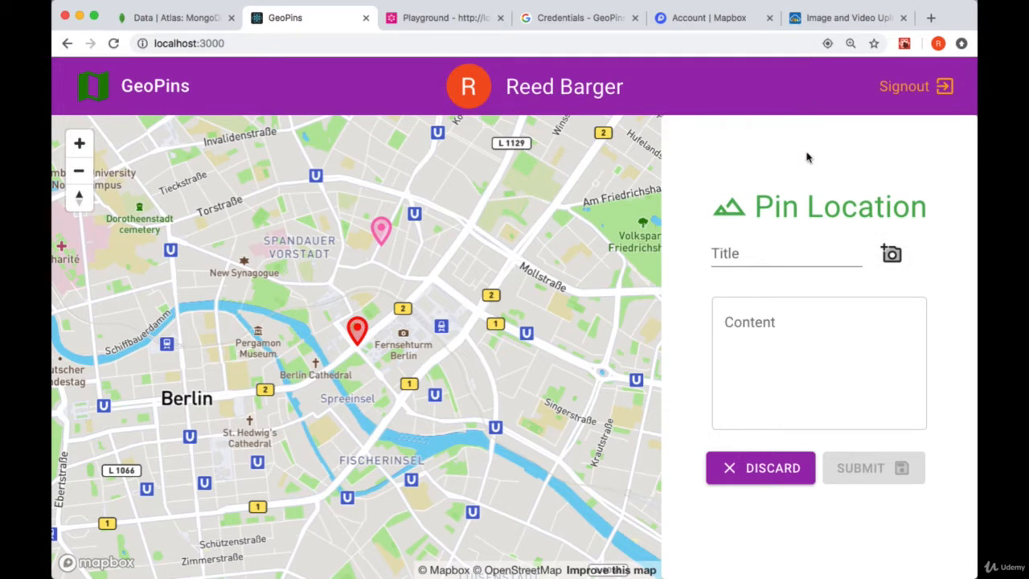
mouse_move(682, 196)
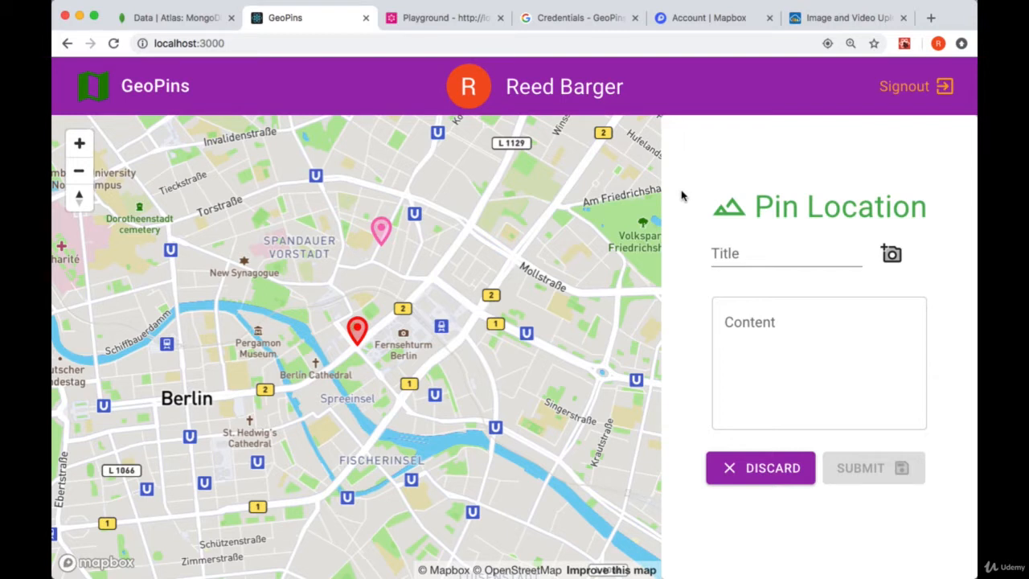
Go to Cloudinary's free sign-up form and scroll to the cloud name field.
left_click(844, 18)
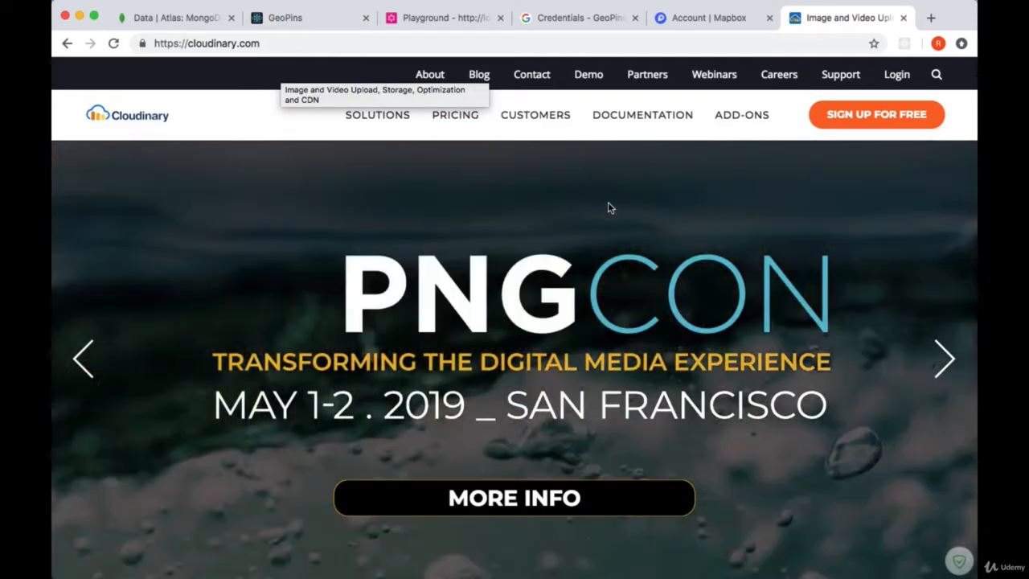
left_click(874, 114)
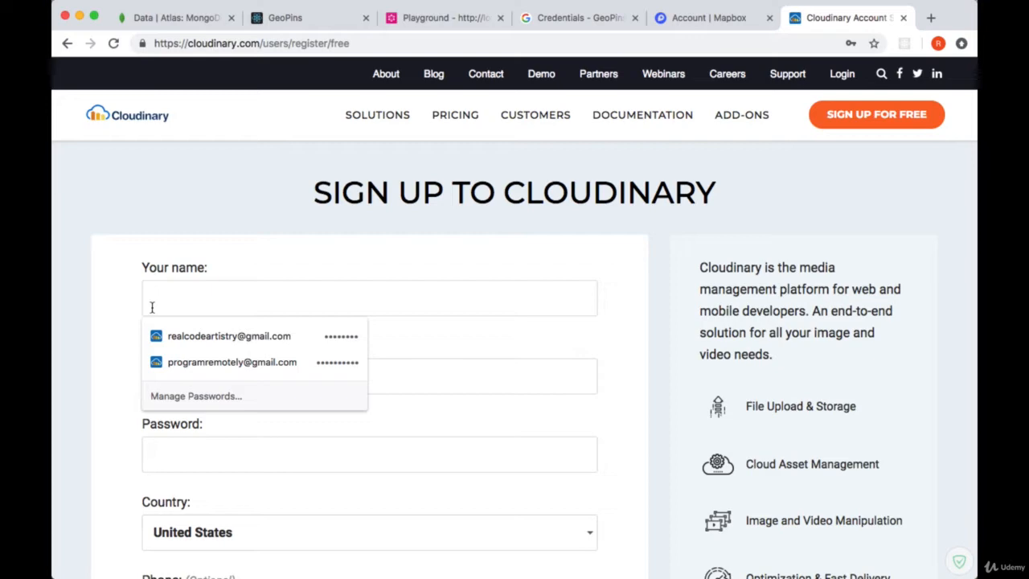
scroll("down", 3)
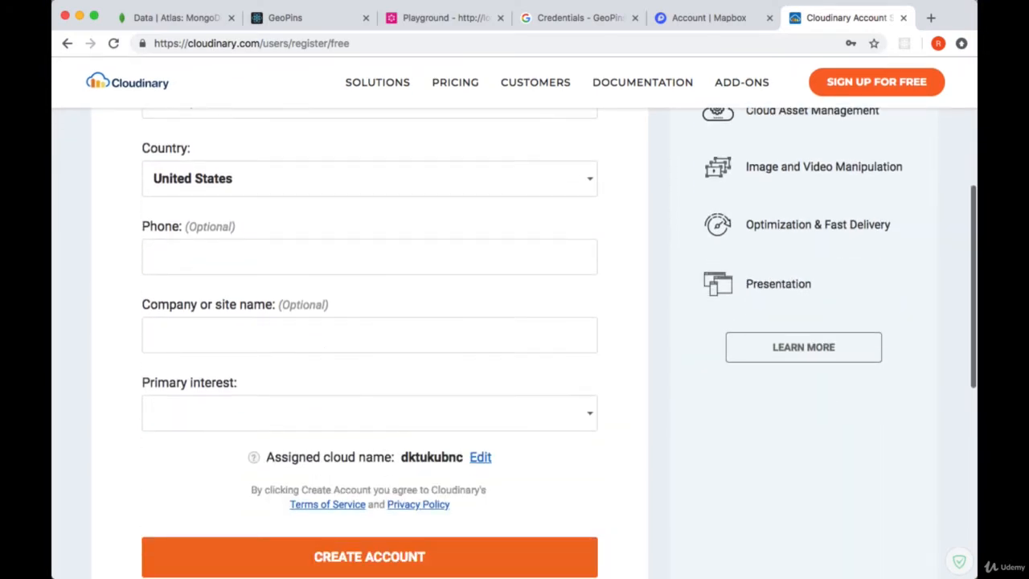
scroll("down", 3)
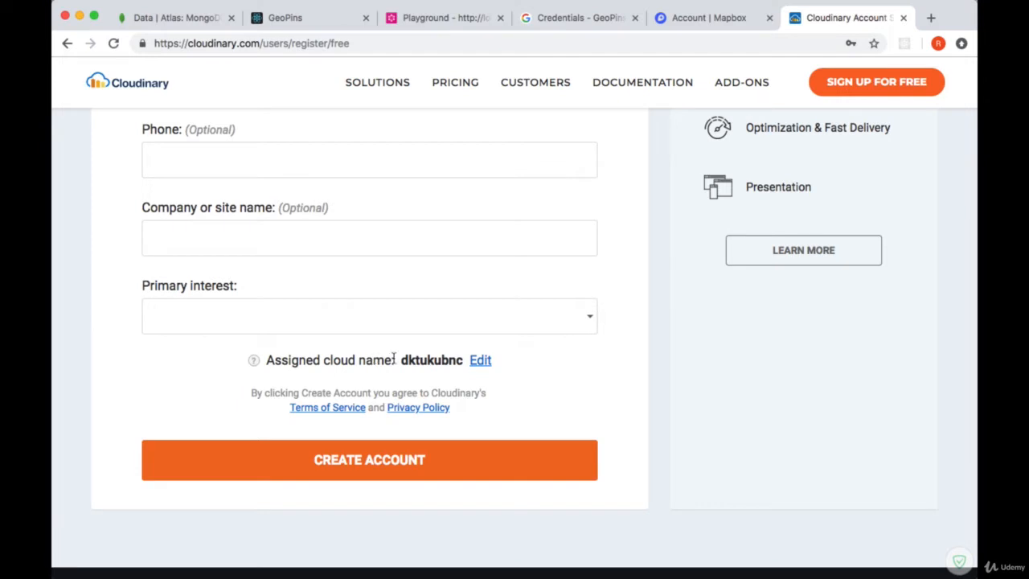
mouse_move(479, 360)
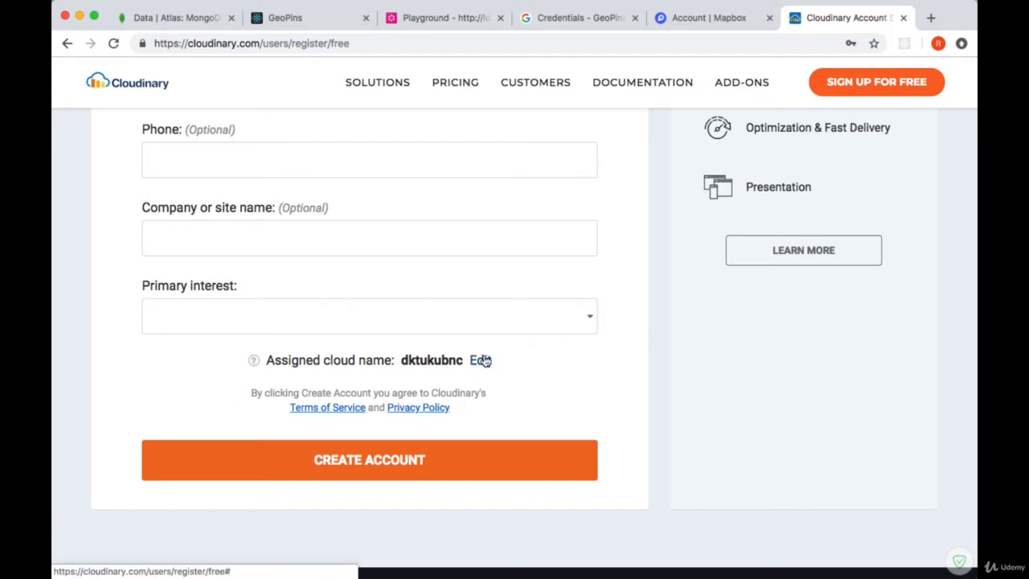
Replace the suggested cloud name with 'reedcobargerodes' and submit Create Account.
left_click(481, 360)
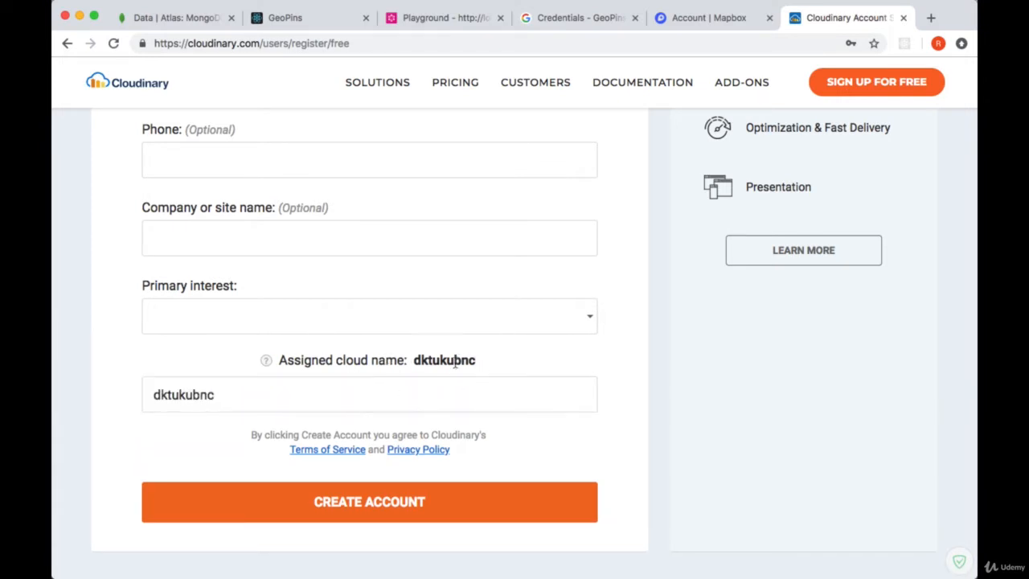
double_click(444, 360)
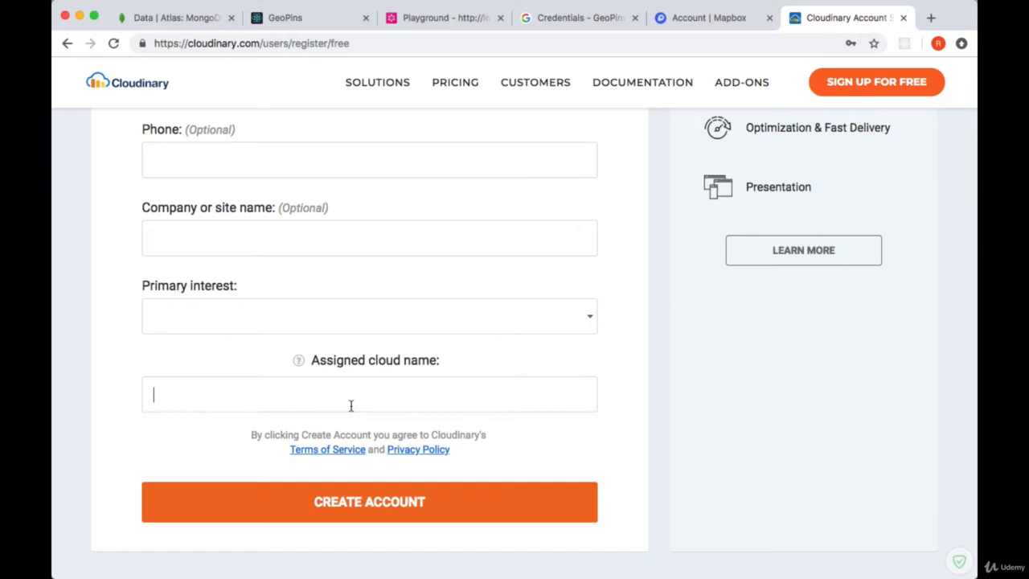
type("reedco")
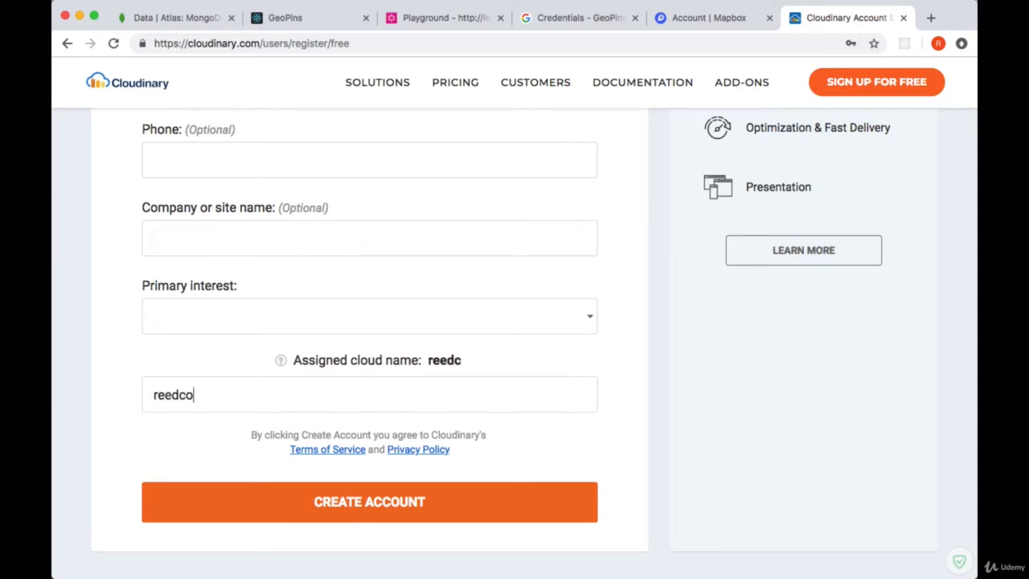
type("barger")
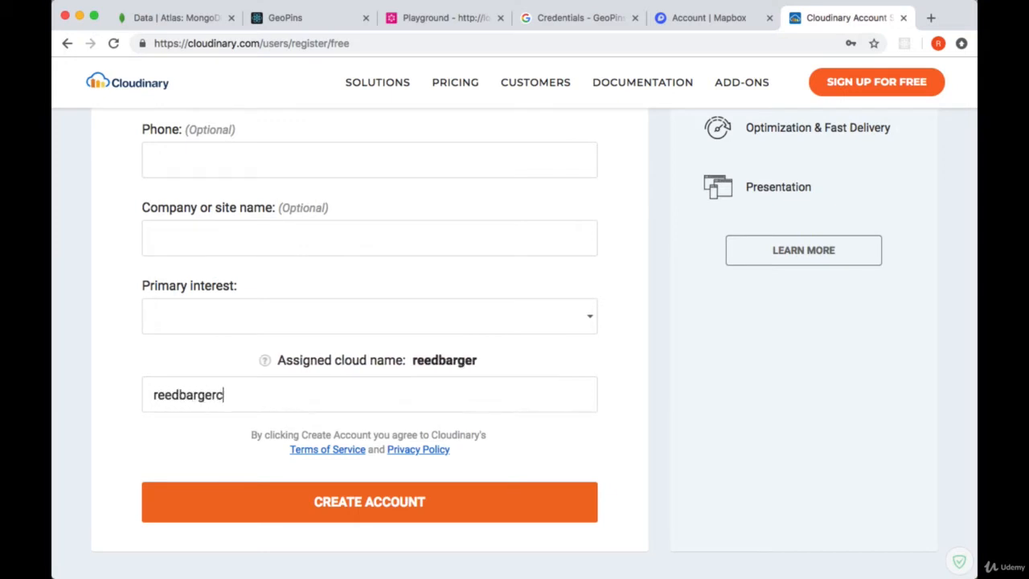
type("odes")
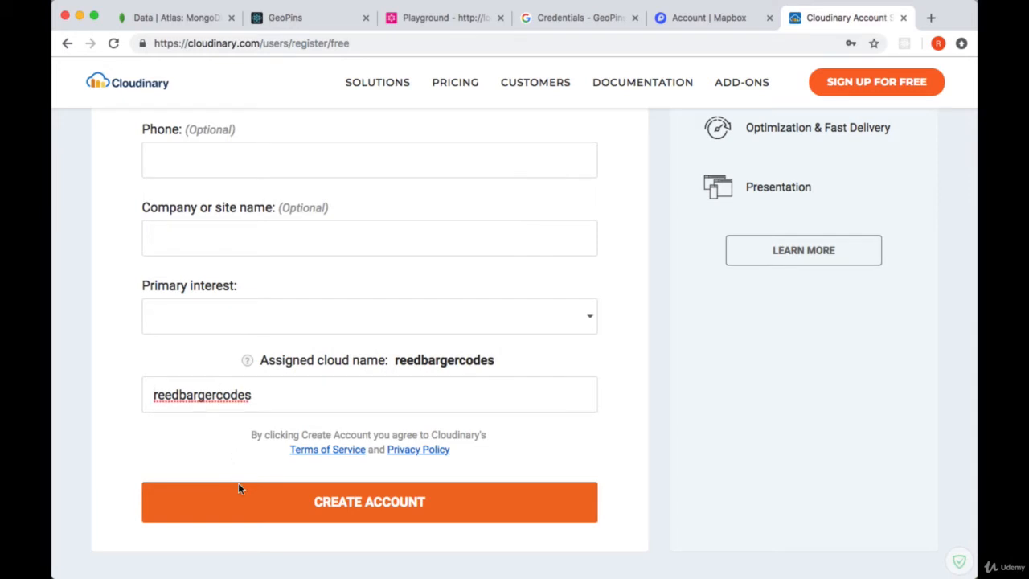
left_click(369, 502)
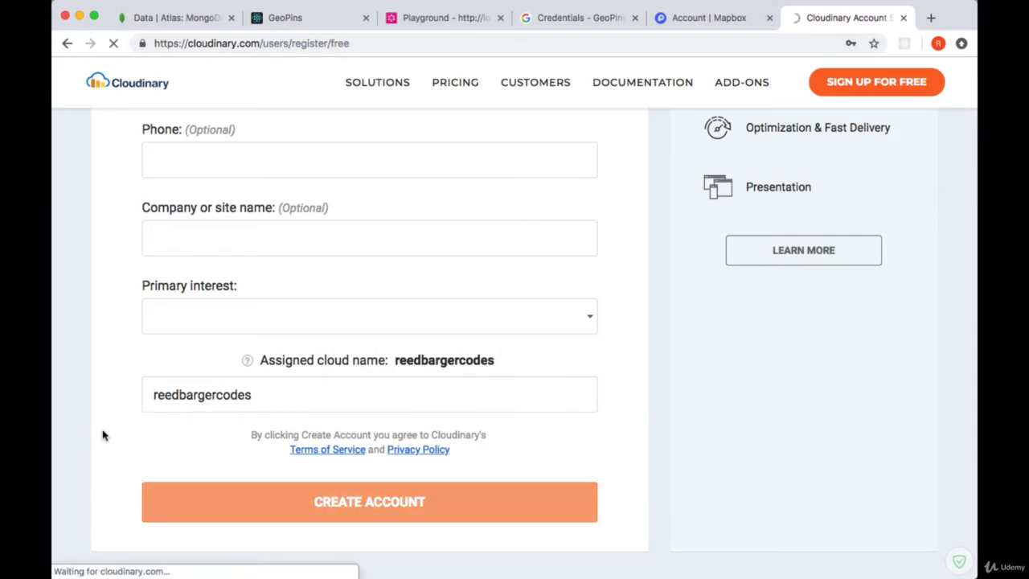
Skip the Welcome to Cloudinary tour with Continue later to reach the dashboard.
left_click(369, 501)
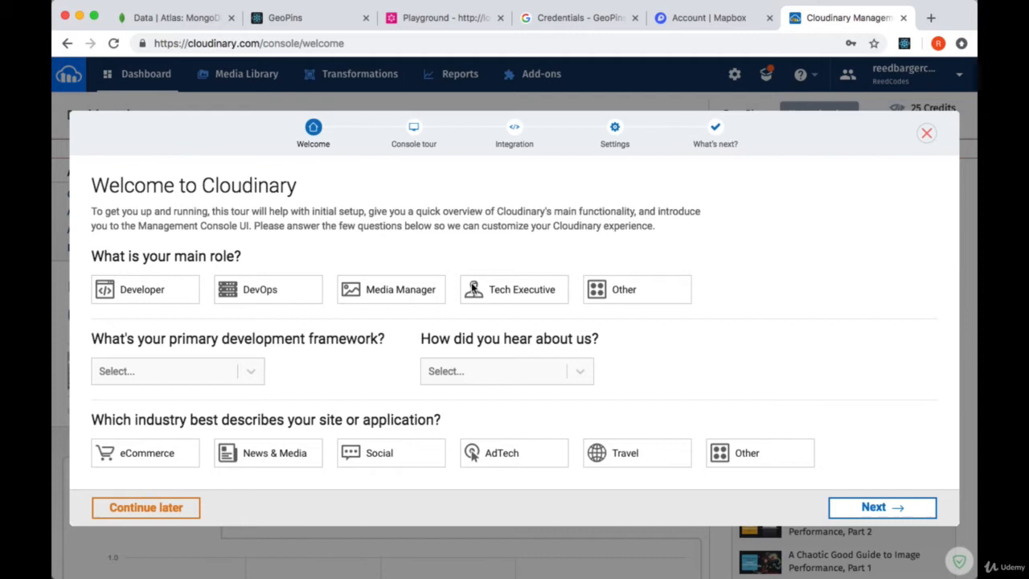
left_click(926, 132)
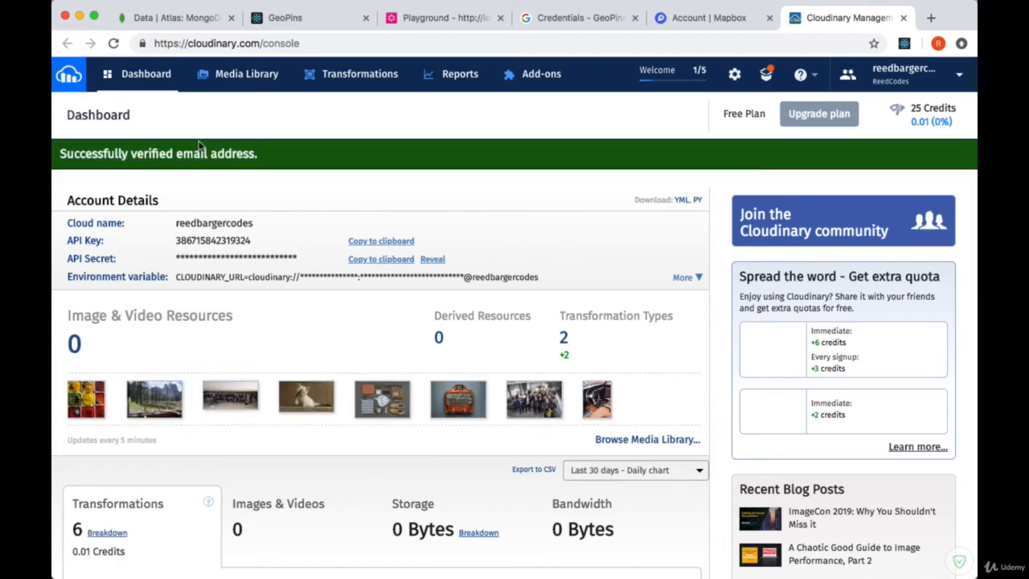
mouse_move(660, 126)
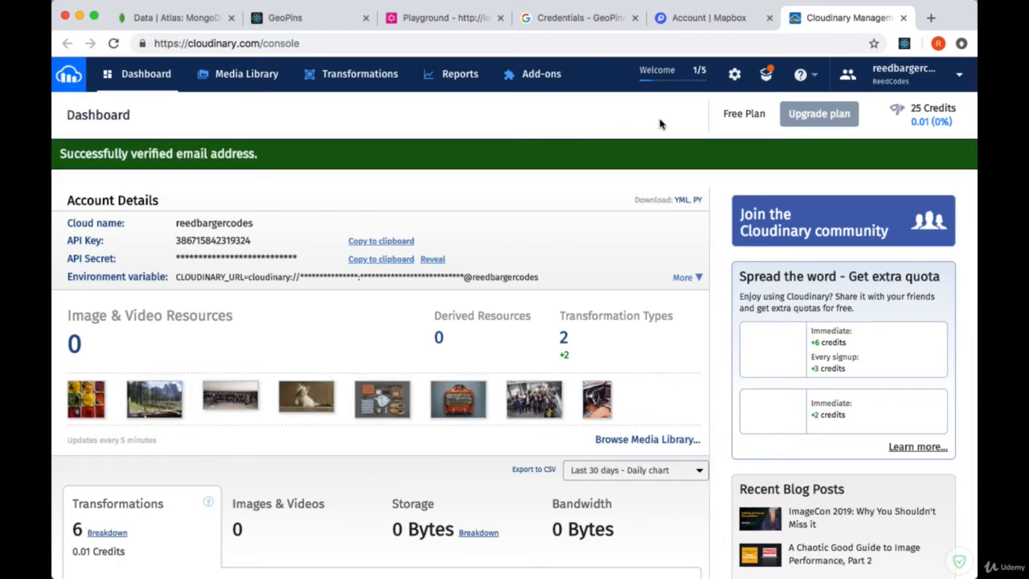
In Settings > Upload, enable unsigned uploading to create an unsigned upload preset.
left_click(733, 74)
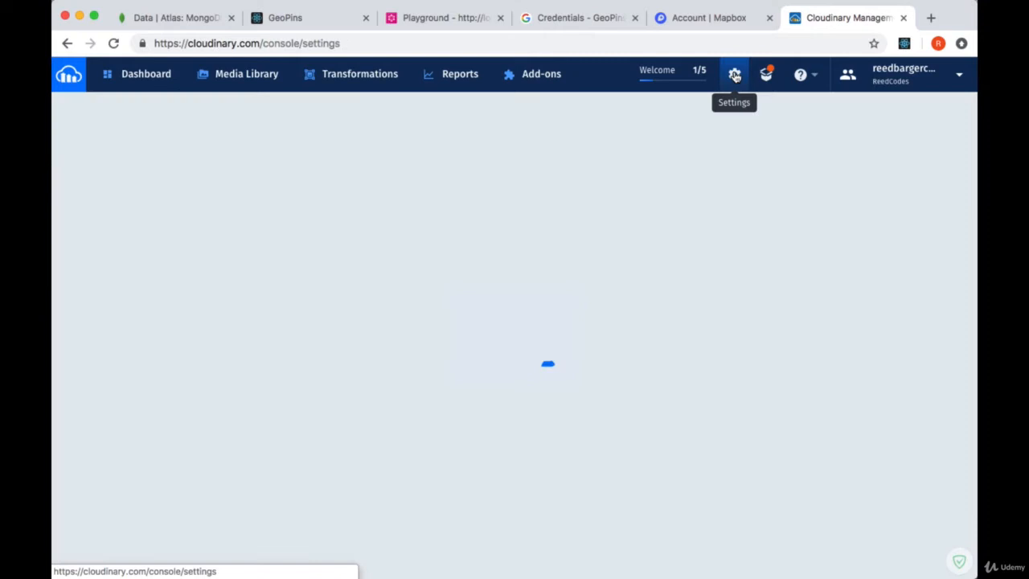
left_click(733, 74)
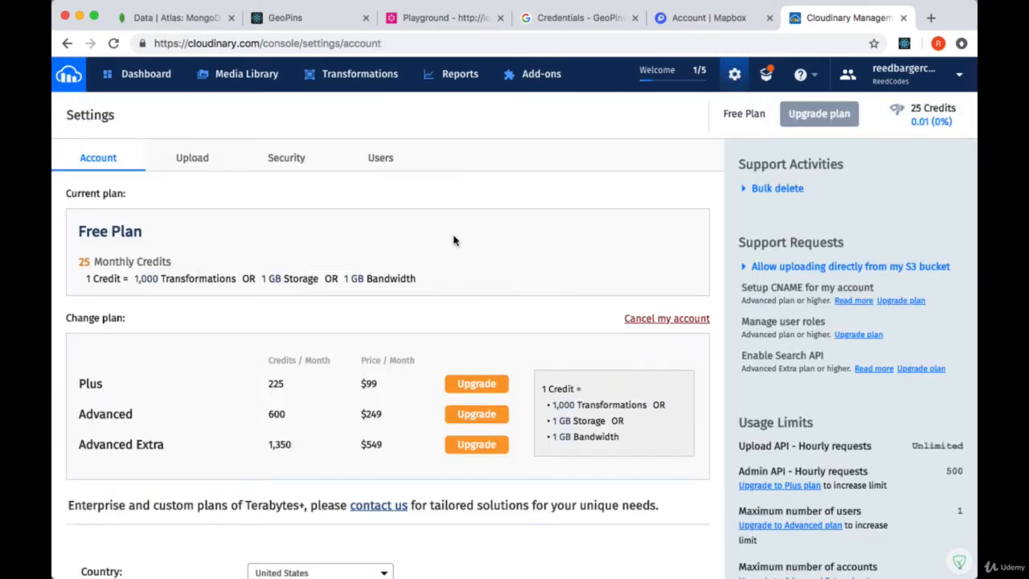
left_click(192, 158)
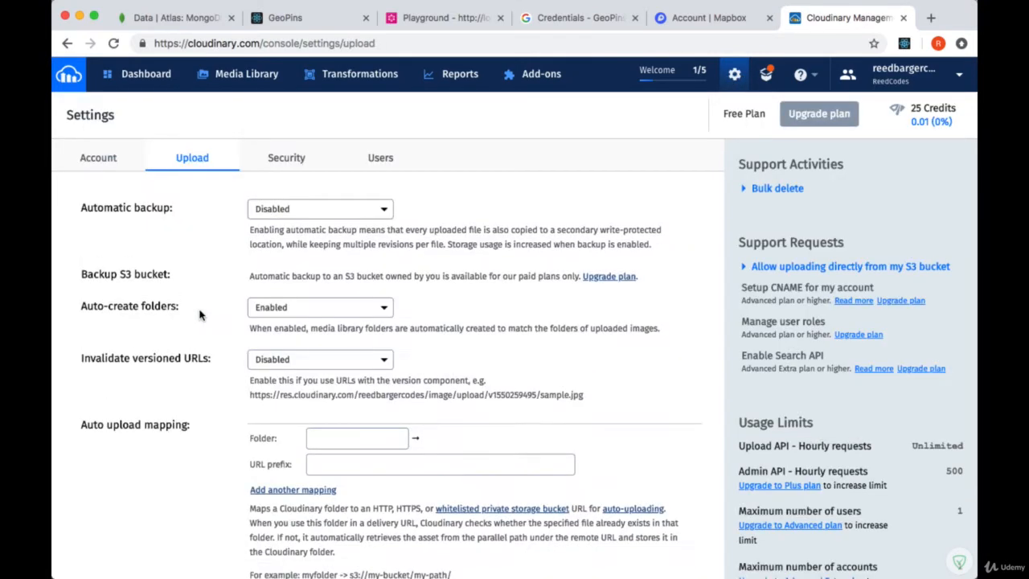
scroll("down", 3)
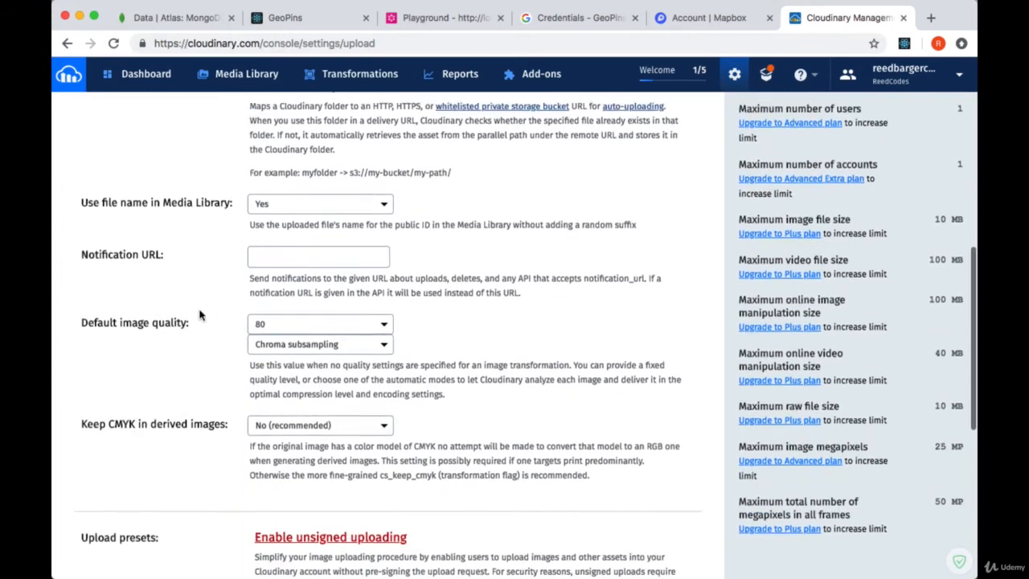
scroll("down", 3)
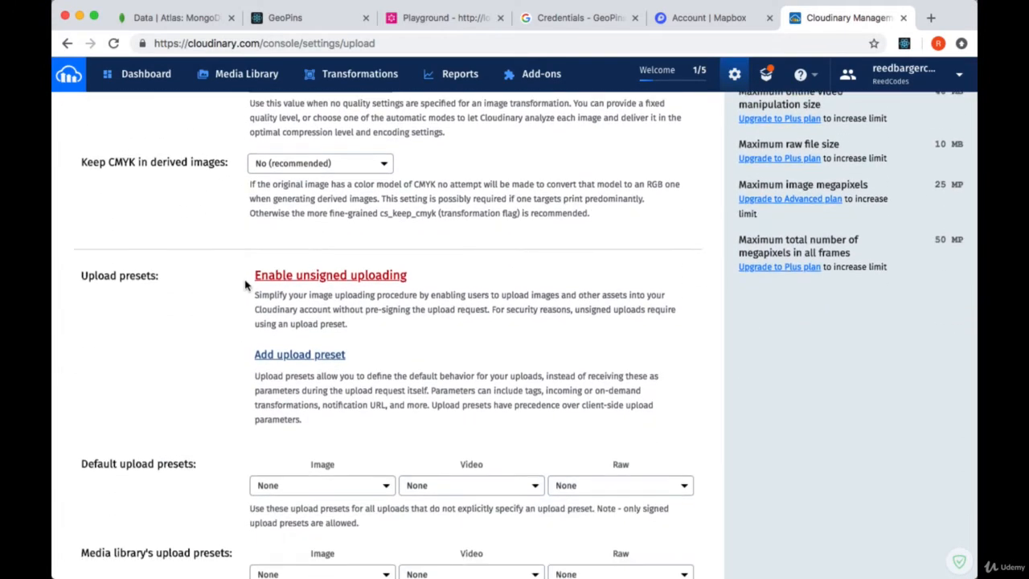
left_click(329, 274)
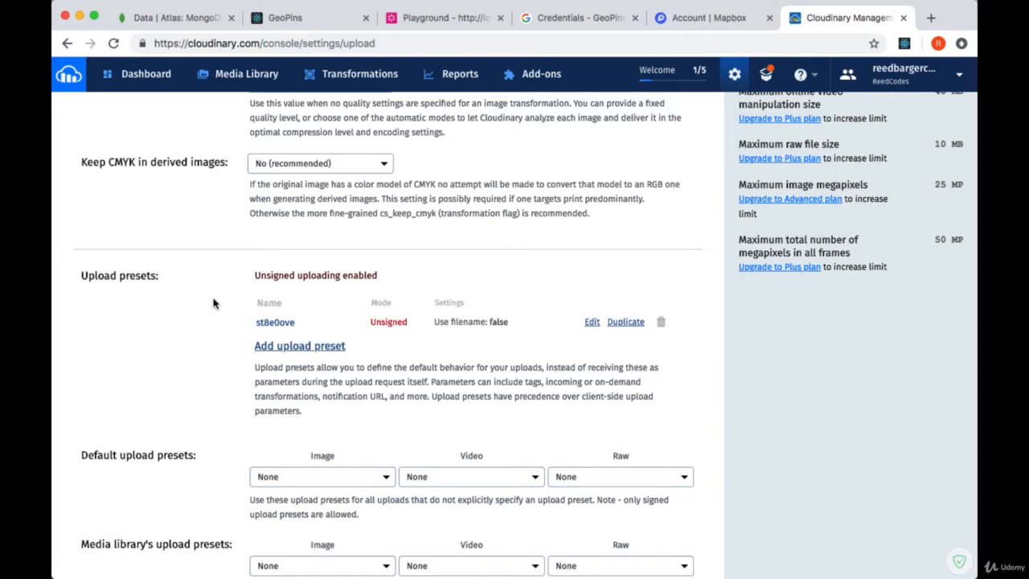
mouse_move(521, 355)
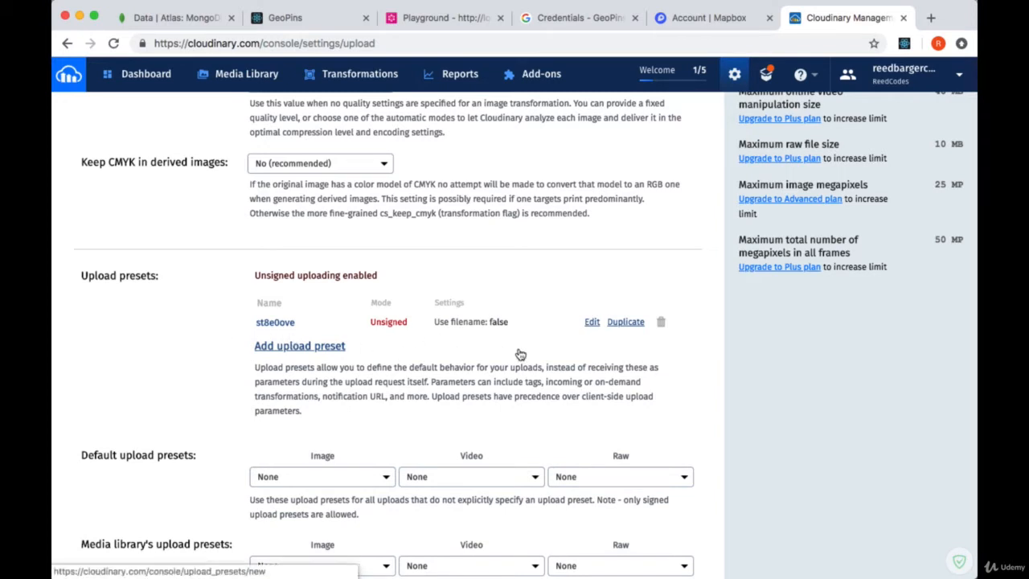
mouse_move(363, 339)
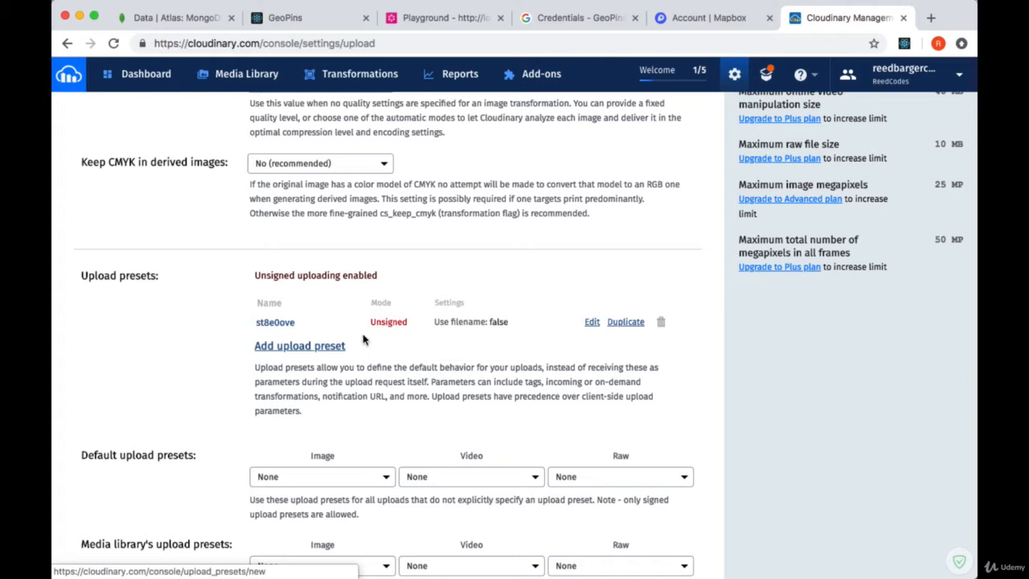
mouse_move(511, 346)
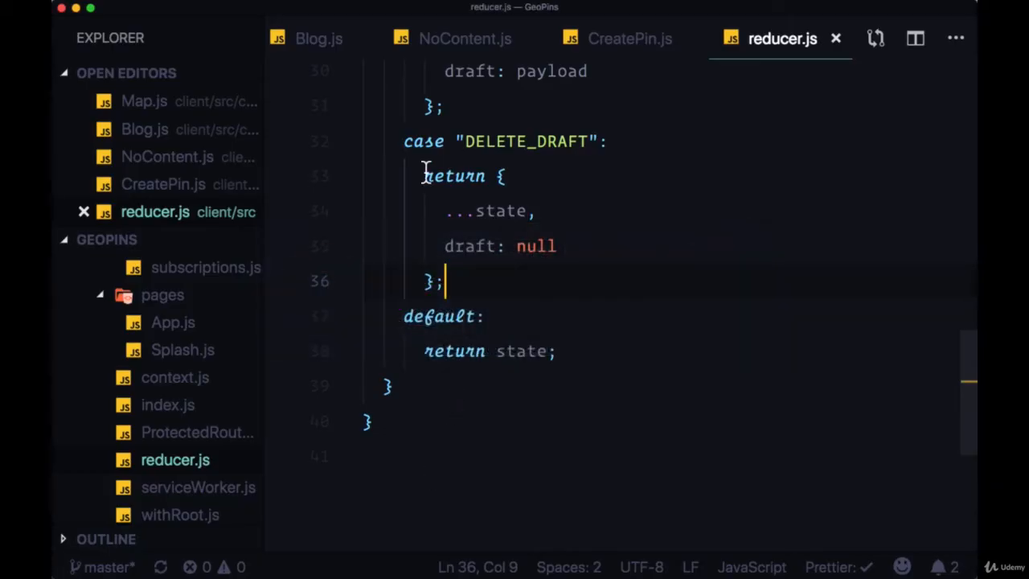
mouse_move(619, 41)
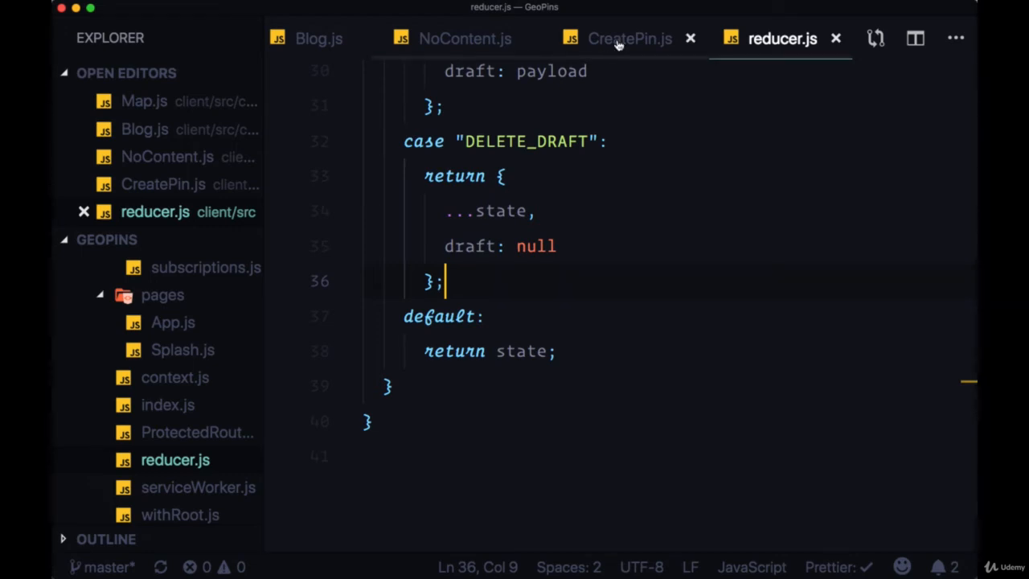
Declare const handleImageUpload = async () => {} in CreatePin.js with const data = new FormData().
left_click(630, 38)
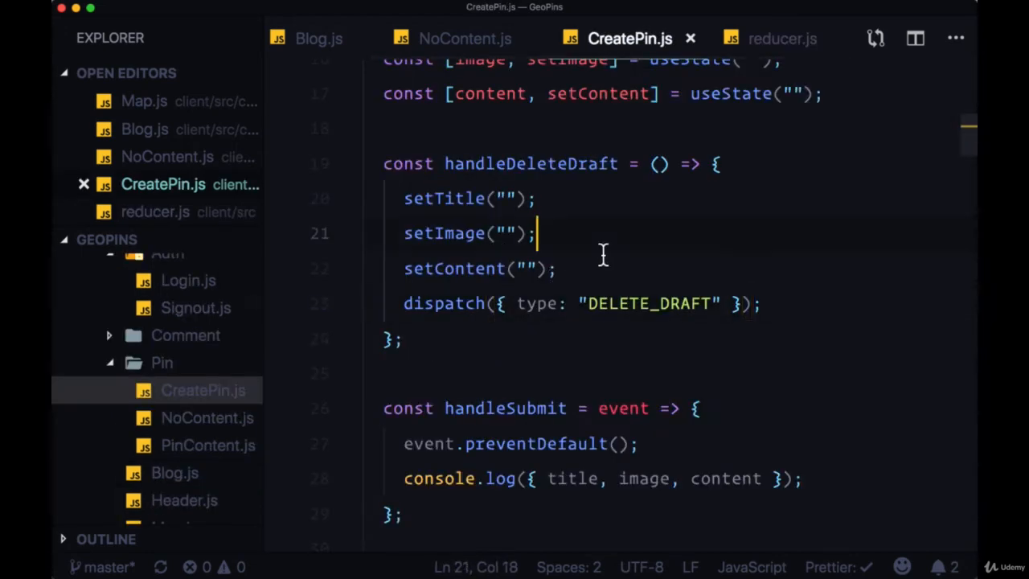
key("Enter")
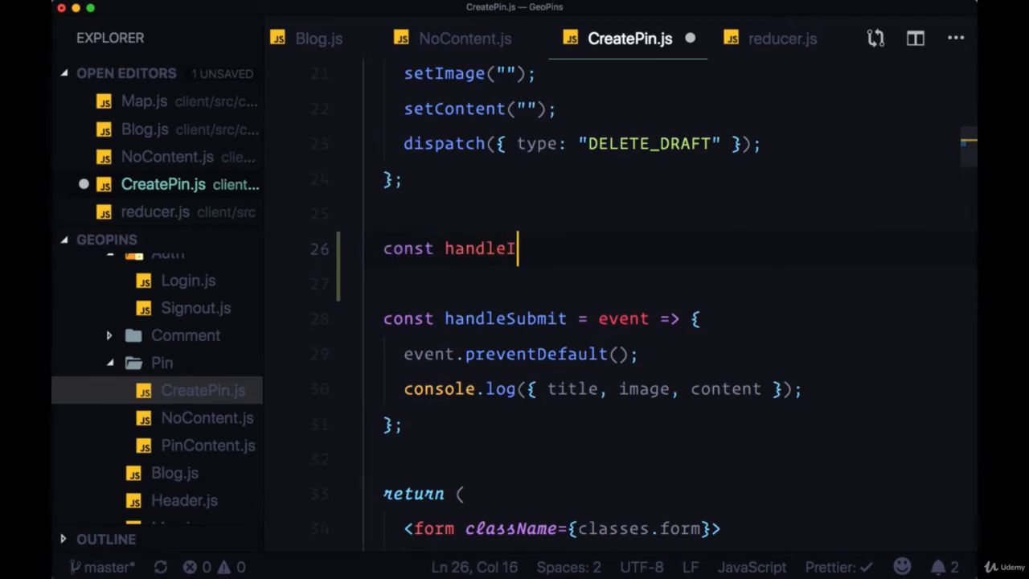
type("mageUpload = async () =>")
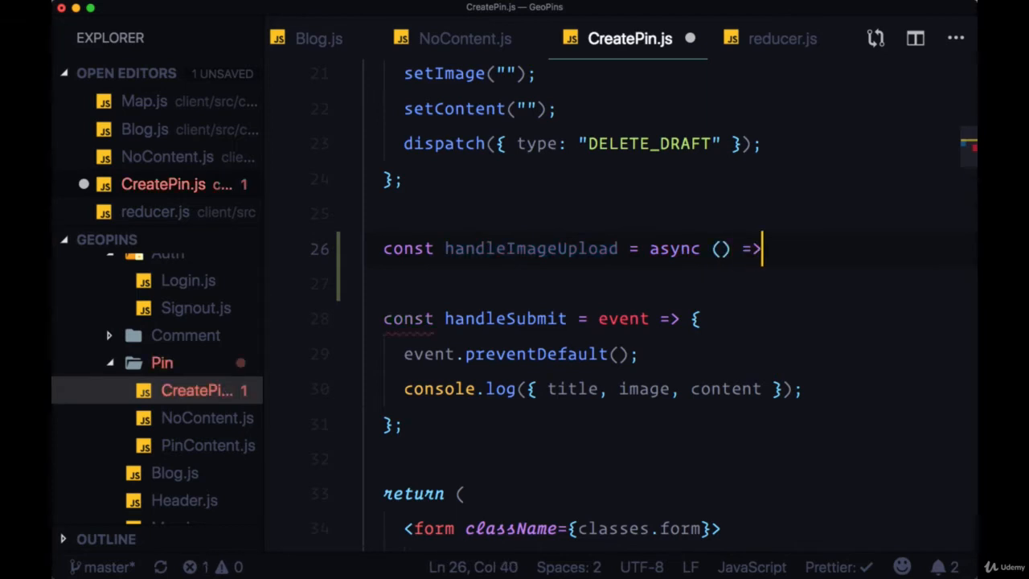
type("{")
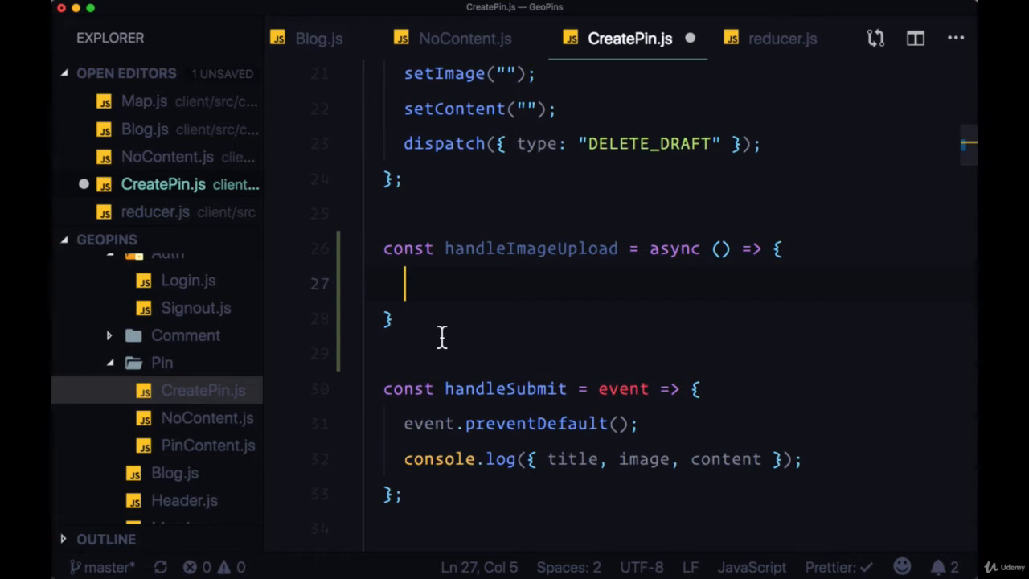
type("new FormData")
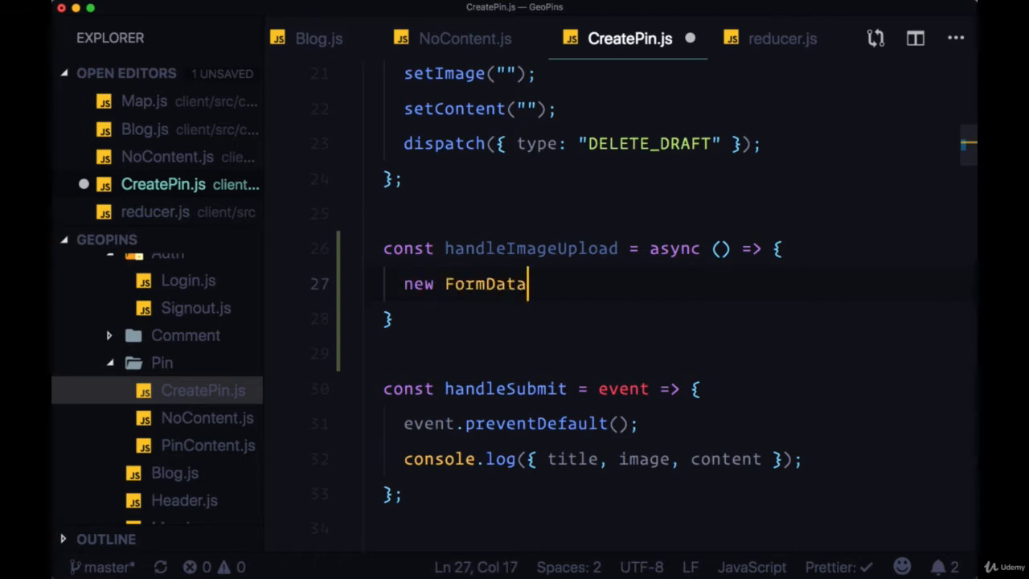
type("()")
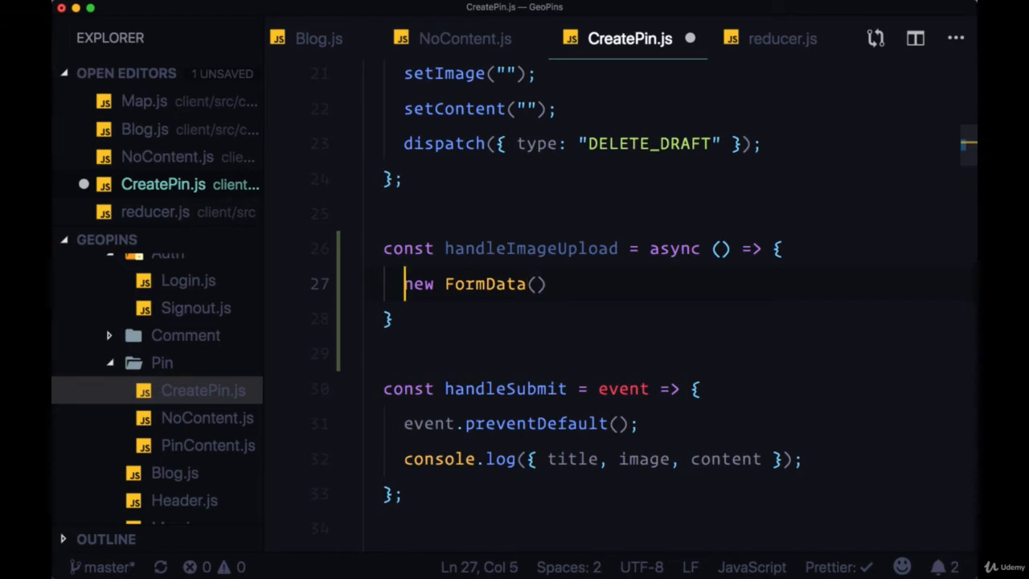
type("const data =")
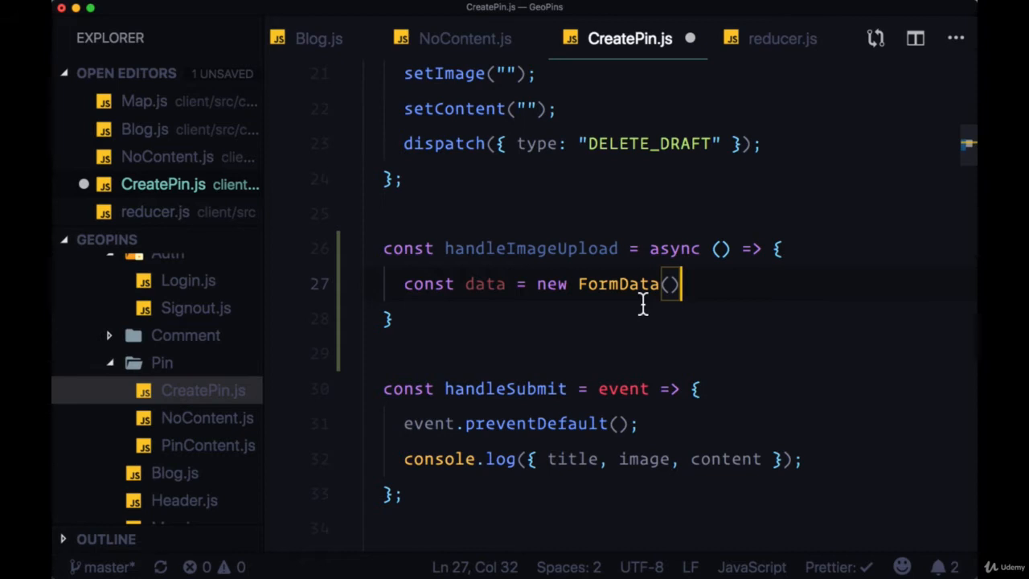
mouse_move(768, 282)
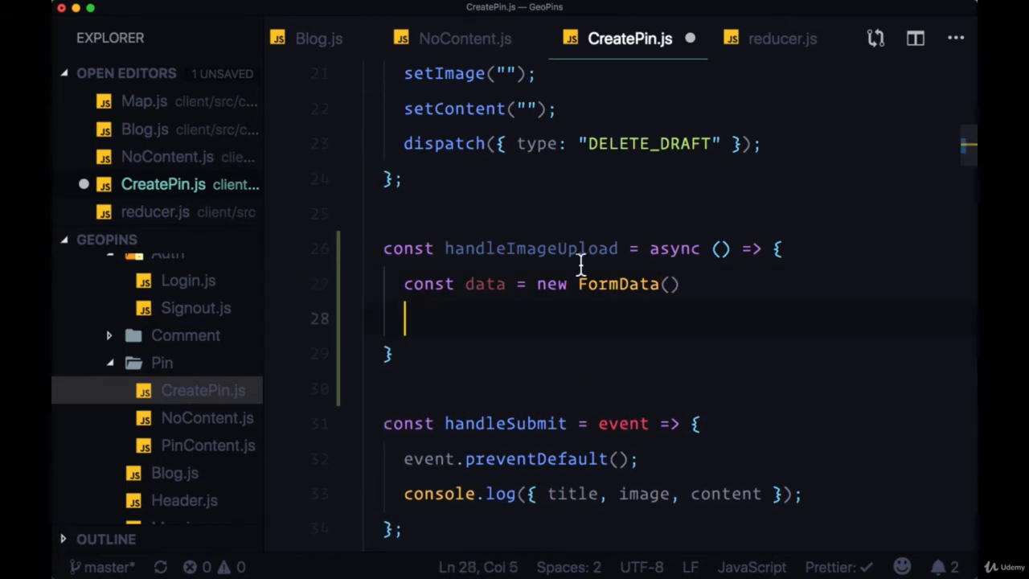
Append 'file' with image and 'upload_preset' to the FormData.
type("data")
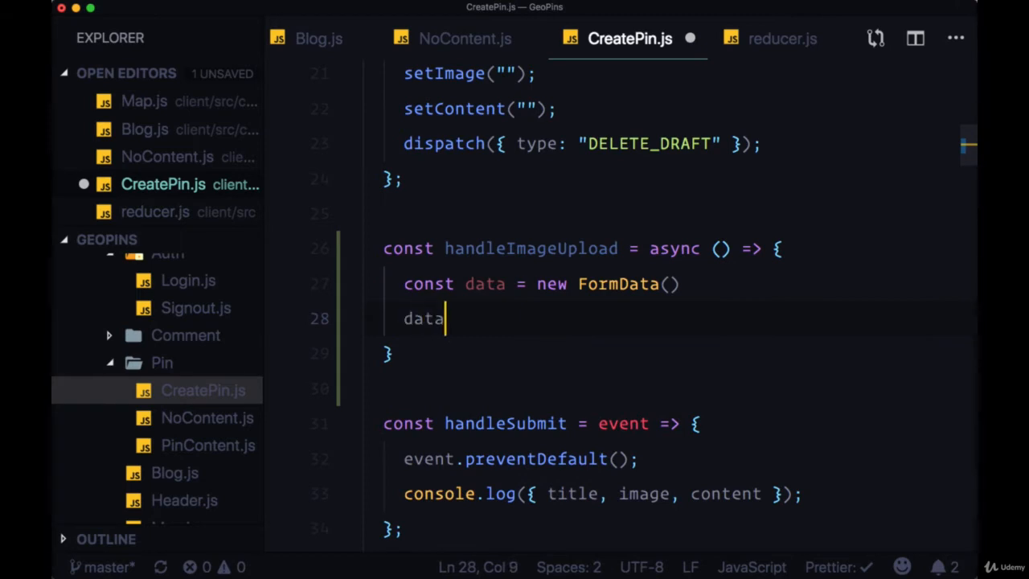
type(".")
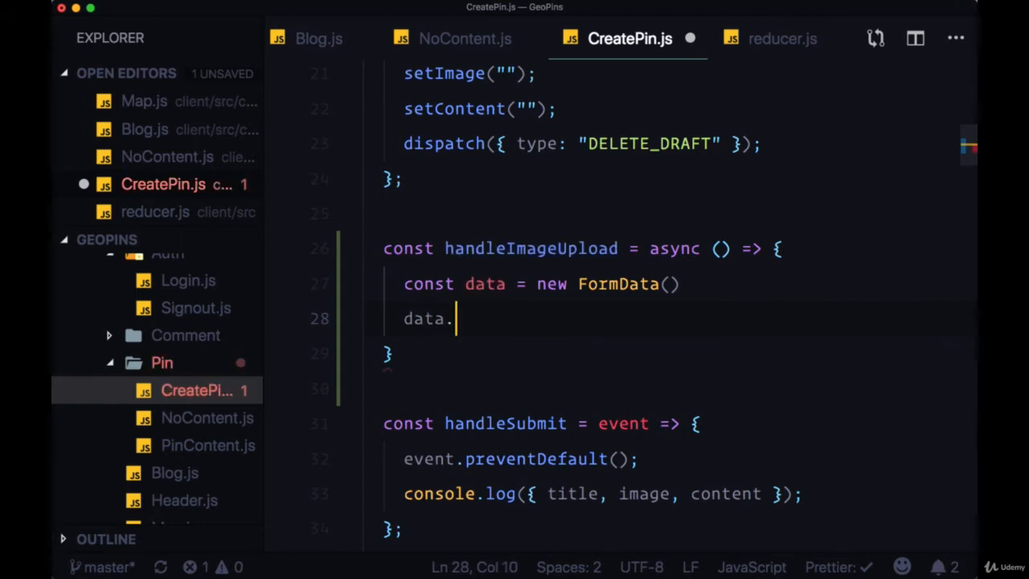
type("append")
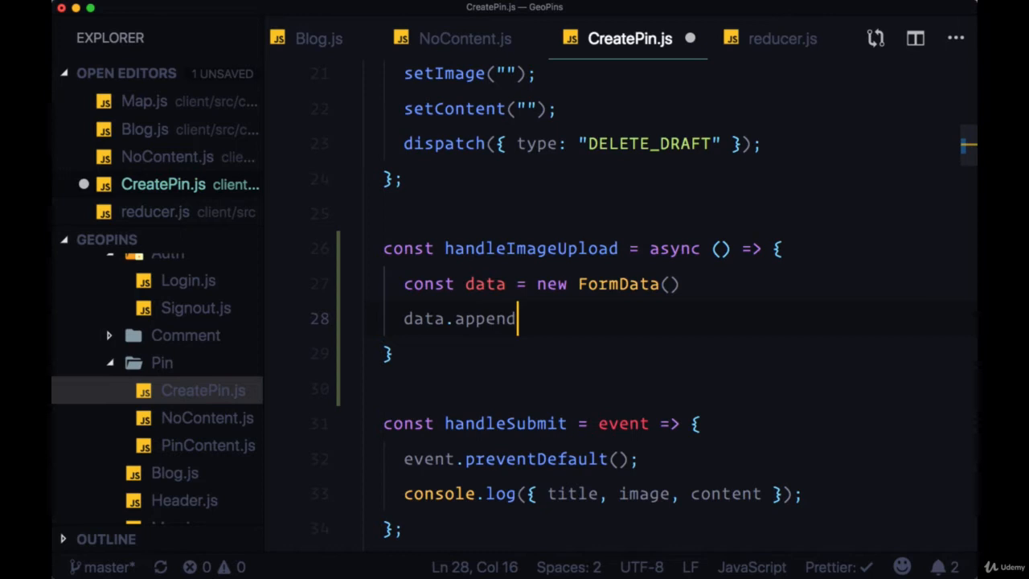
type("(")
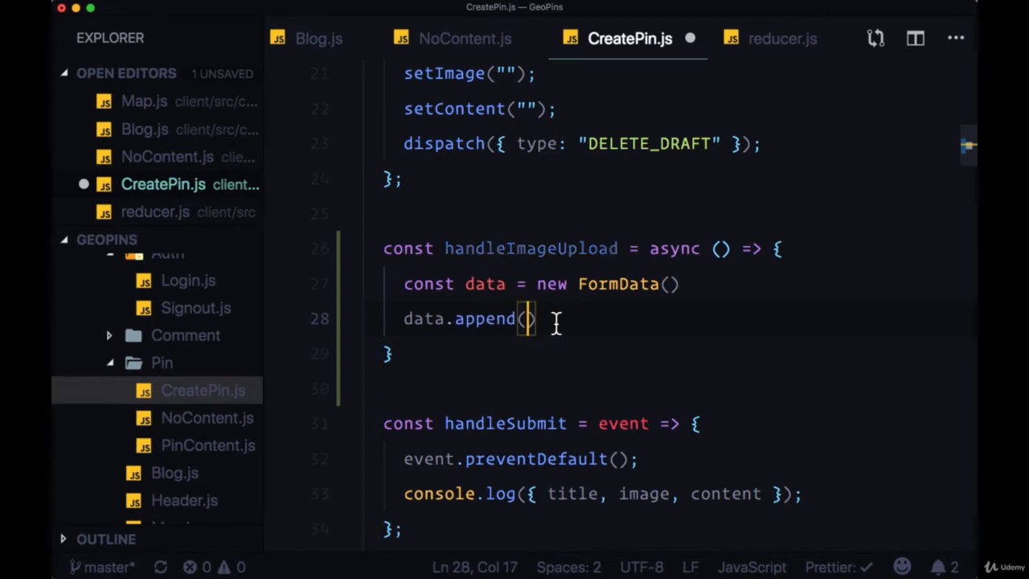
type("\"file\",")
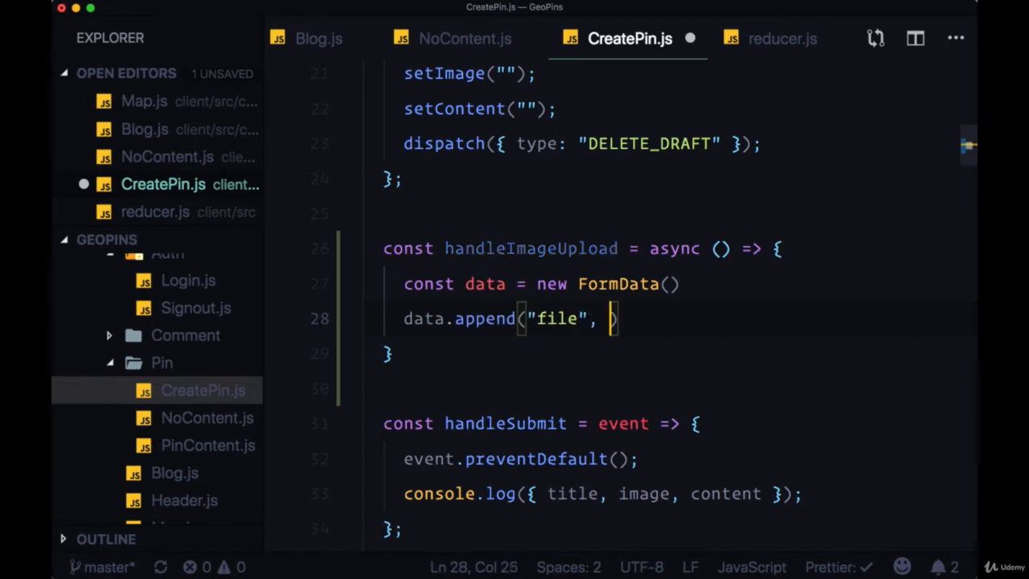
type("imag")
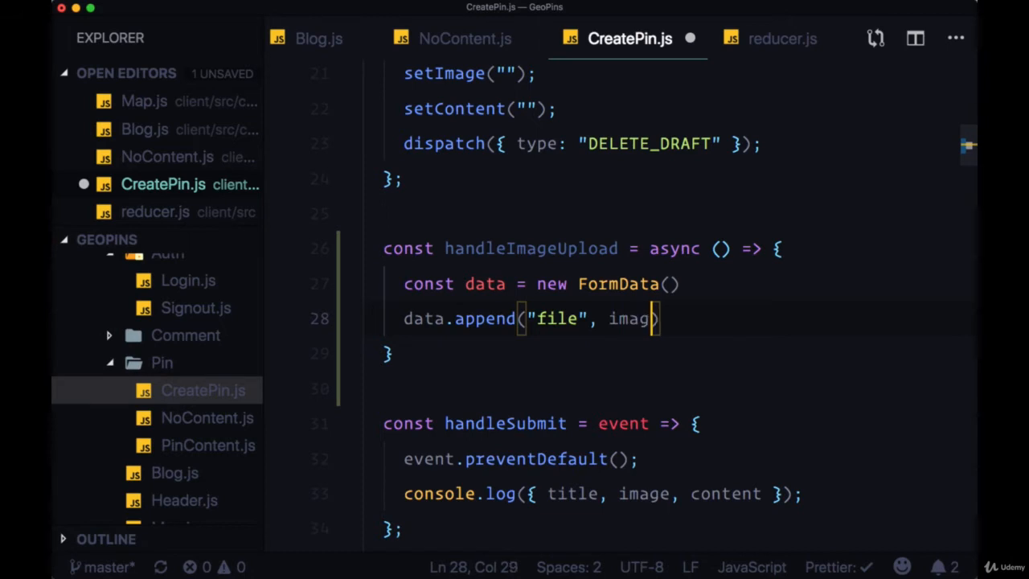
type("e)")
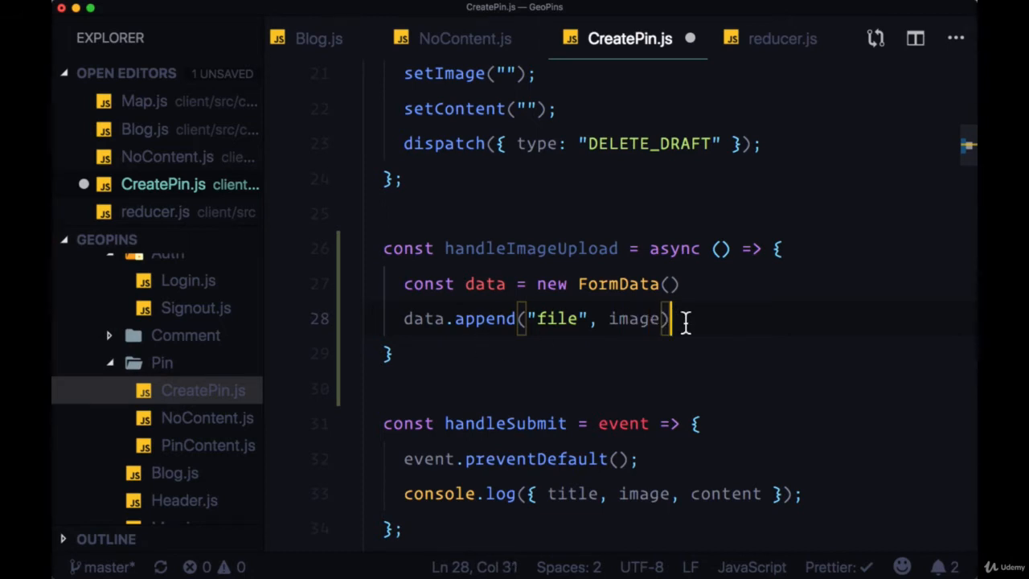
scroll("up", 3)
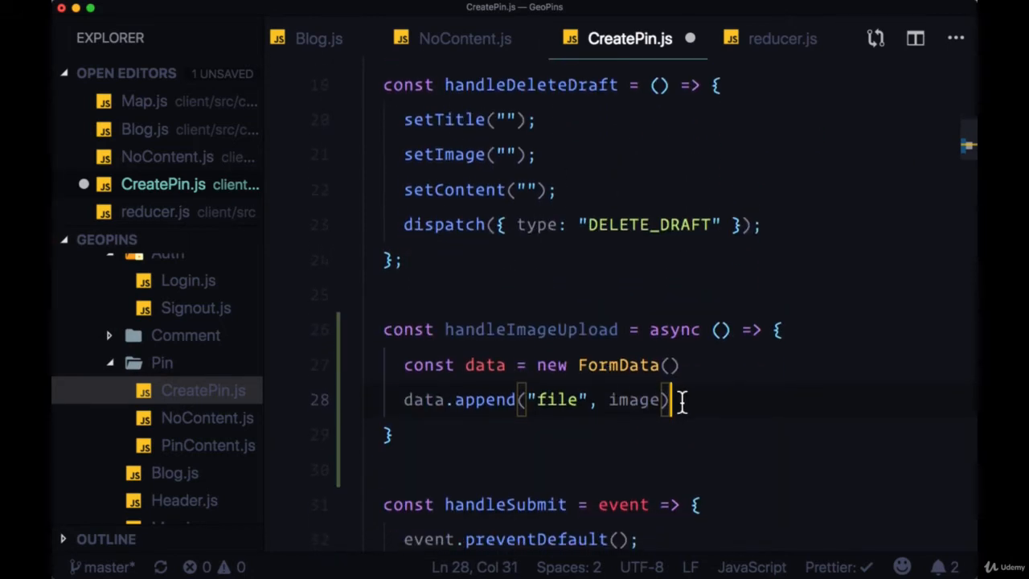
type("a")
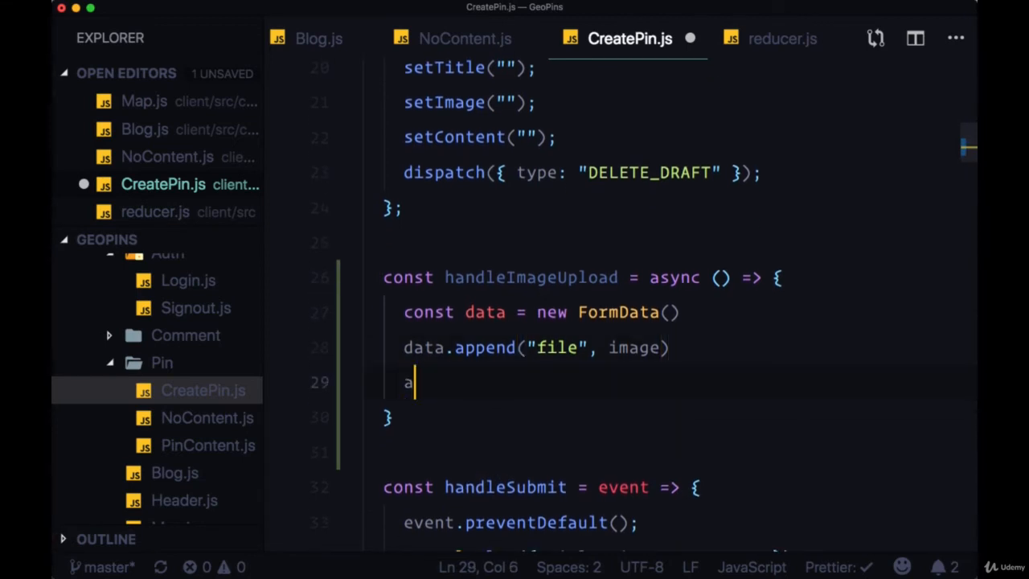
type("data.append(")
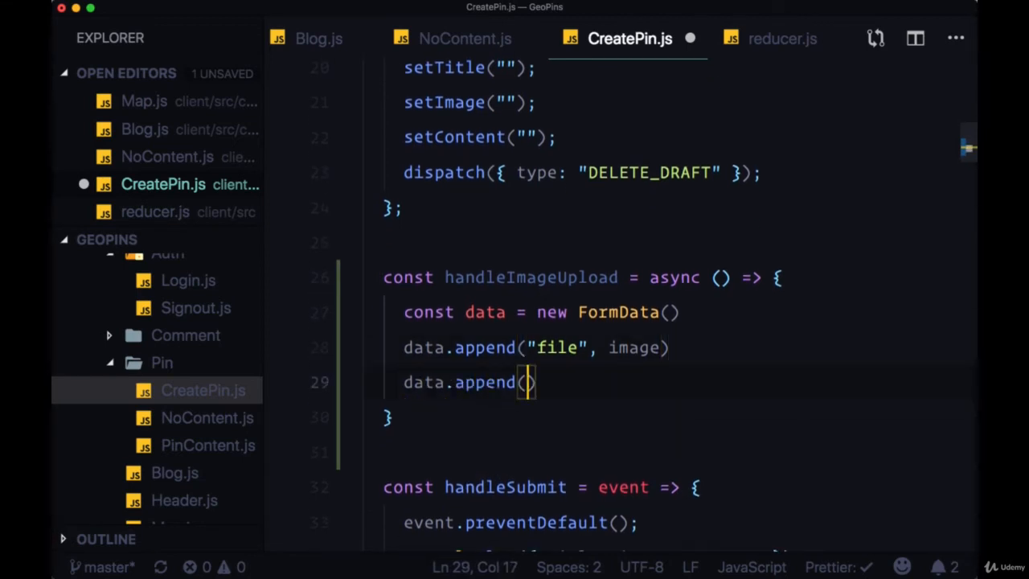
type("\"upload\"")
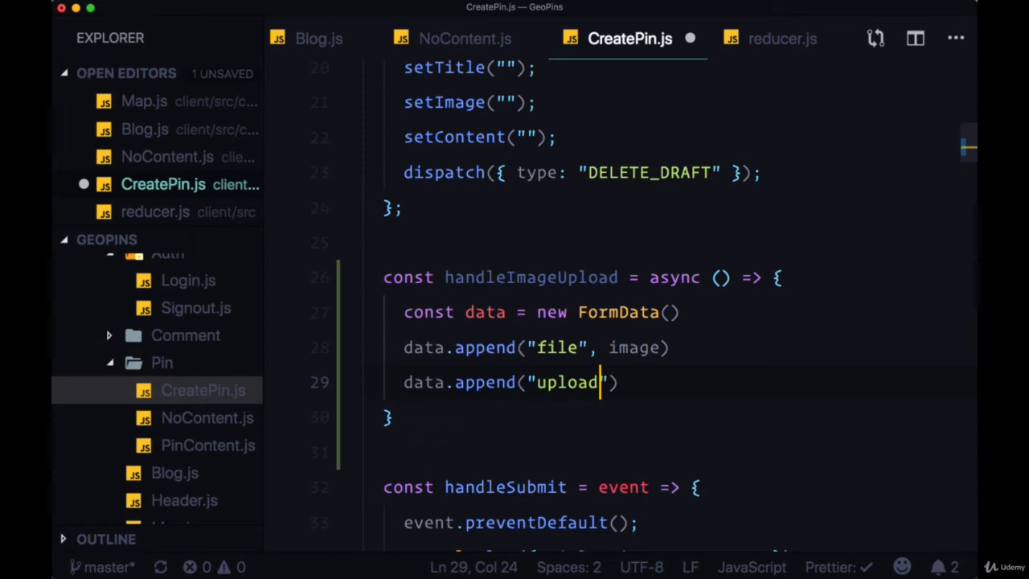
type("_preset\", \"geopins")
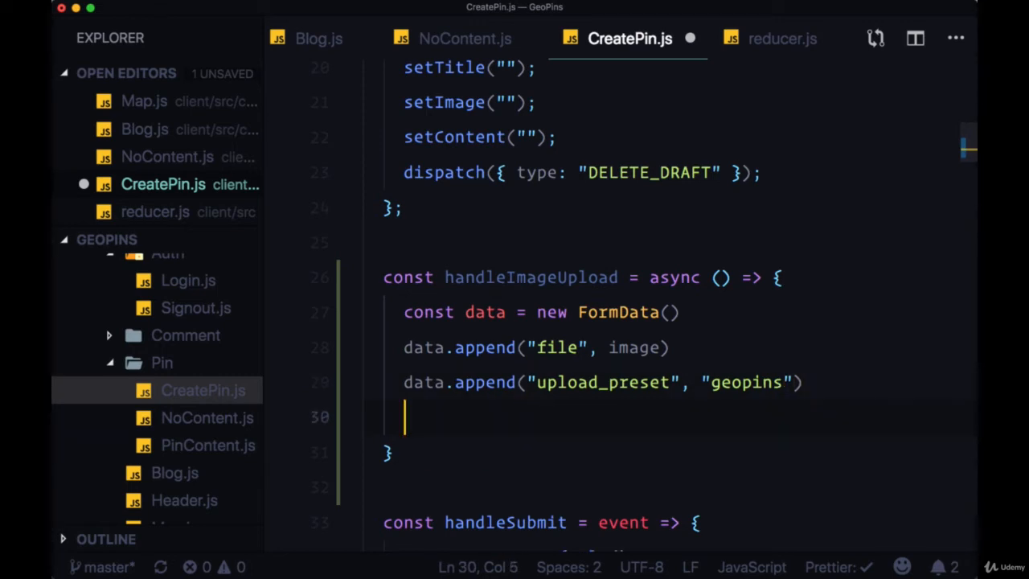
Append 'cloud_name' with the reedbargercodes cloud name to the FormData.
type("data")
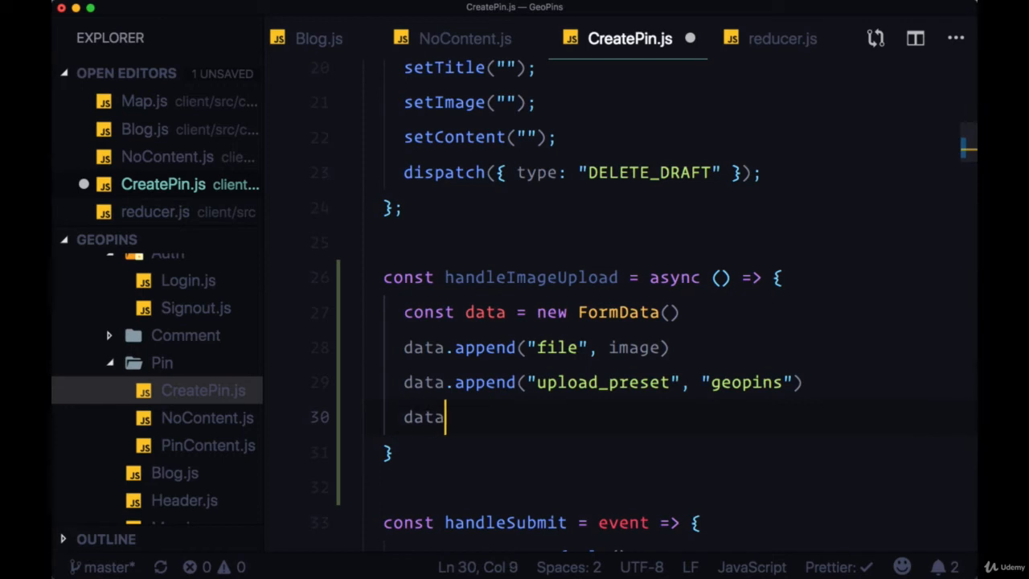
type(".append(")
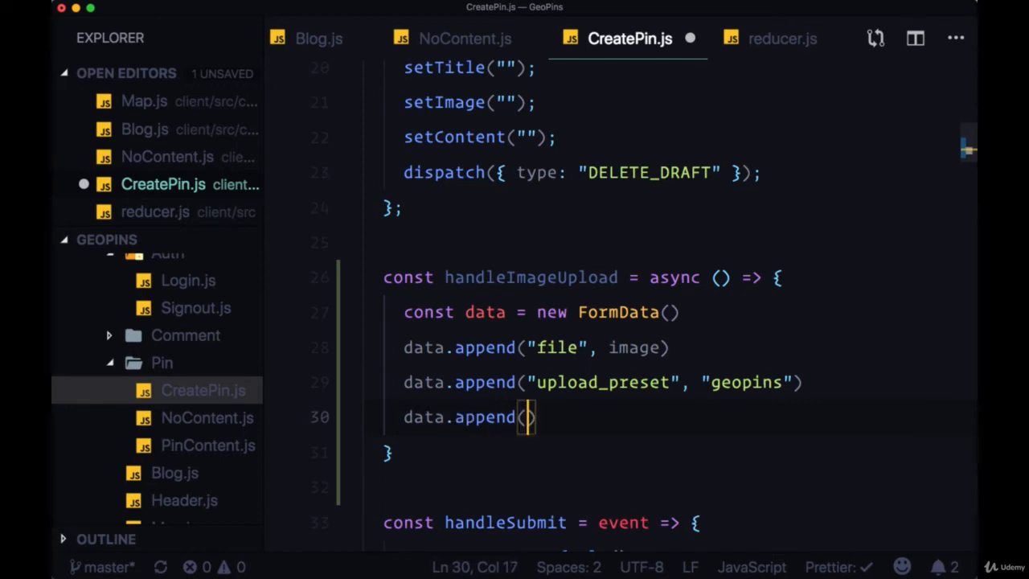
type("\"clou\"")
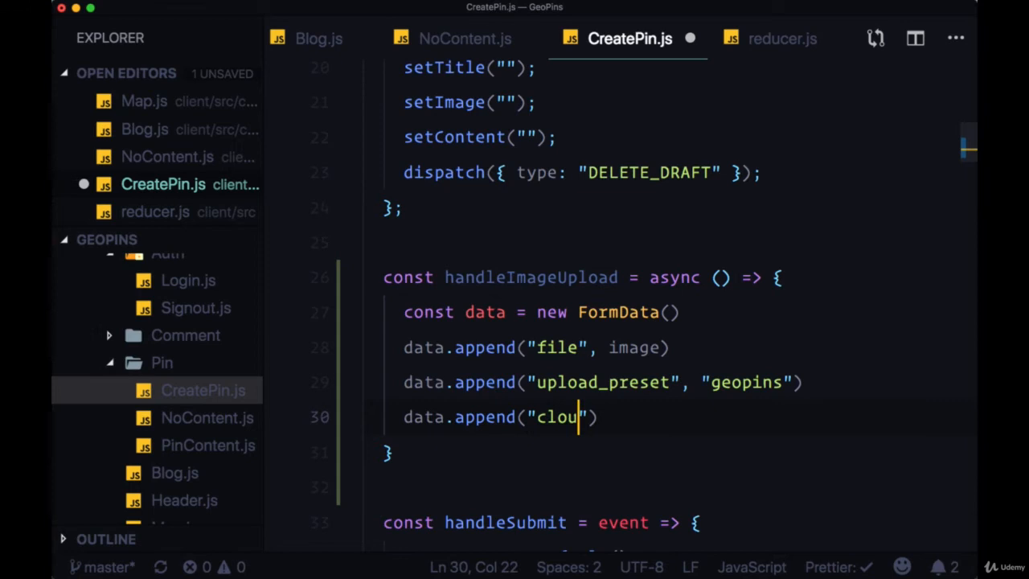
type("d_name")
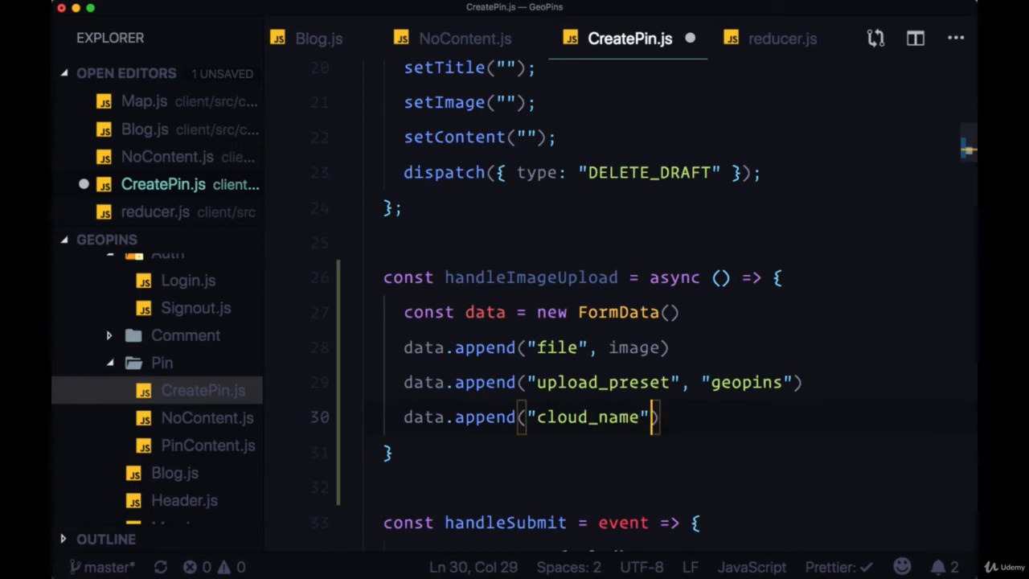
type(", \"ree")
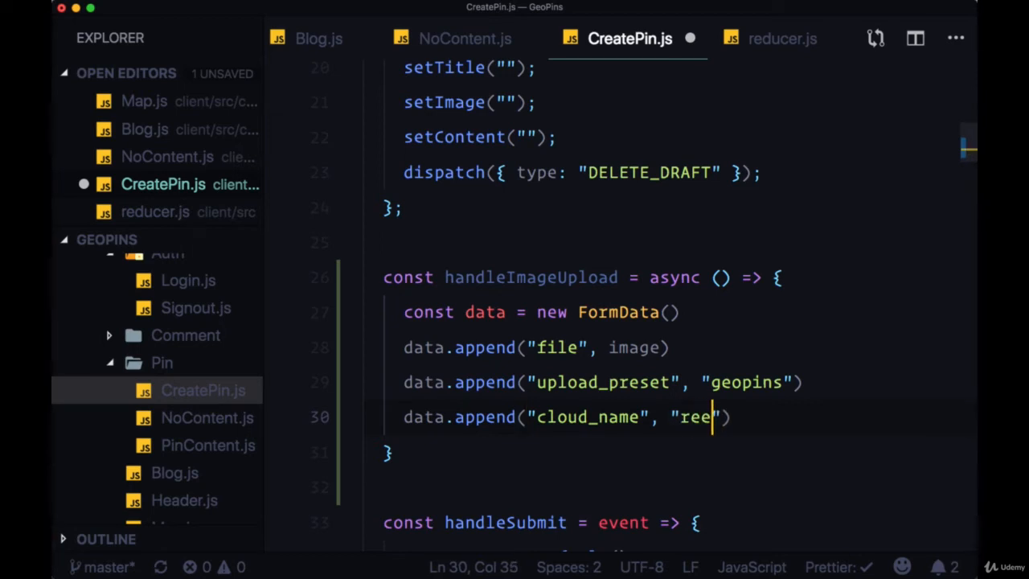
type("dbargercodes")
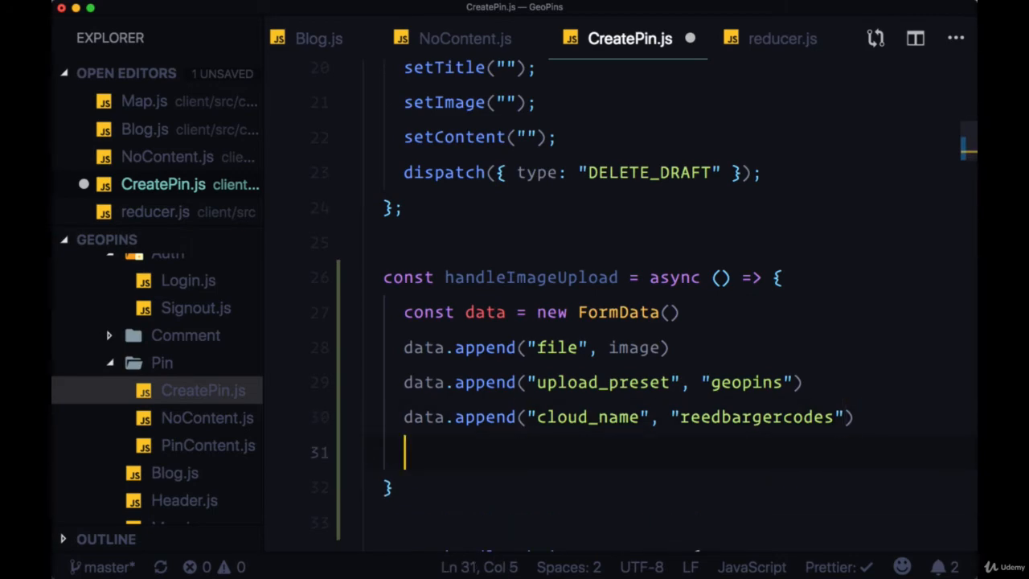
Add import axios from 'axios' below the React import at the top of CreatePin.js.
scroll("up", 3)
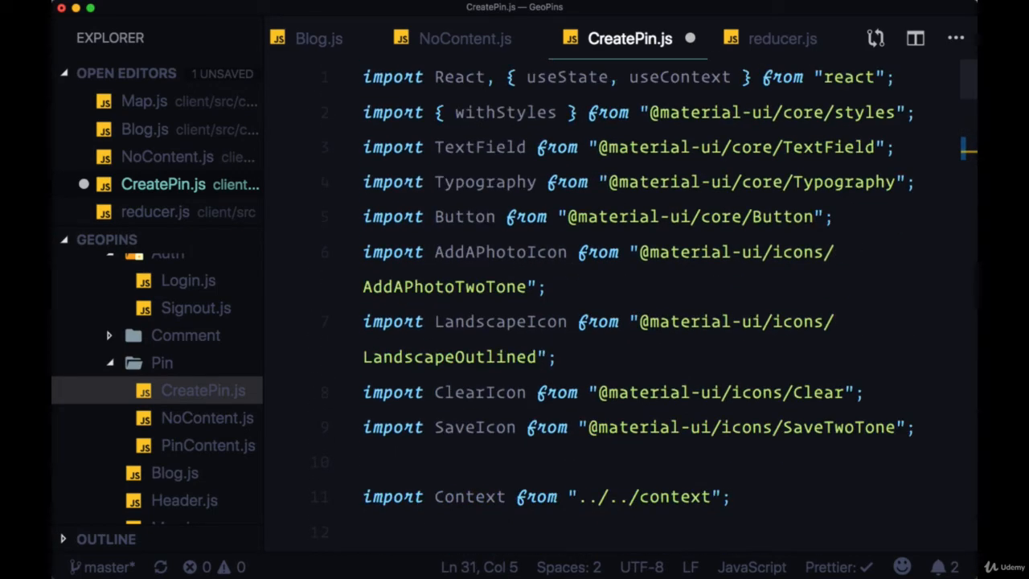
left_click(892, 77)
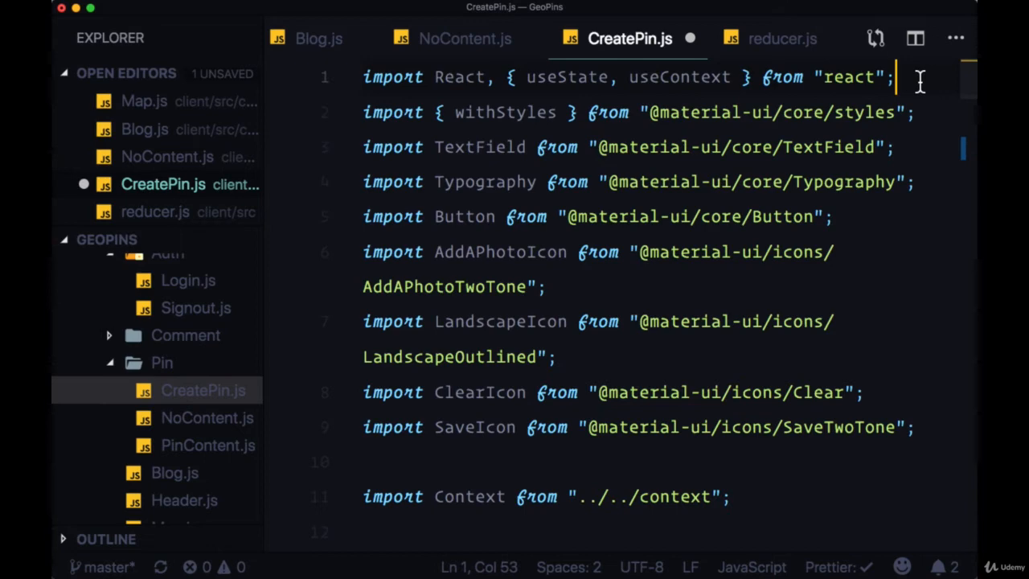
type("import axios")
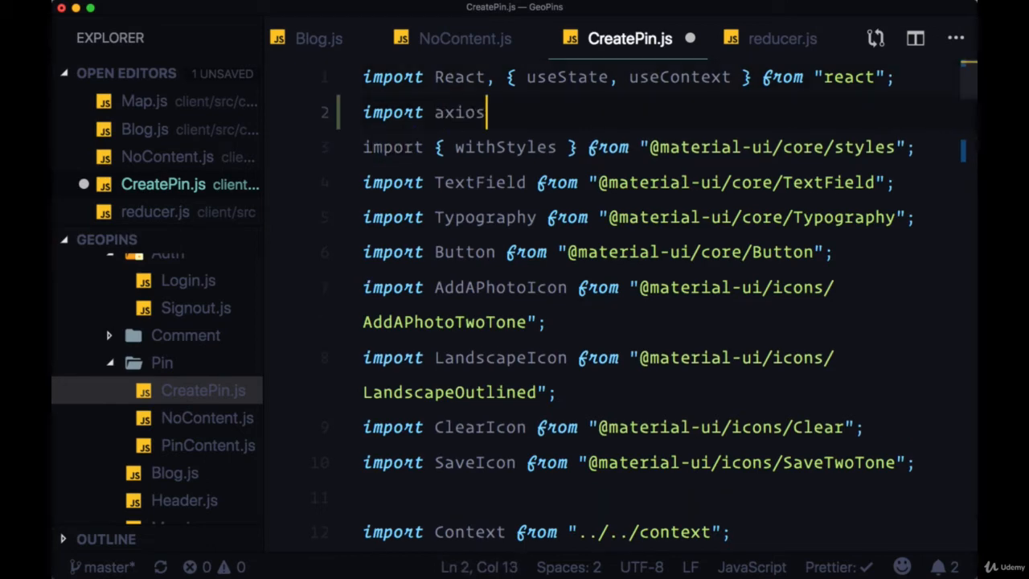
type("from 'axios'")
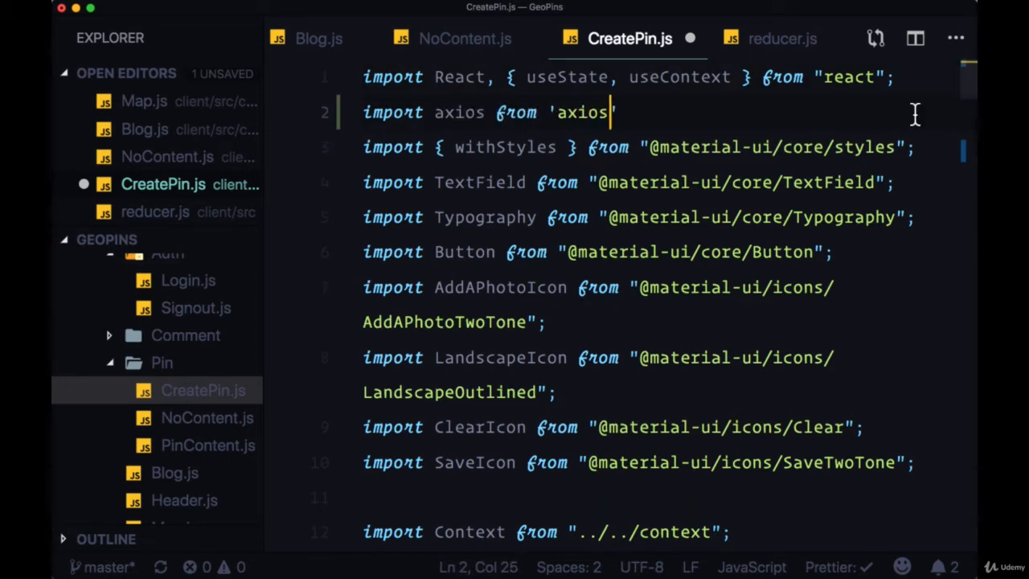
scroll("down", 3)
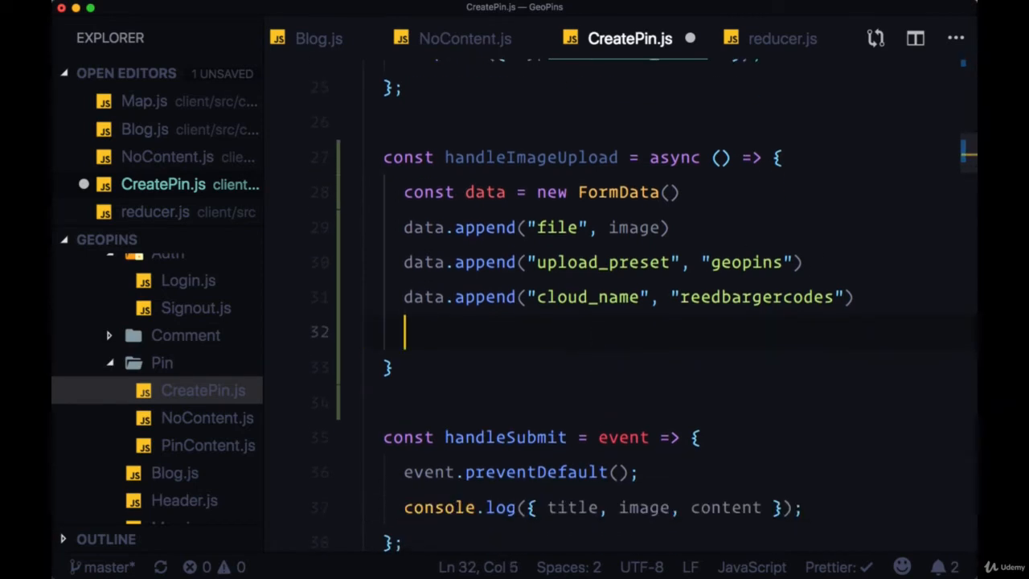
type("await axios.p")
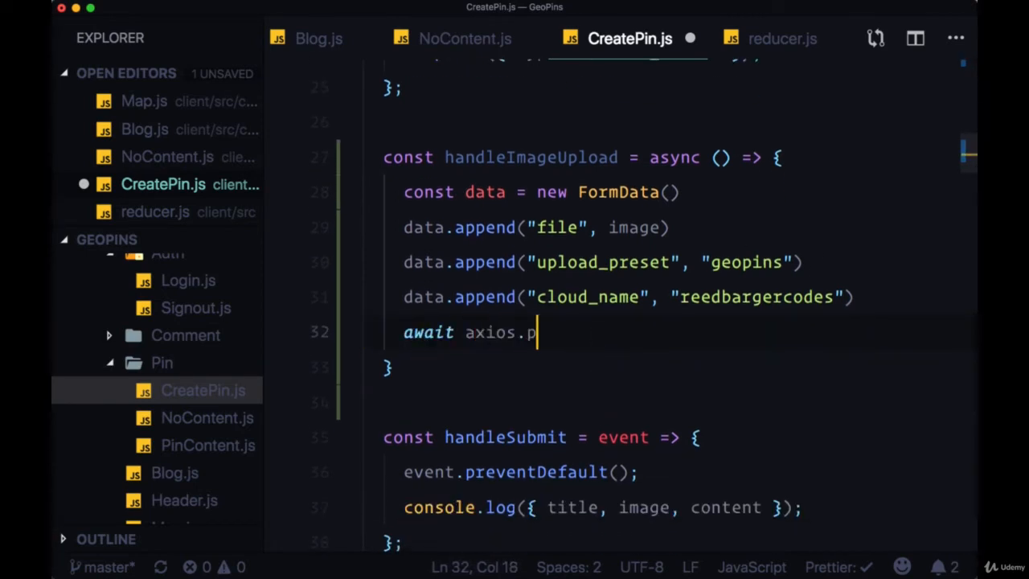
type("ost(")
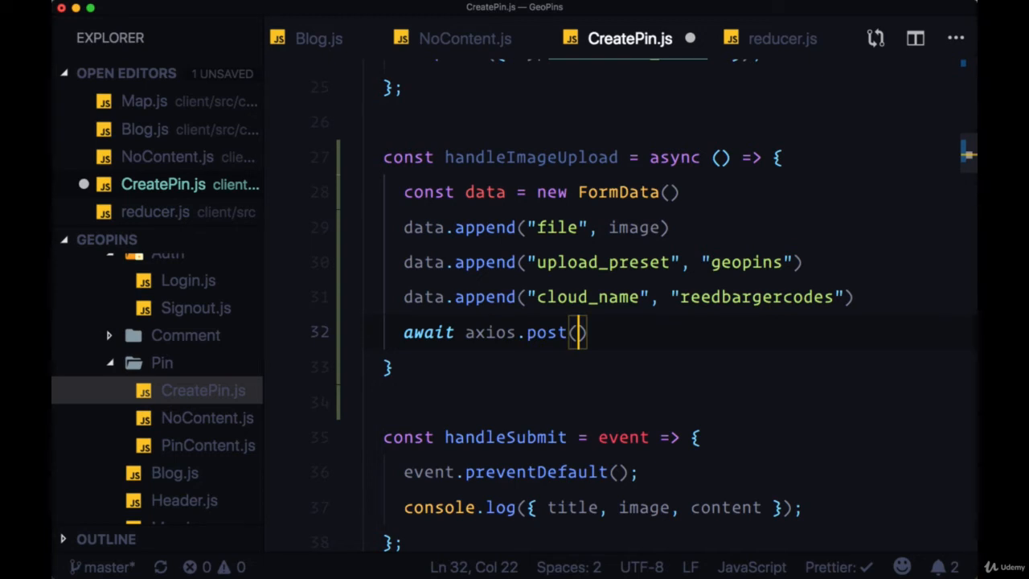
type("\"")
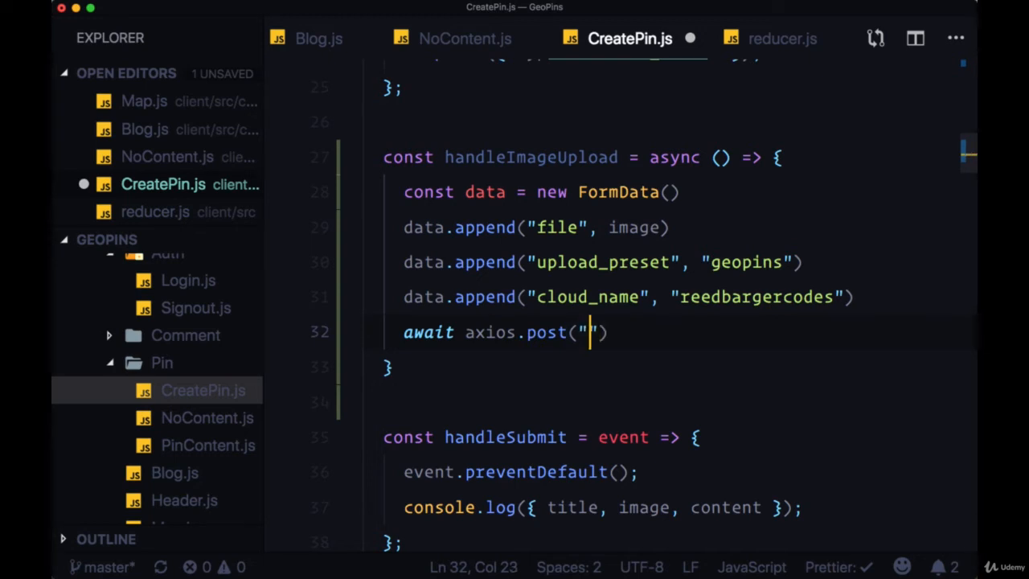
type("ht")
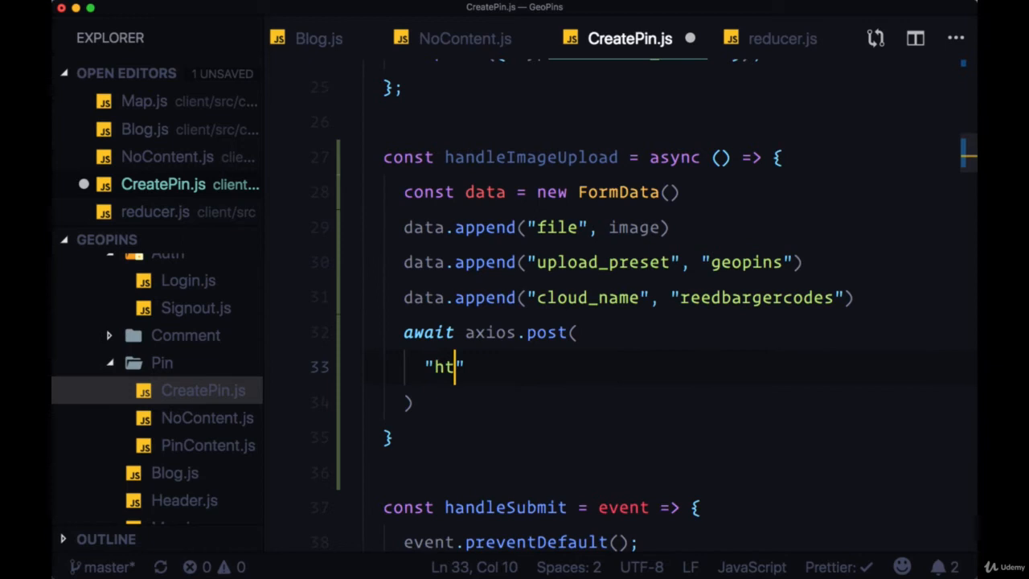
type("tp")
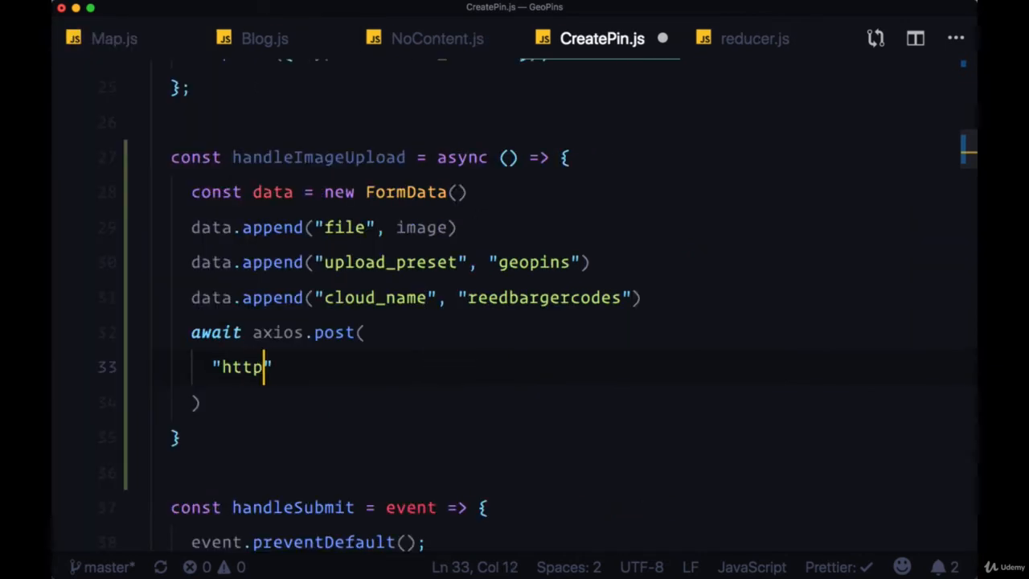
type("s://a")
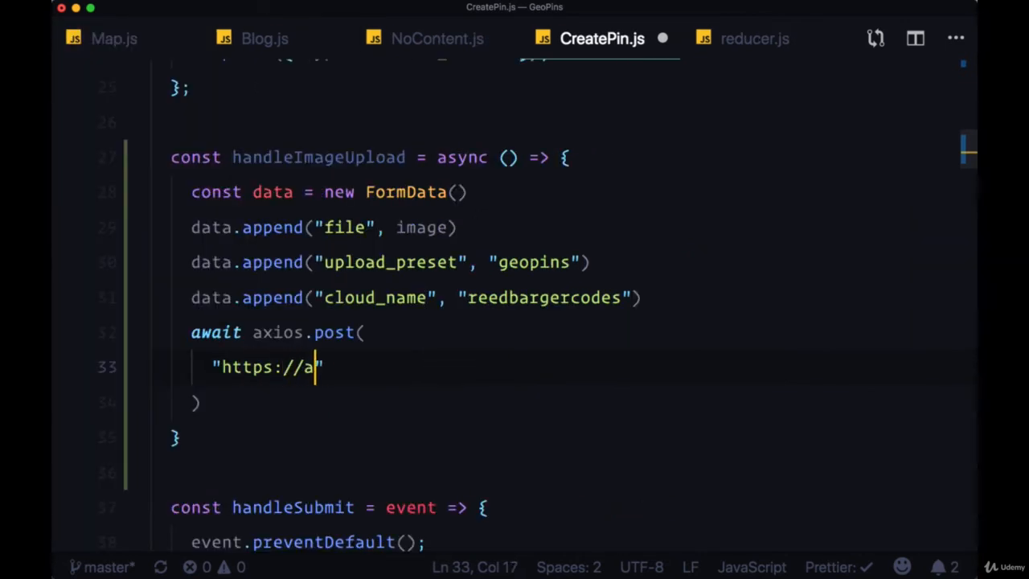
type("pi.cloudinar")
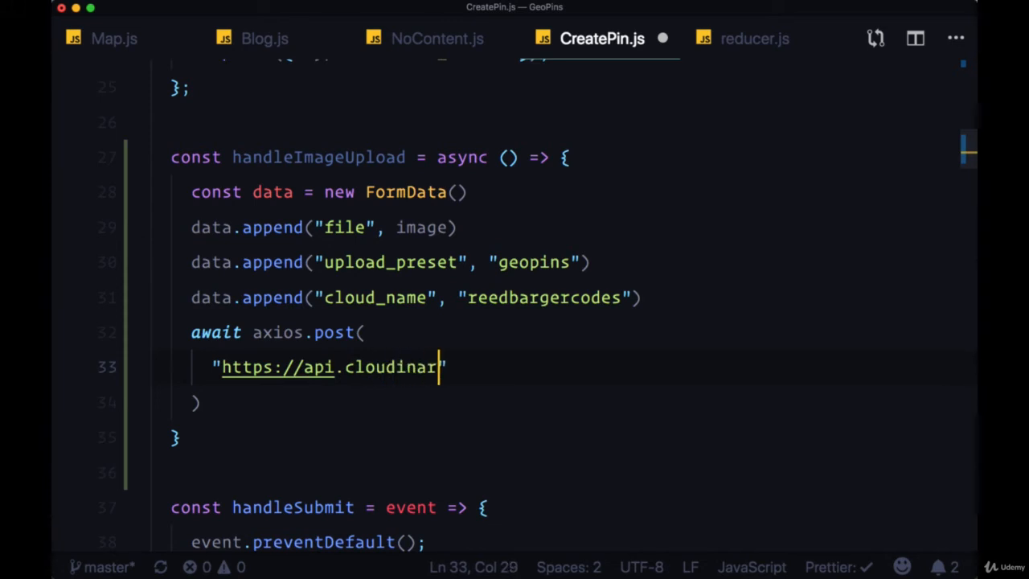
type(".com/v")
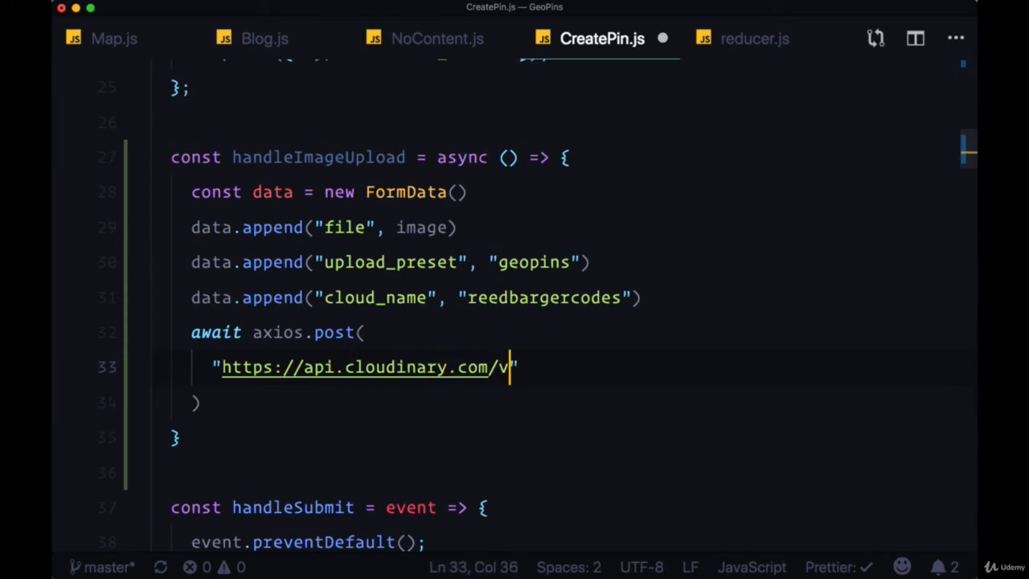
type("1_1/")
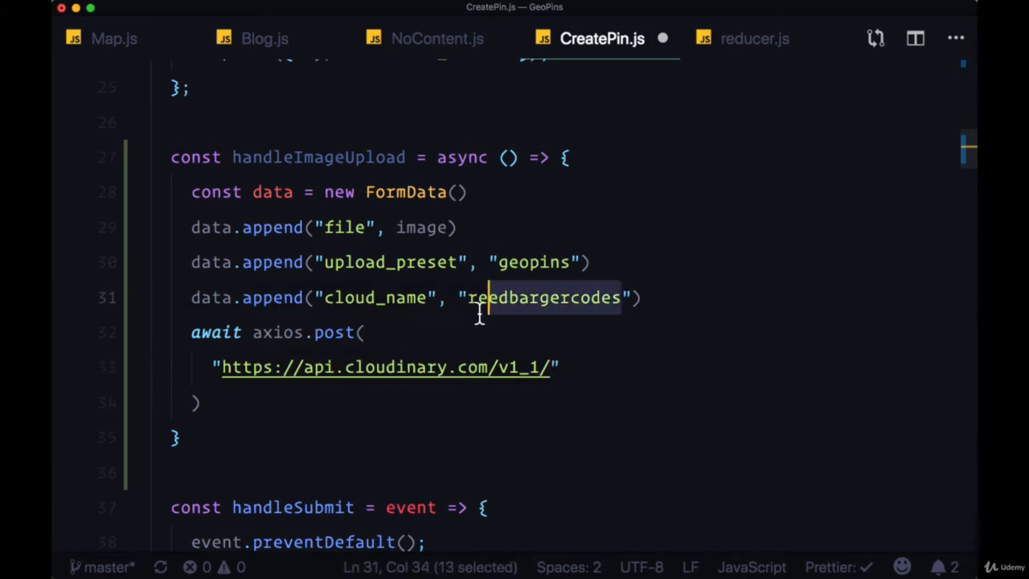
type("reedbargercodes")
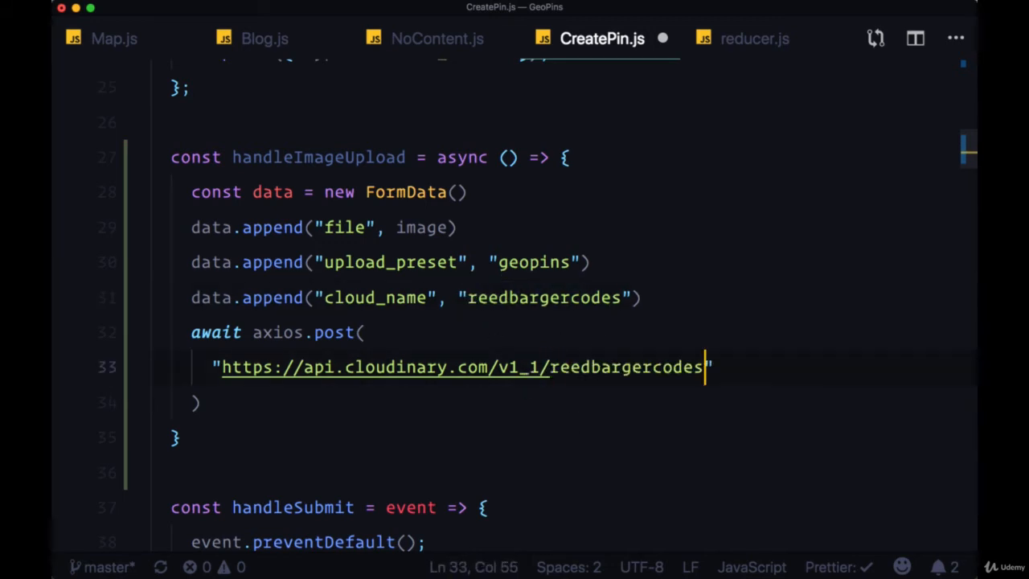
type("/image")
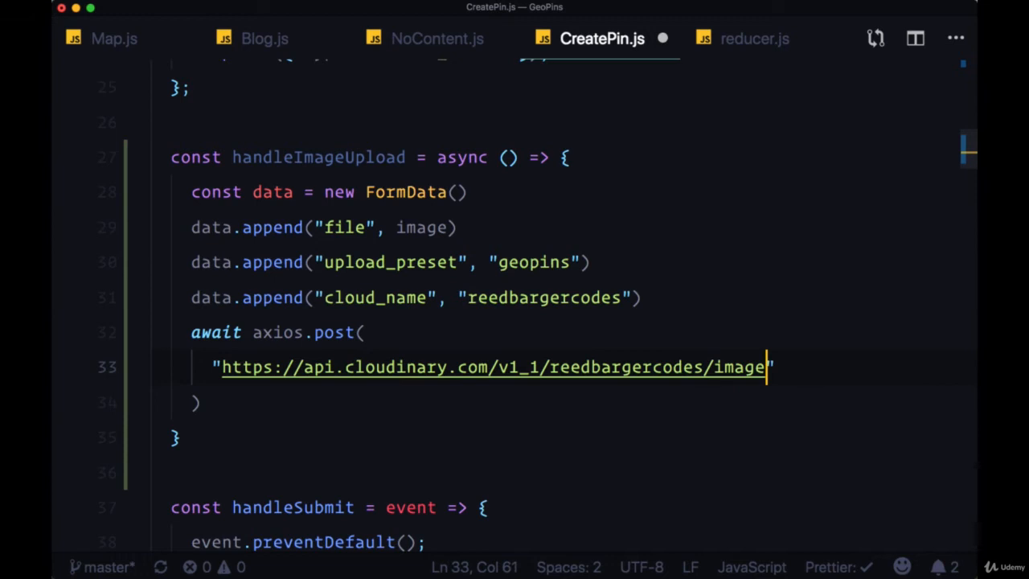
type("/upload")
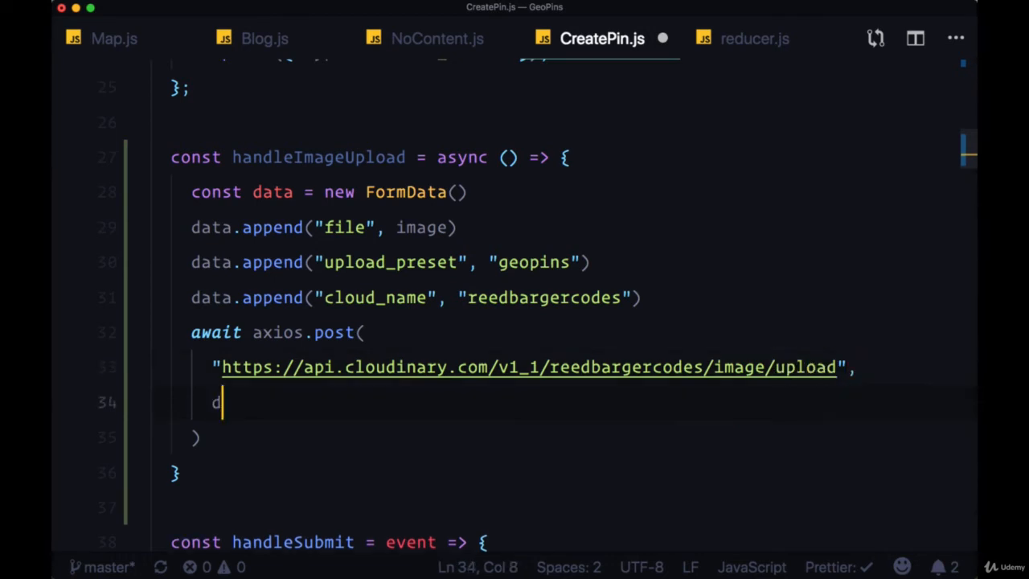
type("ata")
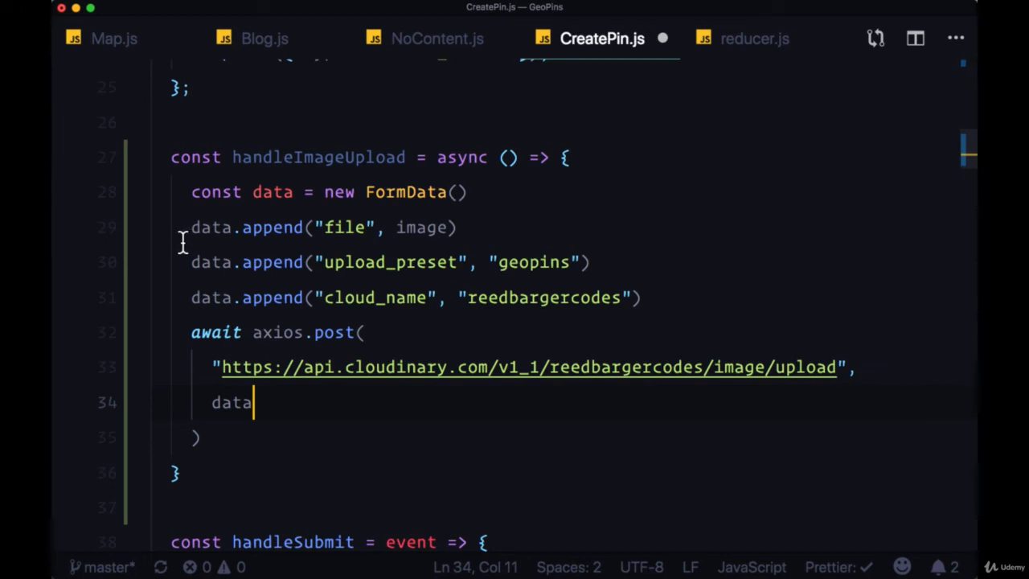
mouse_move(155, 280)
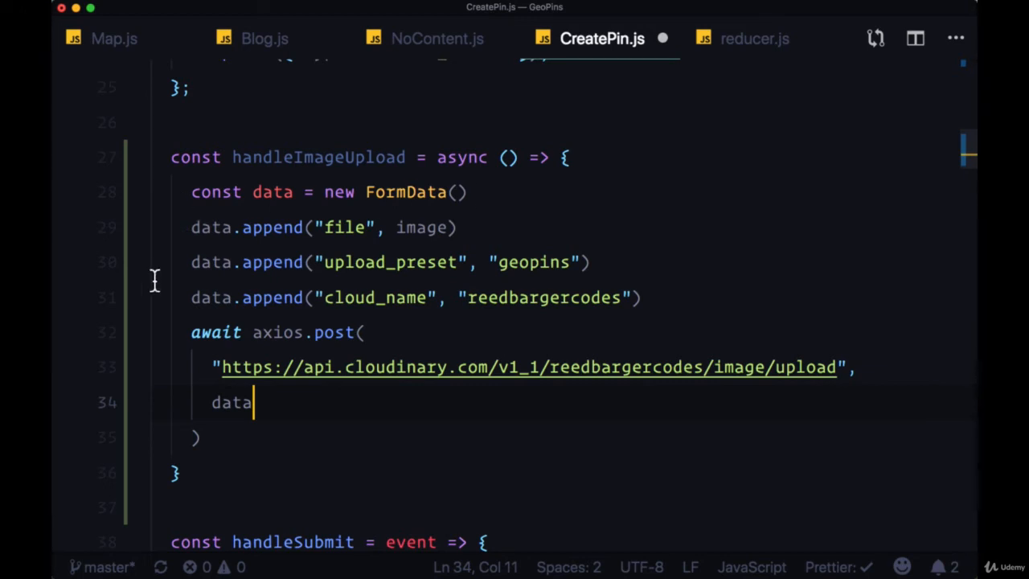
Store the response as const res and return res.data.url from handleImageUpload.
type("const")
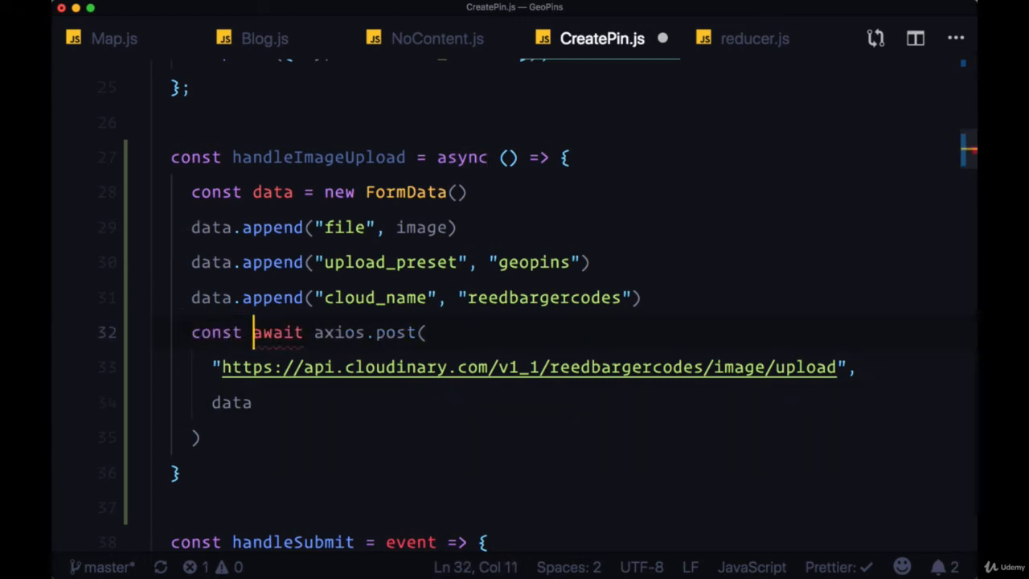
type("res =")
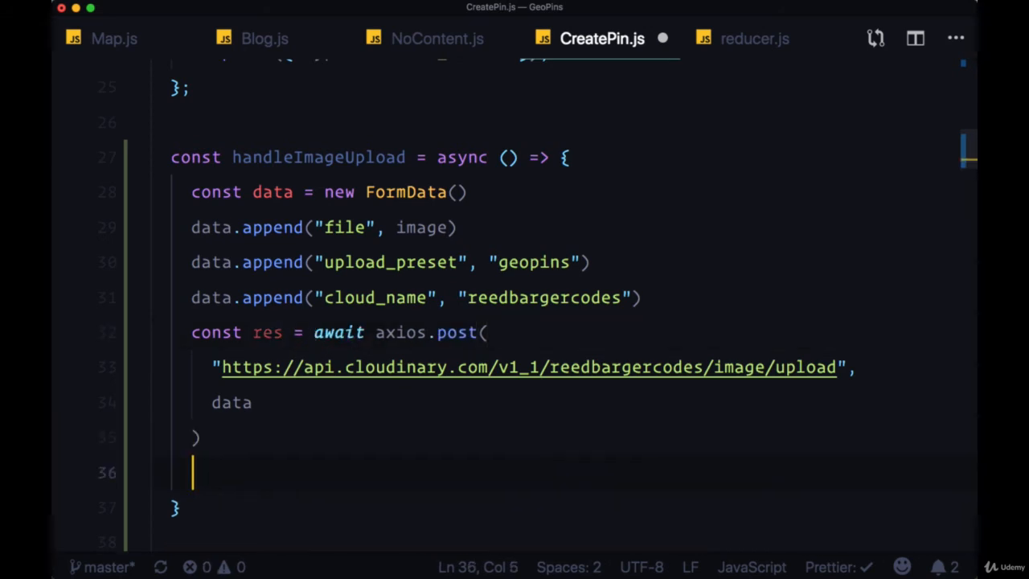
type("return .")
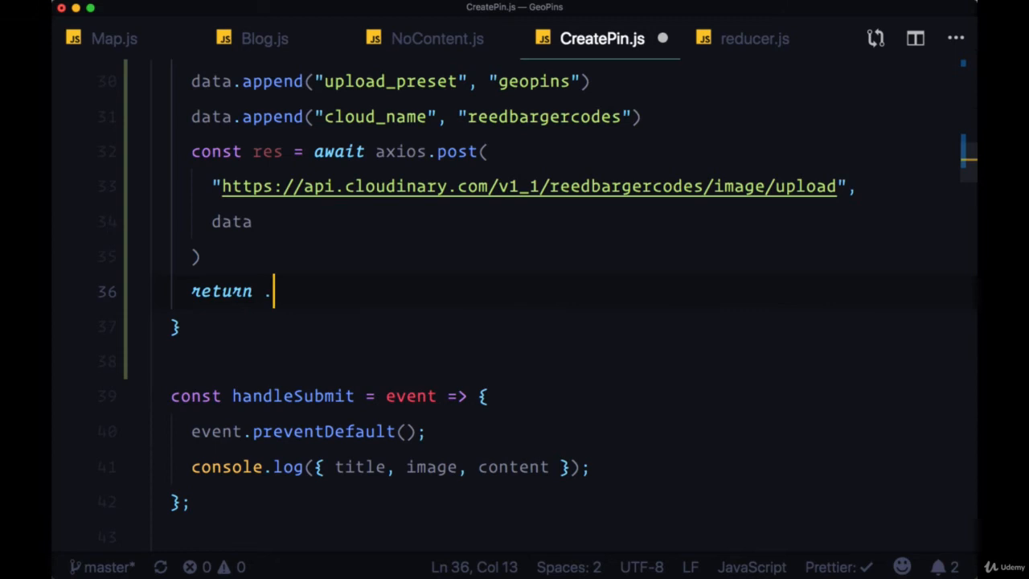
type("res.data.")
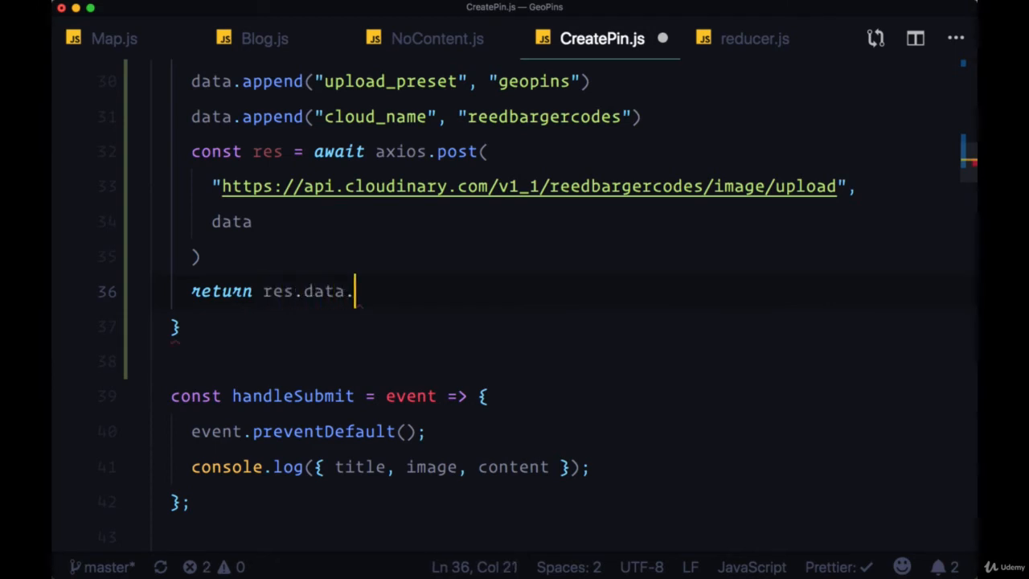
type("url")
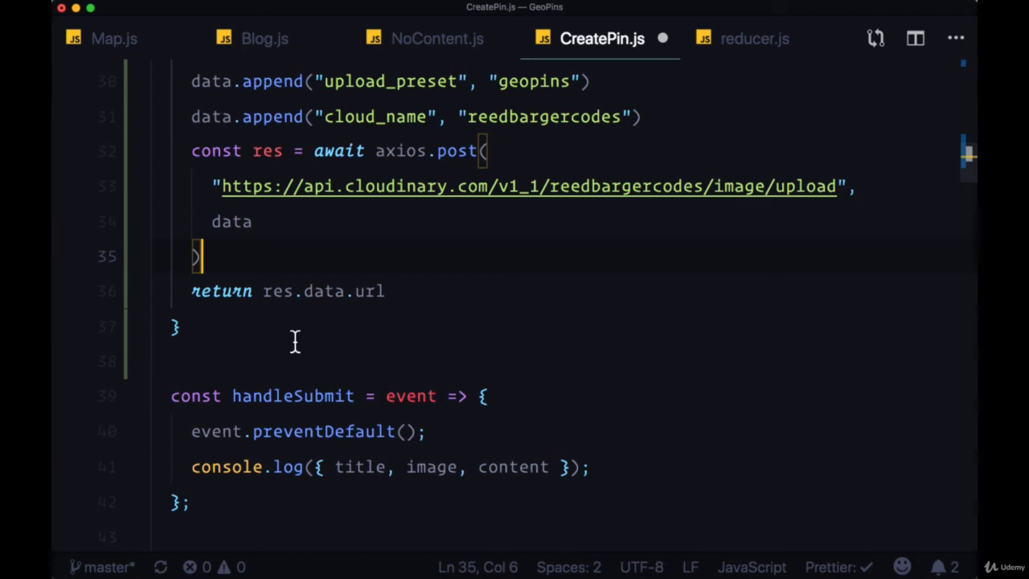
left_click(431, 430)
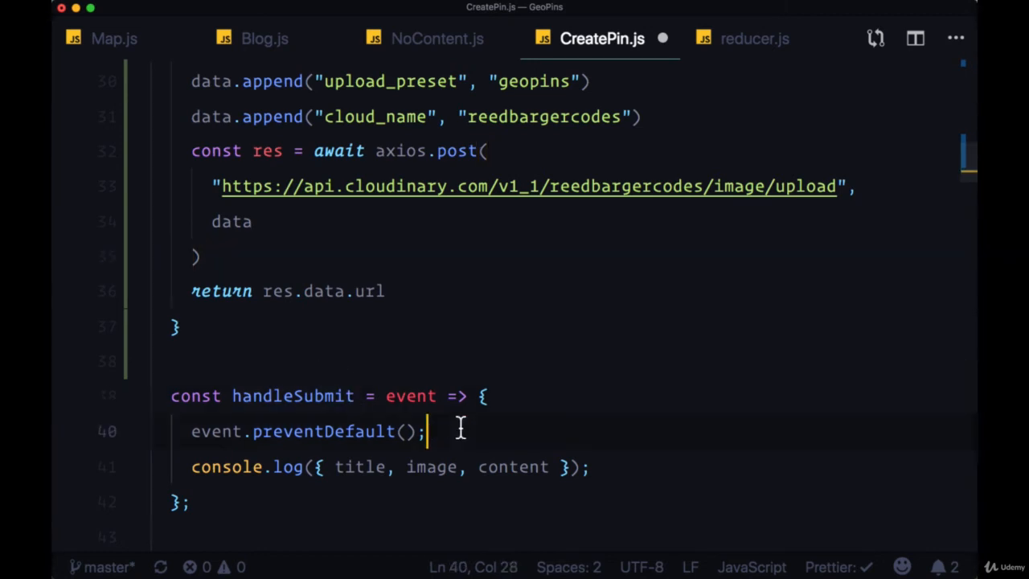
Make handleSubmit async, set const url = await handleImageUpload() and log url with the form values.
type("a")
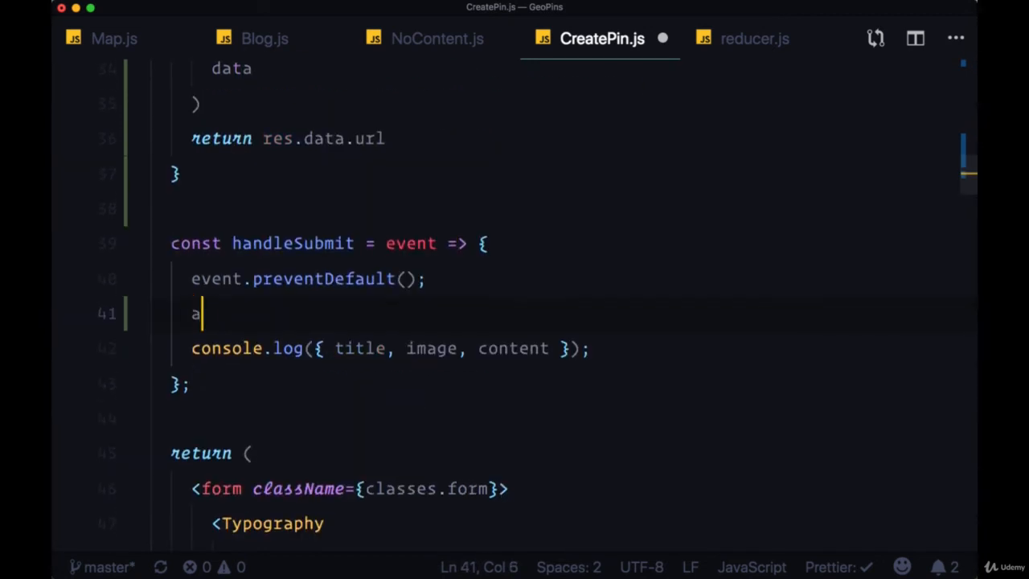
scroll("up", 3)
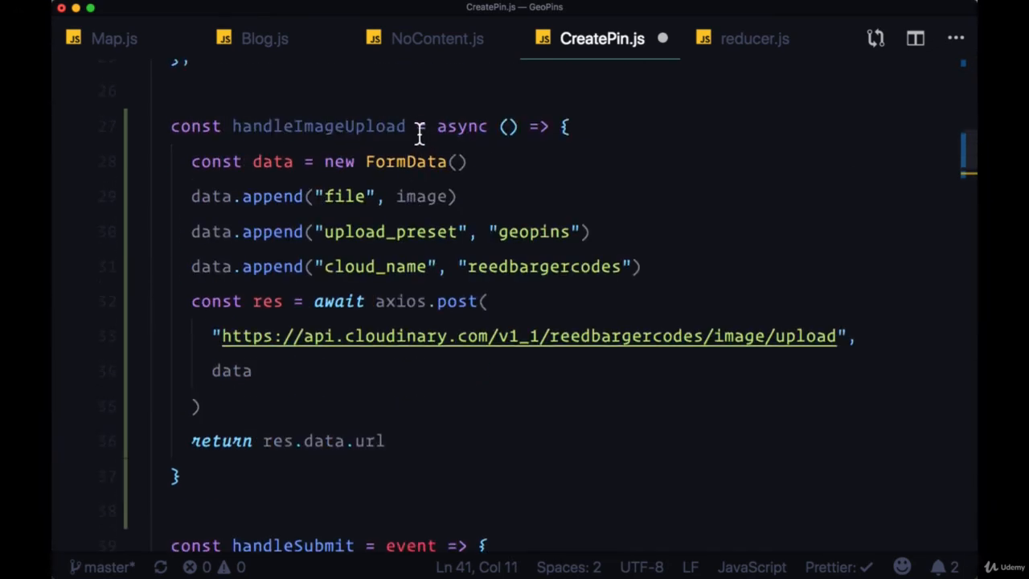
scroll("down", 3)
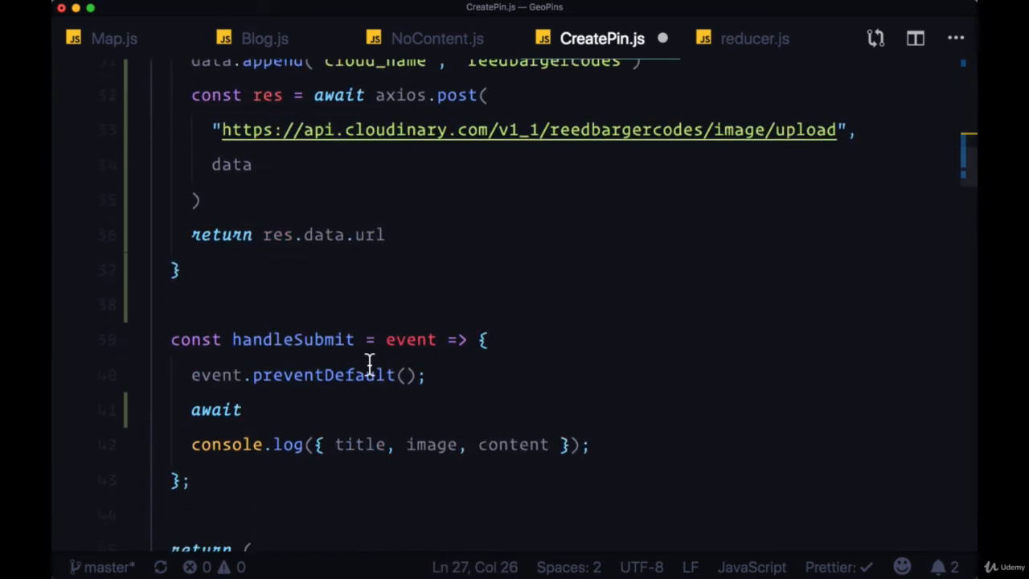
type("handleImageUpload")
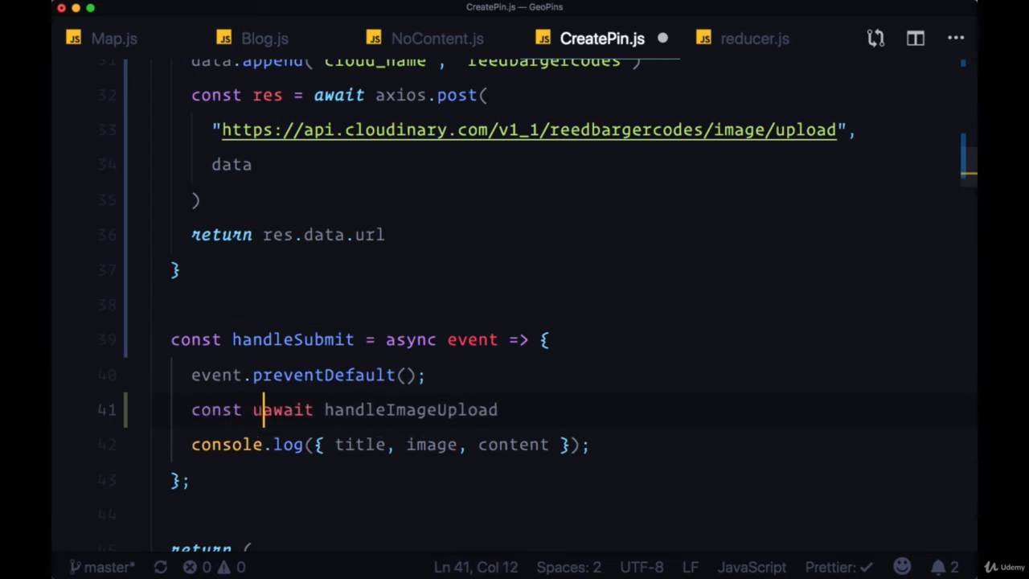
type("rl =")
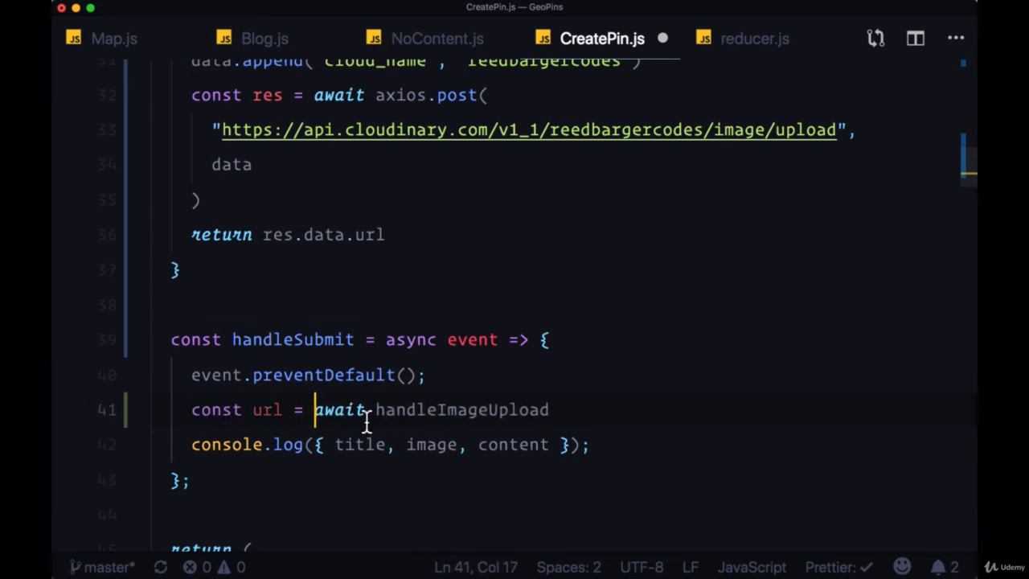
type("url,")
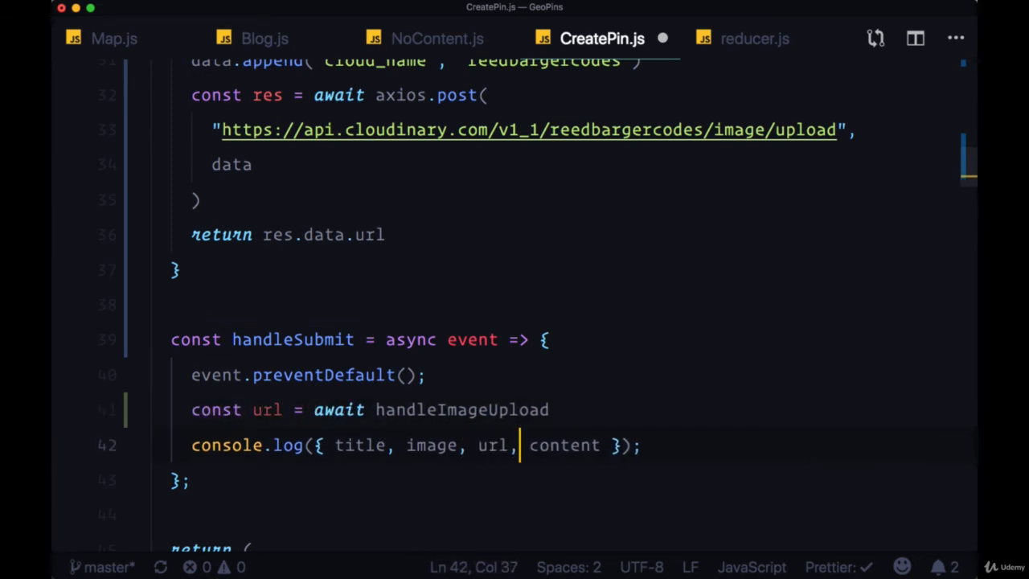
mouse_move(587, 412)
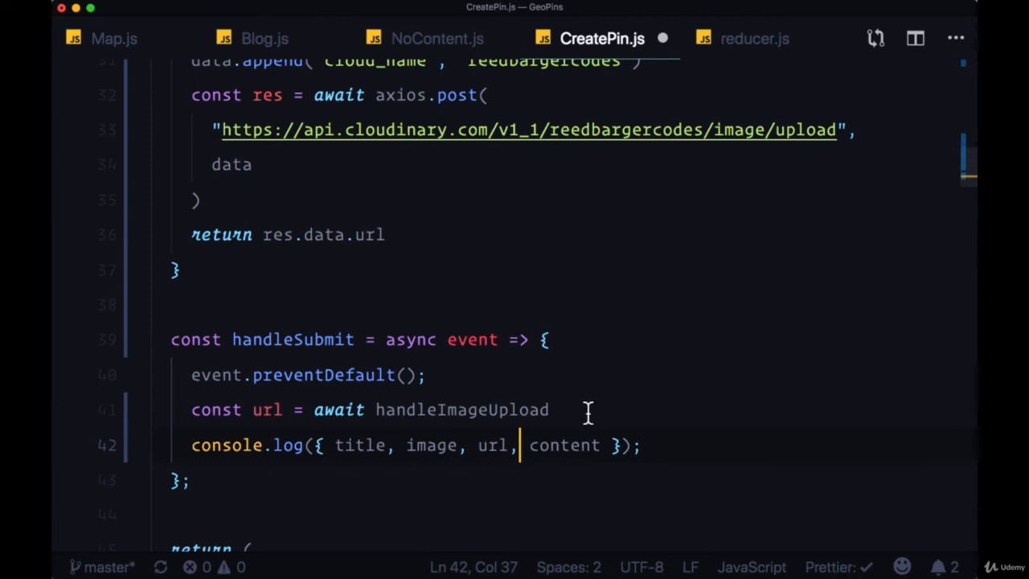
scroll("down", 3)
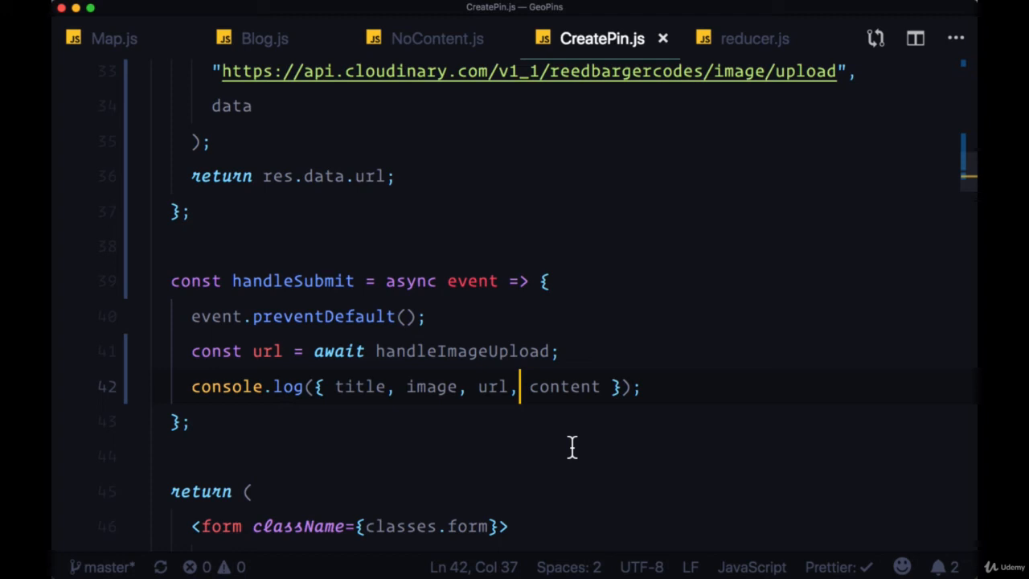
type("()")
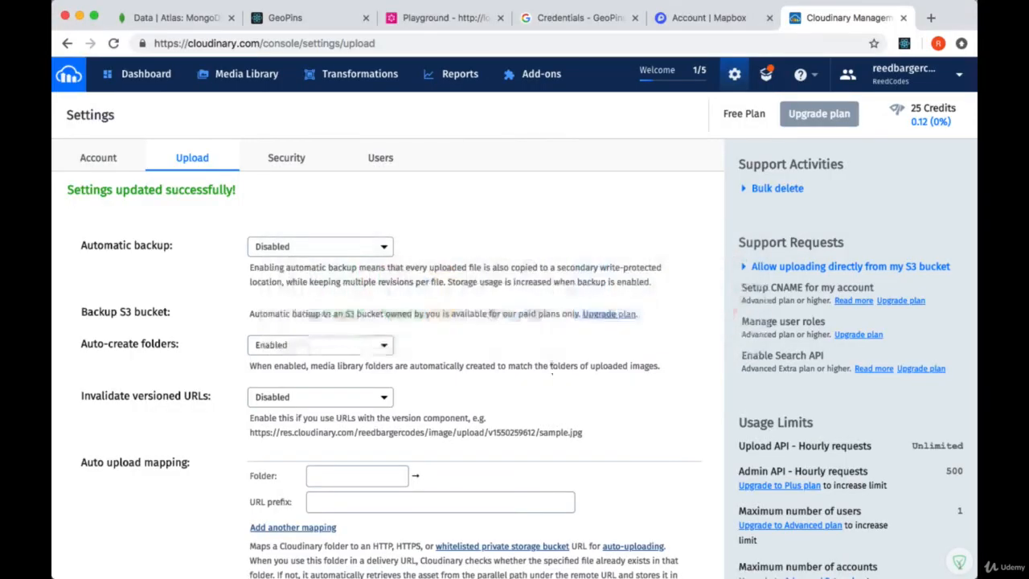
In GeoPins, drop a pin, enter asdf as title and content, and attach the screenshot file.
left_click(309, 16)
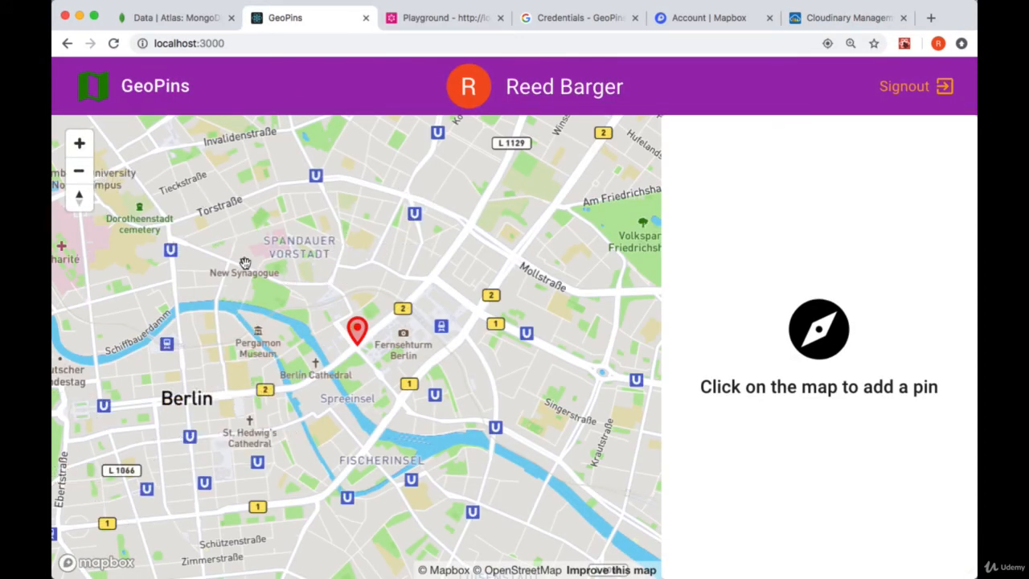
left_click(248, 247)
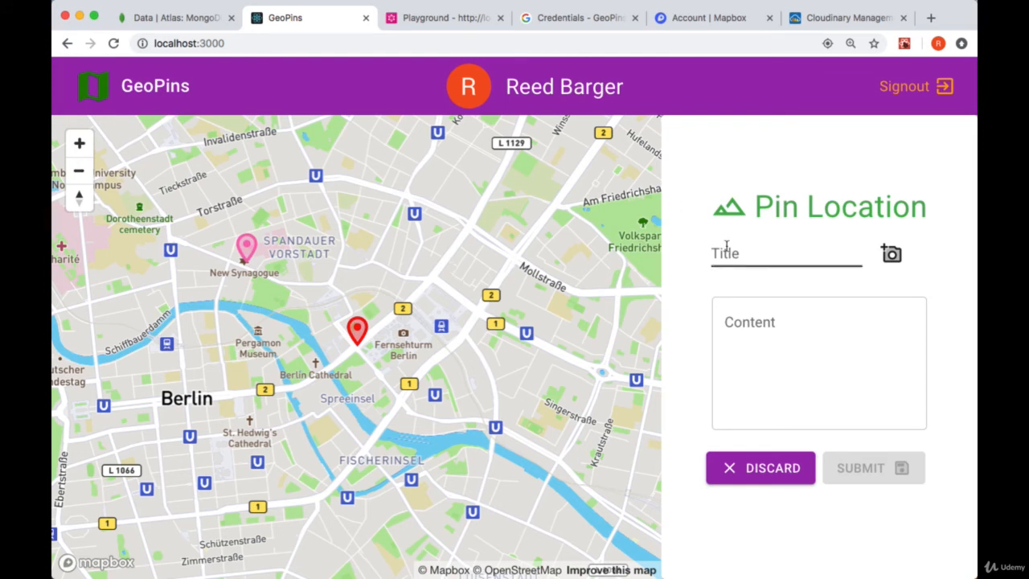
type("asdf")
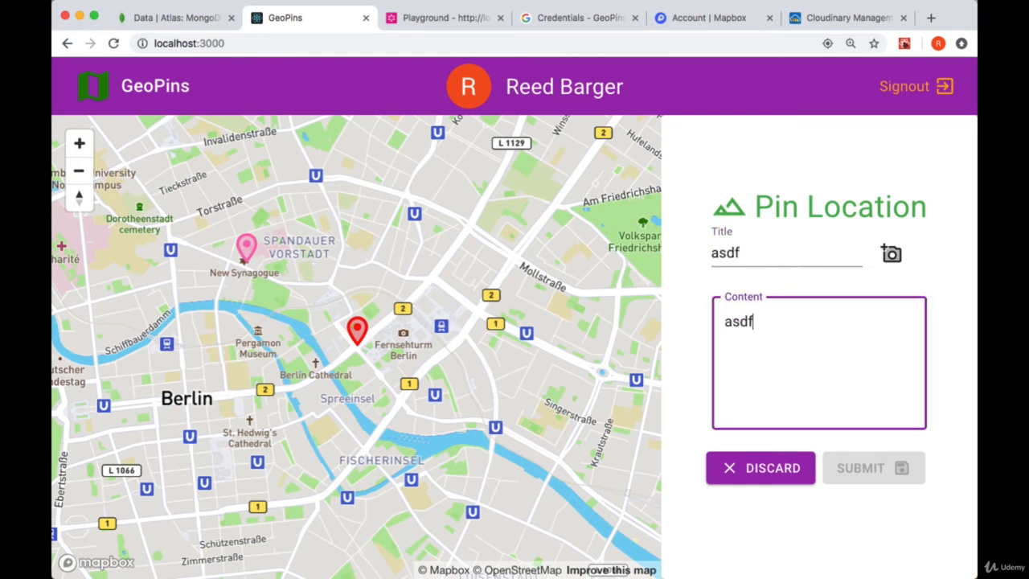
left_click(890, 254)
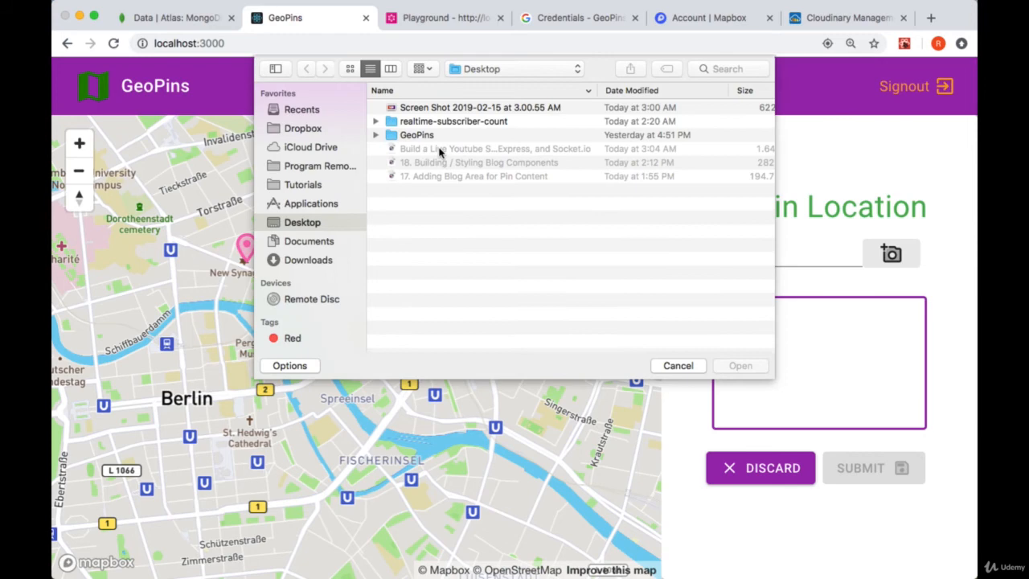
left_click(678, 364)
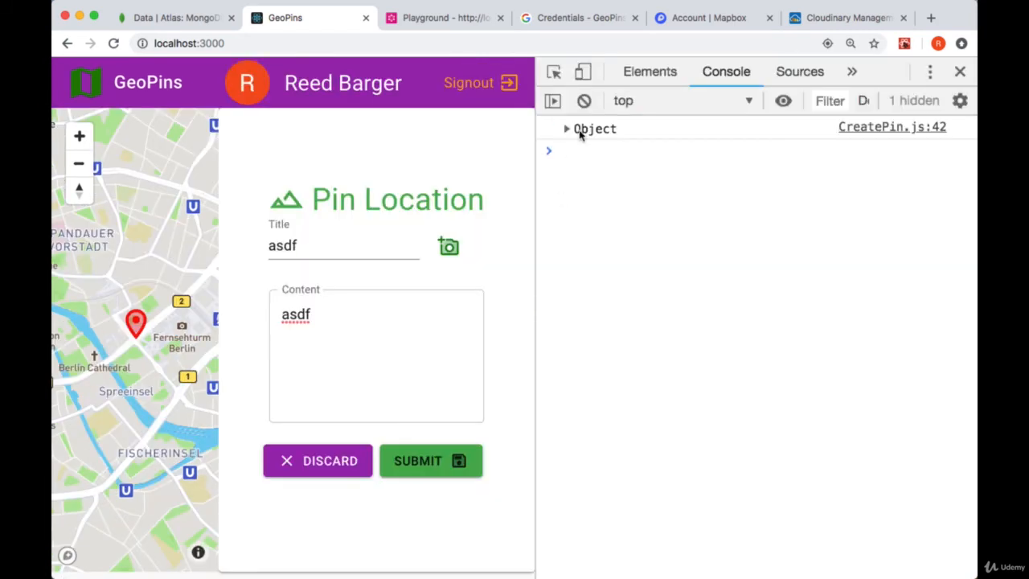
Expand the logged pin object in the Console to reveal the Cloudinary url, then open a new tab.
left_click(565, 128)
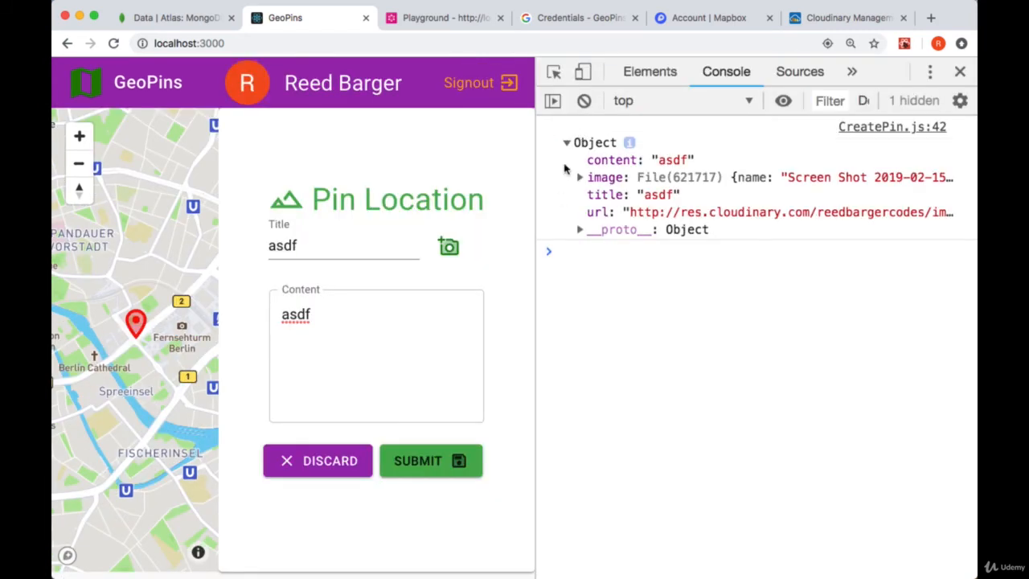
mouse_move(715, 218)
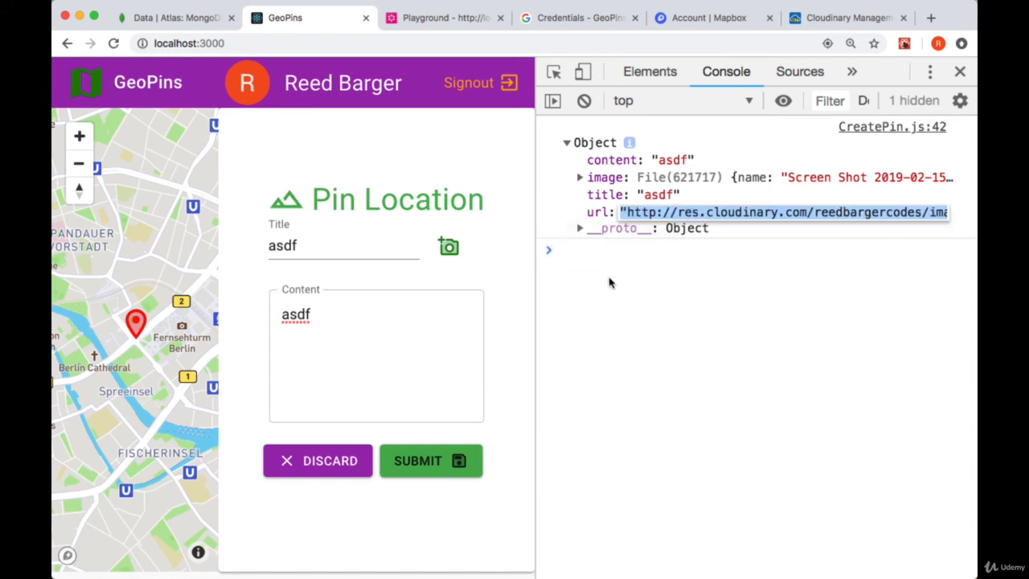
left_click(929, 16)
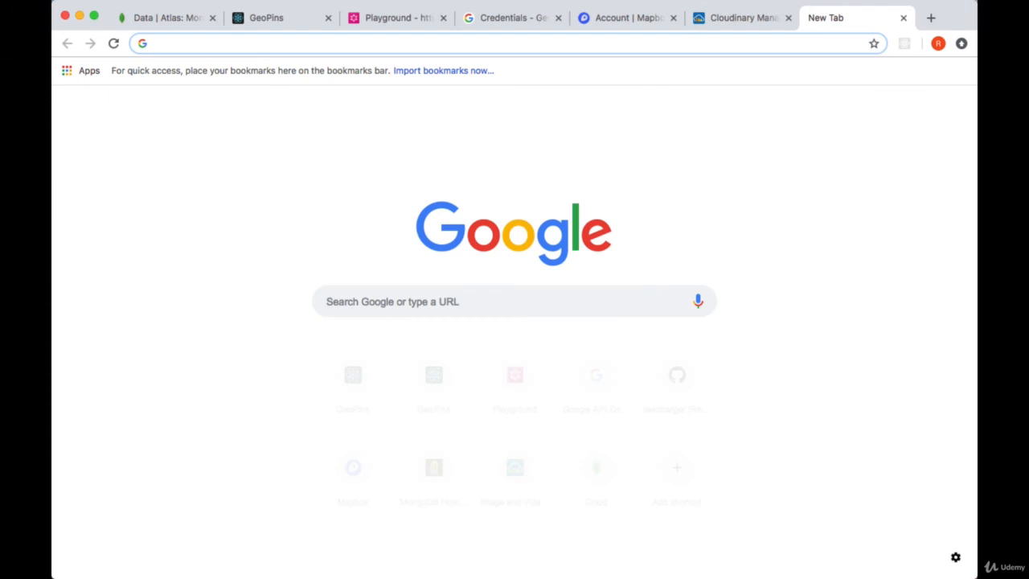
Load the res.cloudinary.com image URL in the new tab, then return to the Cloudinary console.
type("http://res.cloudinary.com/reedbargercodes/image/upload/v1550259950/o0zqmuuaxbcii4hjfeum.png")
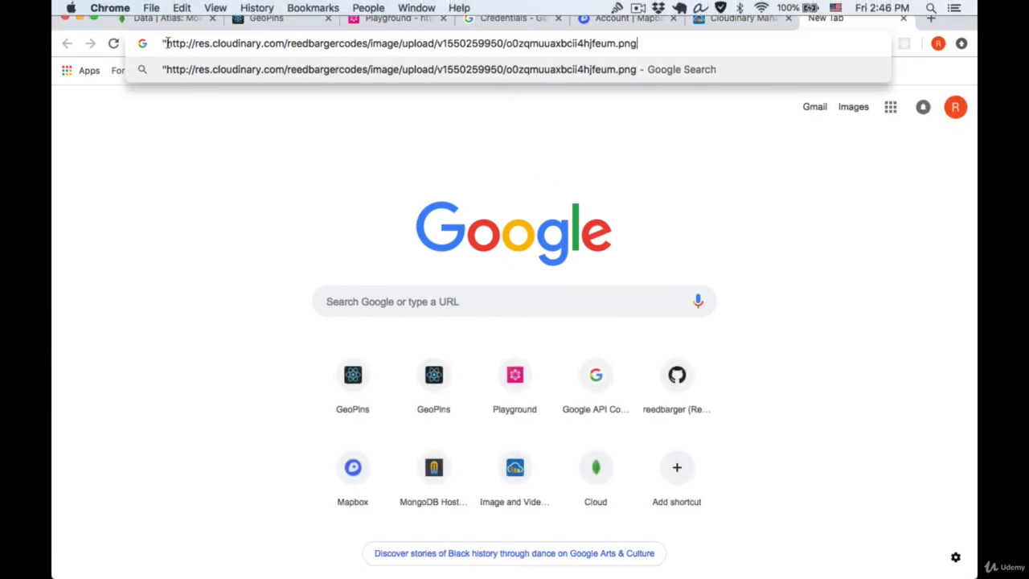
key("Return")
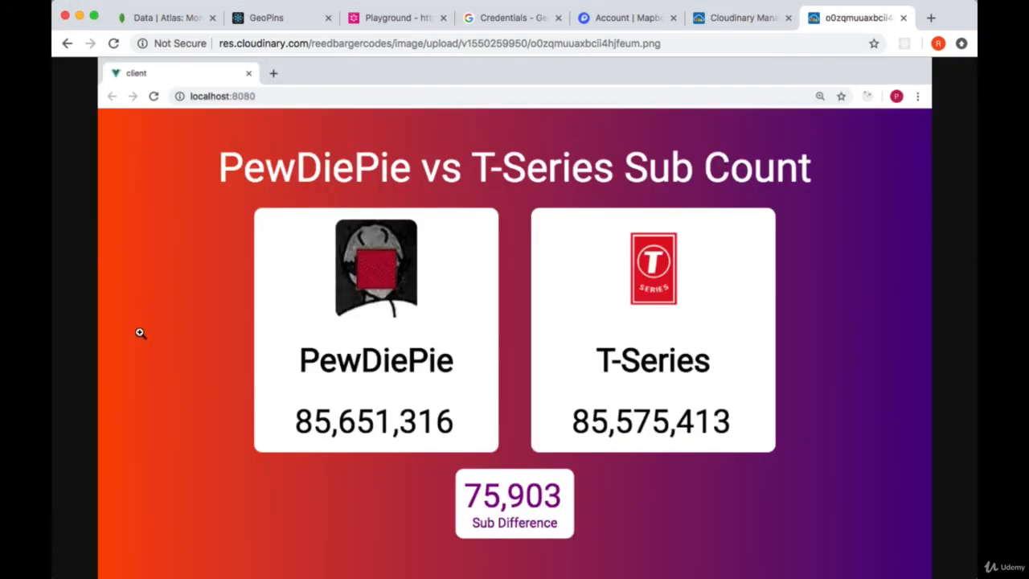
mouse_move(209, 276)
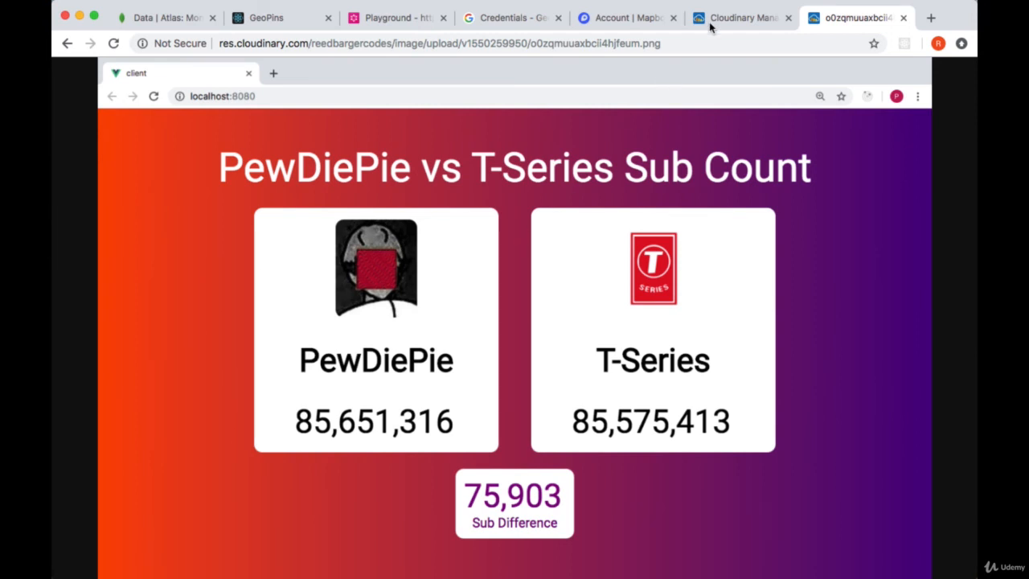
left_click(739, 18)
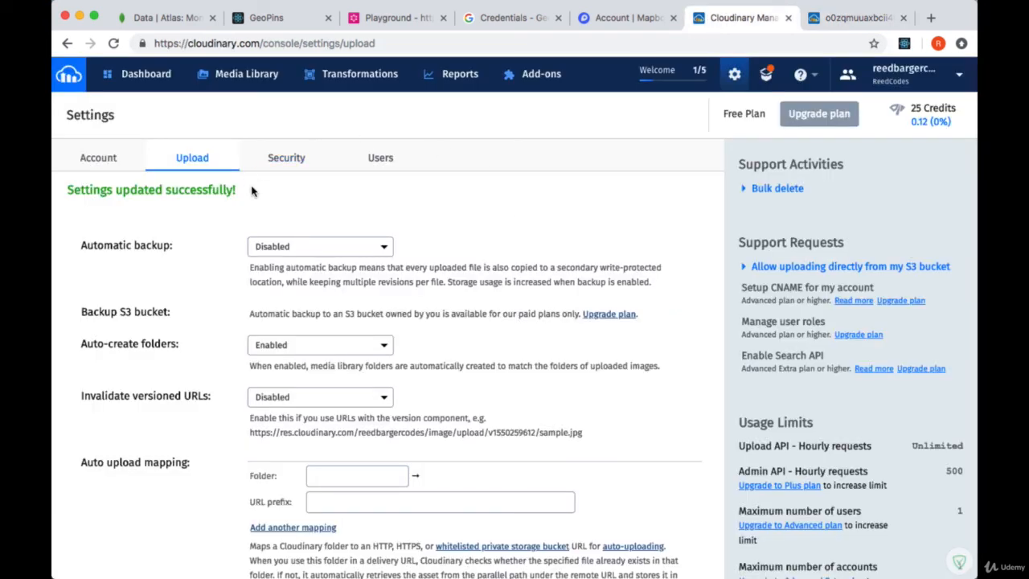
Review the Transformations list of media library thumbnails, then show Settings > Account with Free Plan details.
scroll("down", 3)
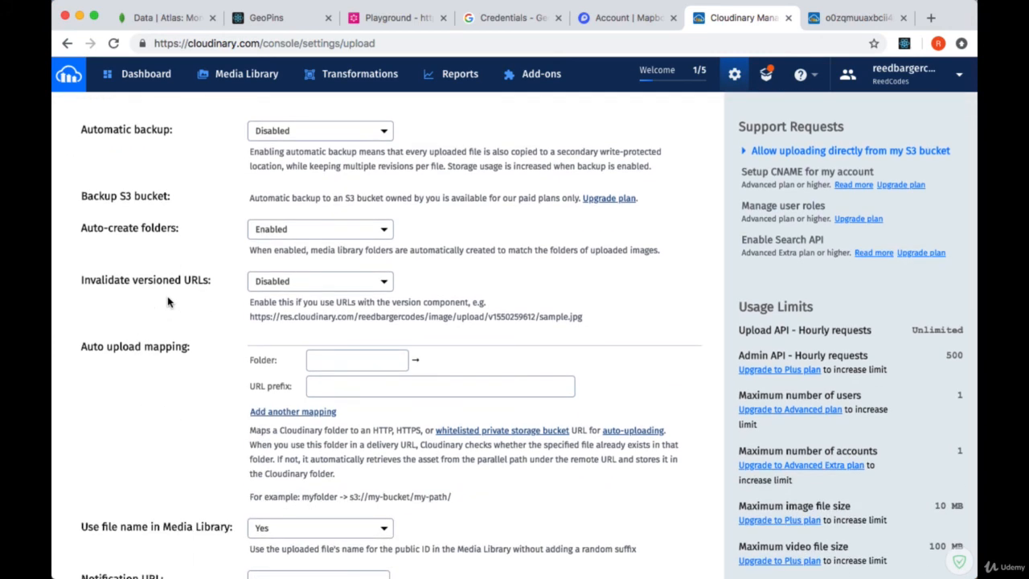
mouse_move(360, 74)
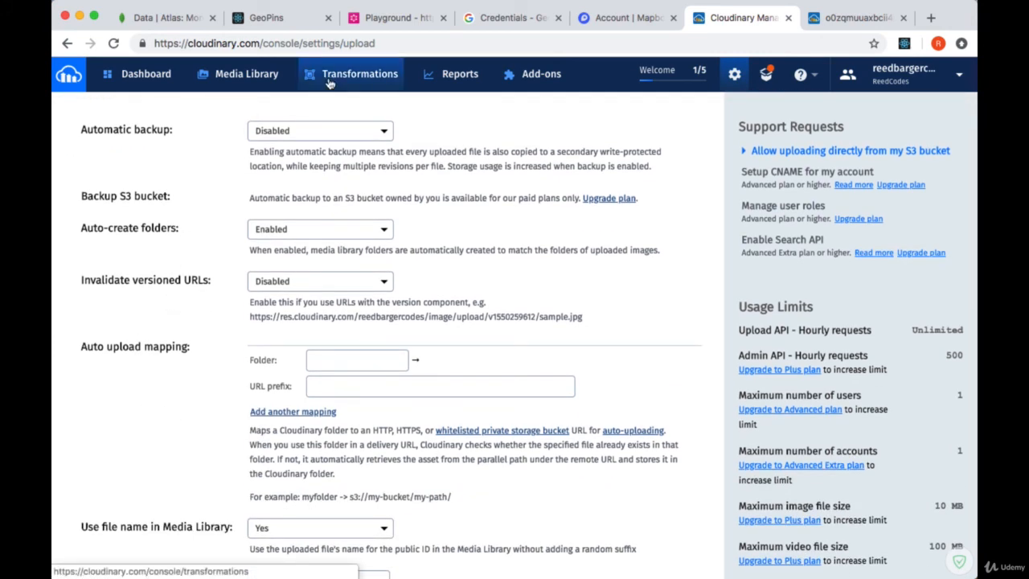
left_click(360, 74)
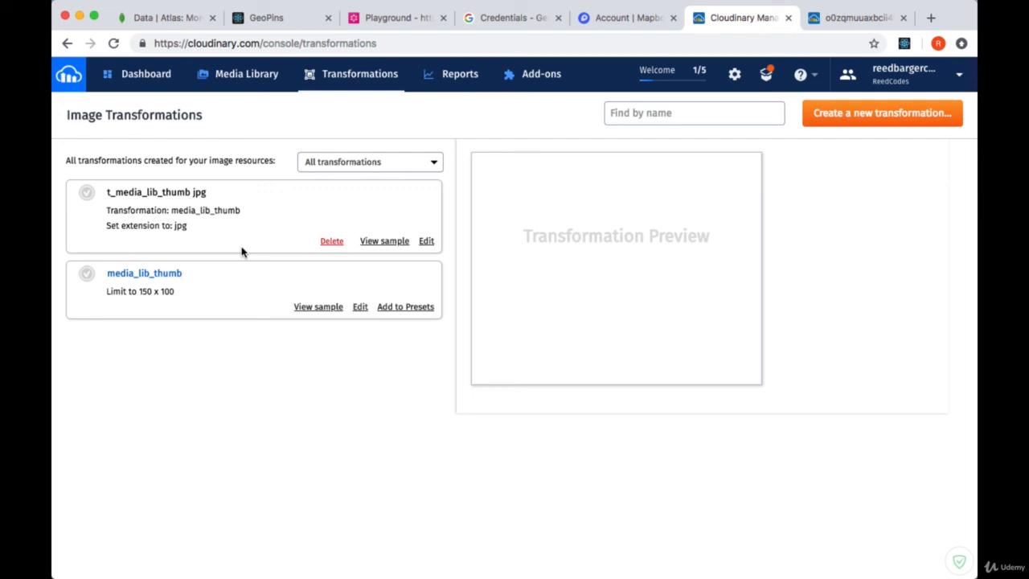
left_click(733, 73)
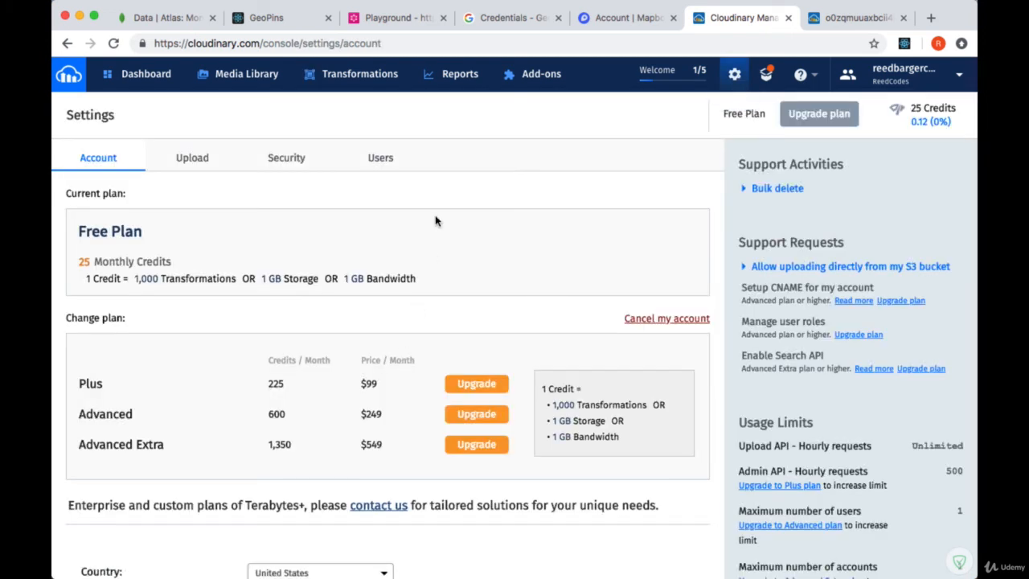
mouse_move(651, 125)
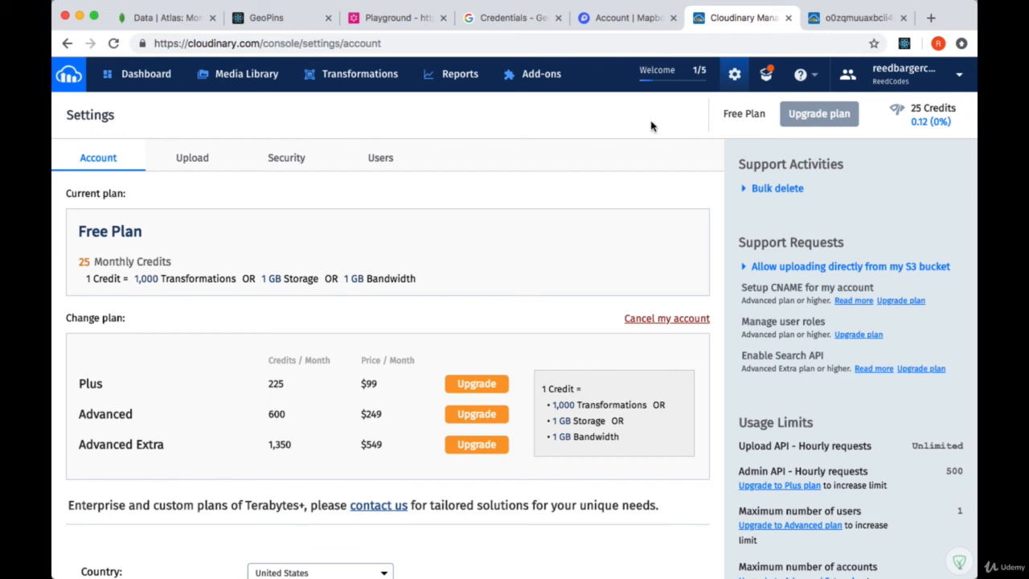
mouse_move(733, 74)
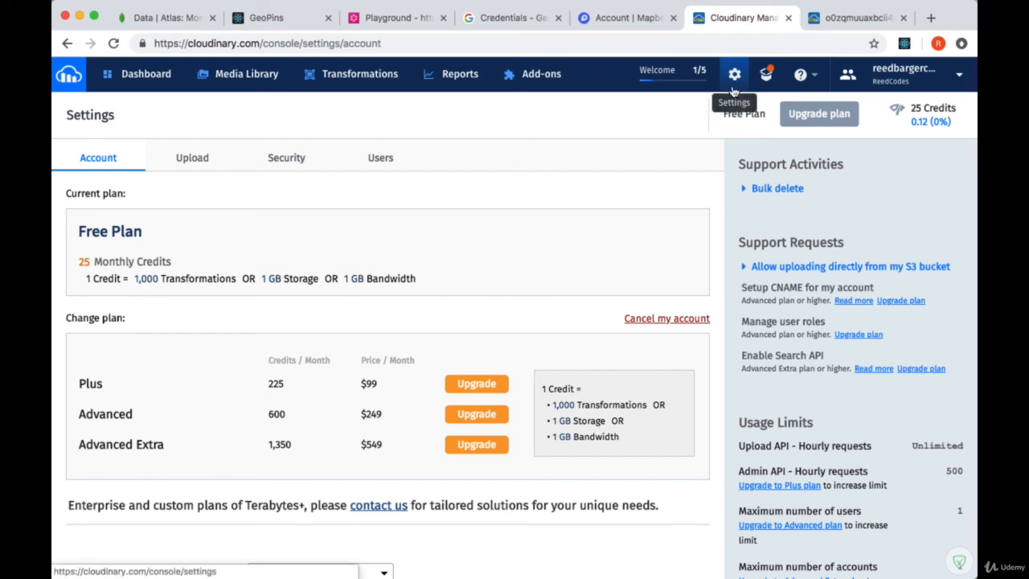
mouse_move(570, 112)
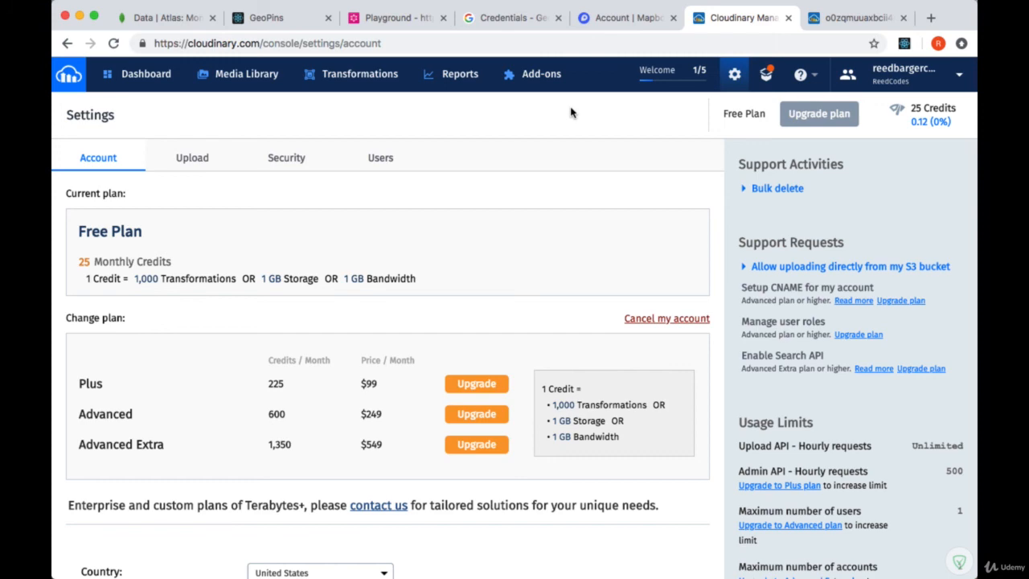
mouse_move(733, 74)
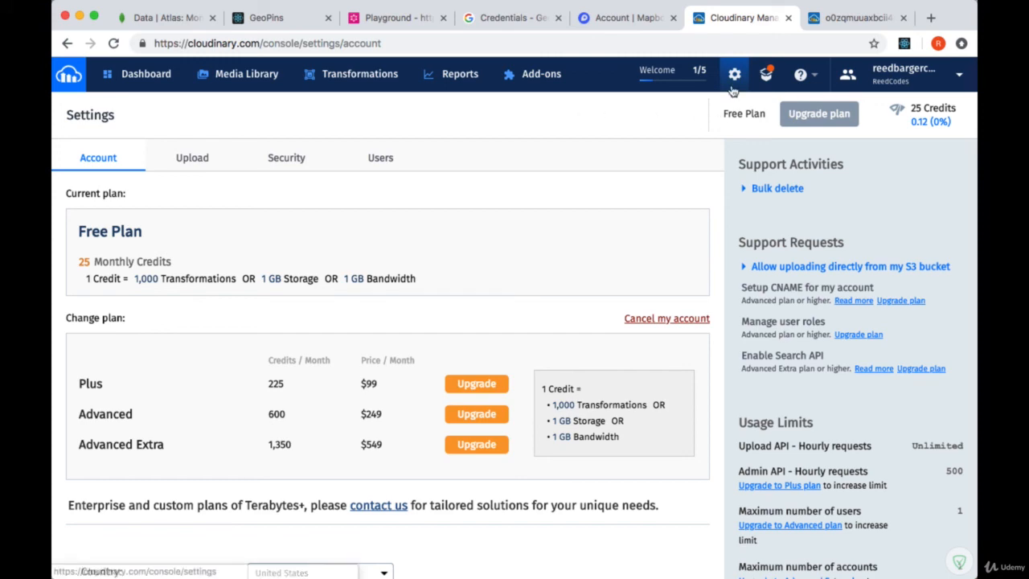
From the Upload settings, scroll to Upload presets and edit the unsigned geopins preset.
left_click(193, 157)
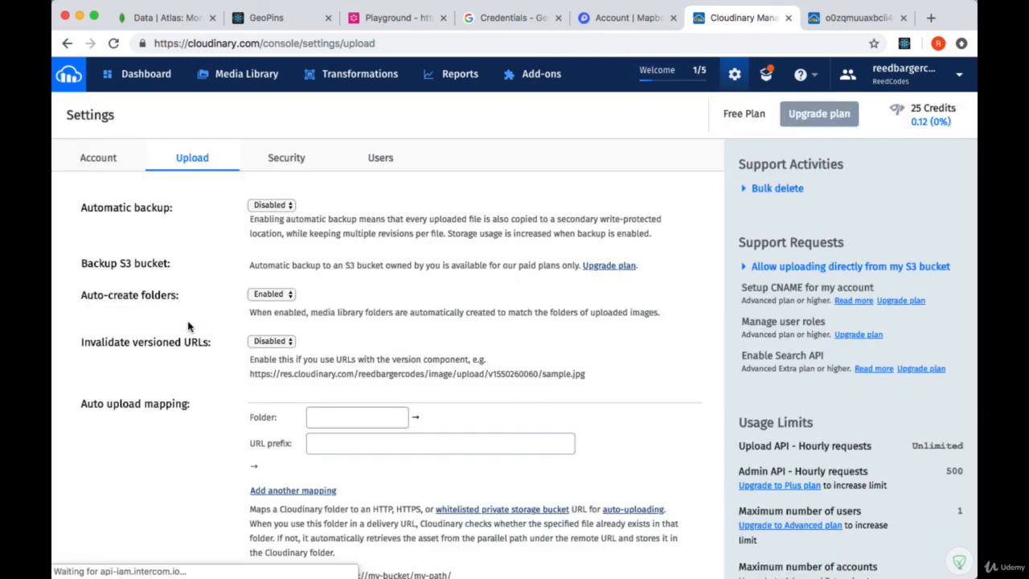
scroll("down", 3)
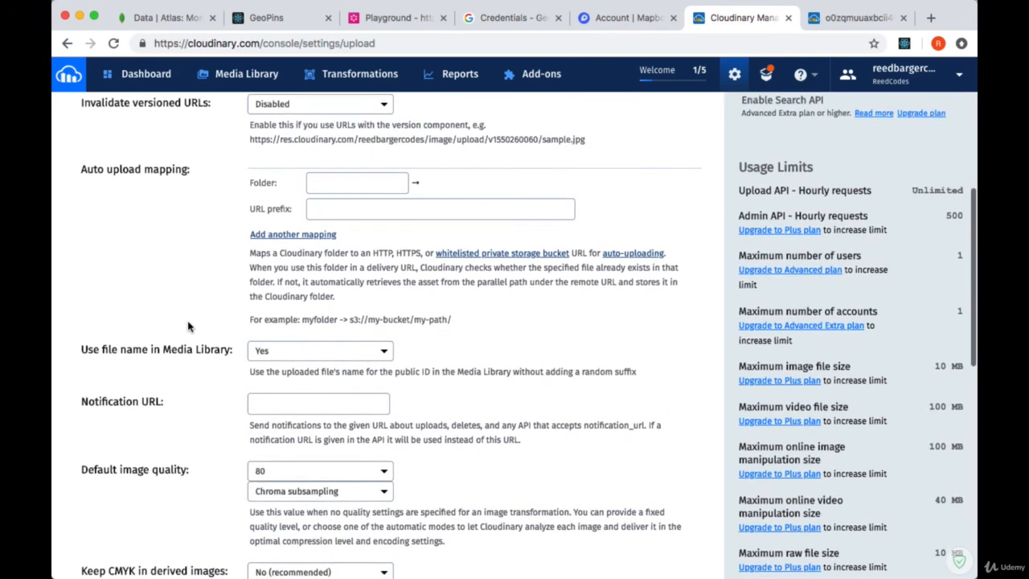
scroll("down", 3)
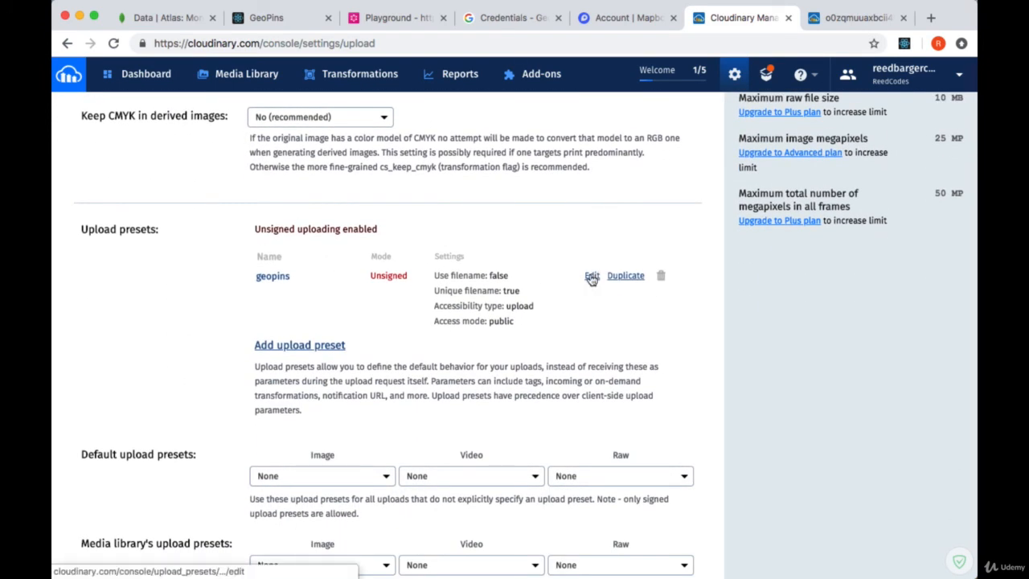
left_click(591, 275)
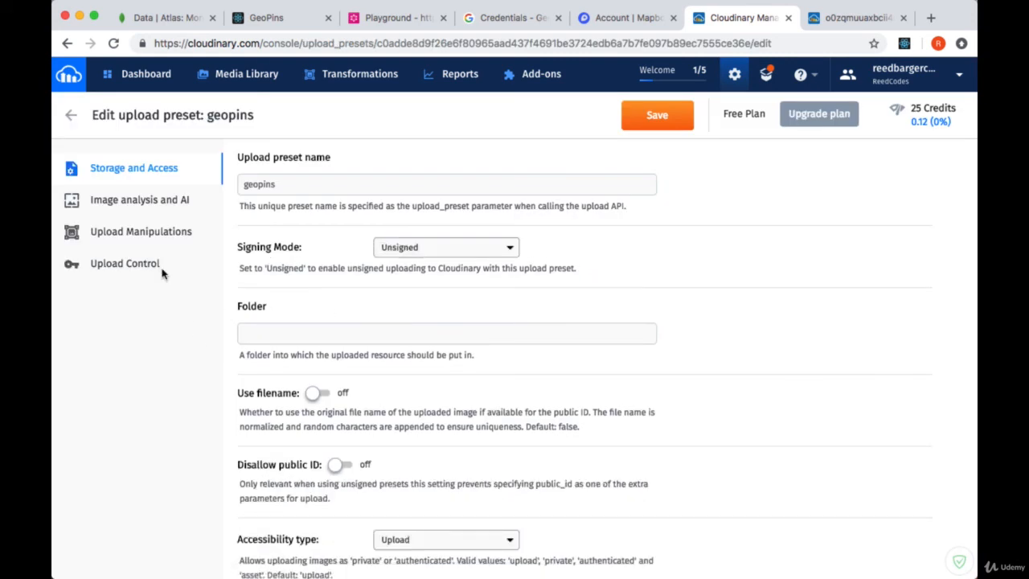
mouse_move(141, 232)
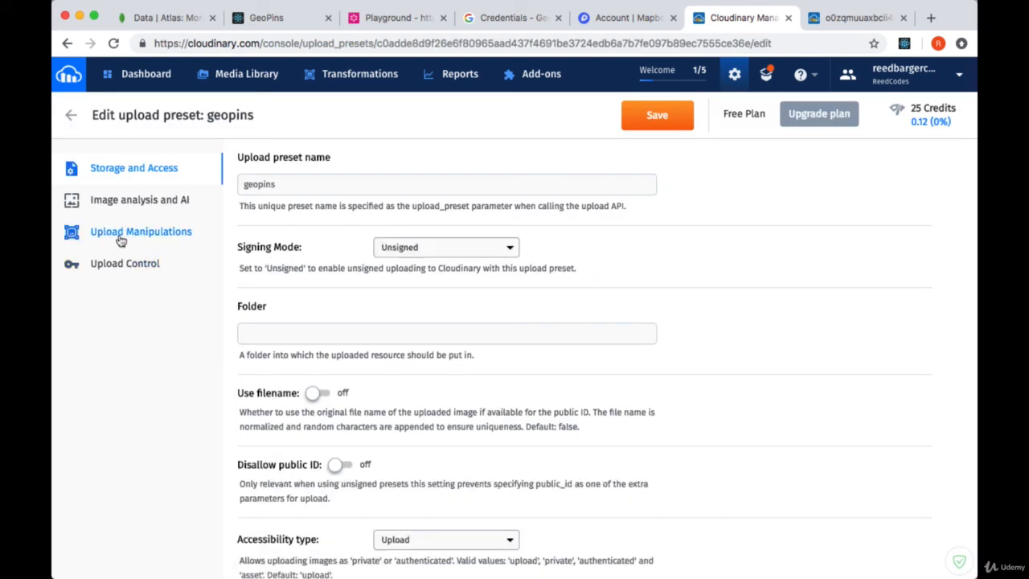